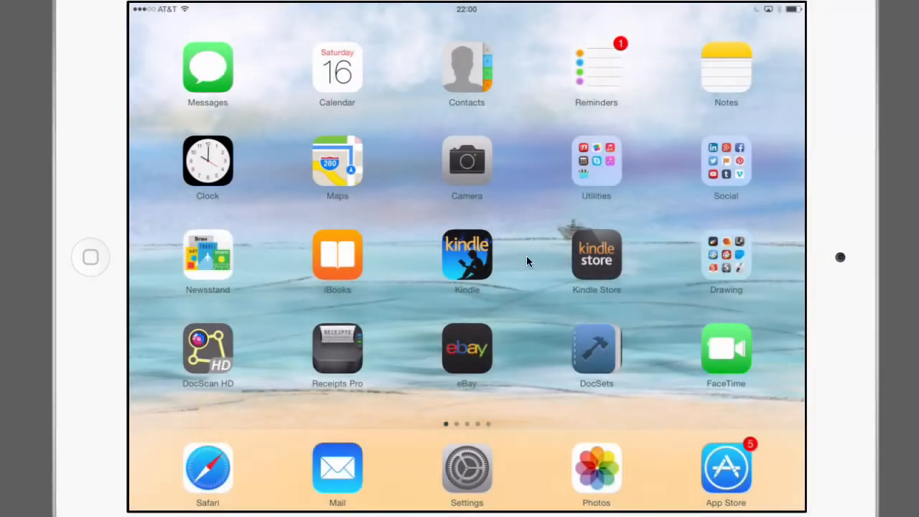
mouse_move(773, 423)
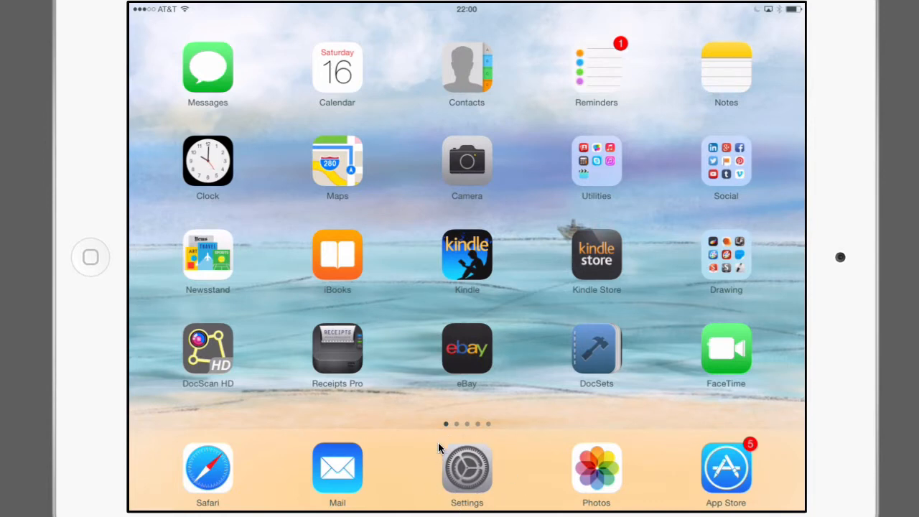
mouse_move(459, 485)
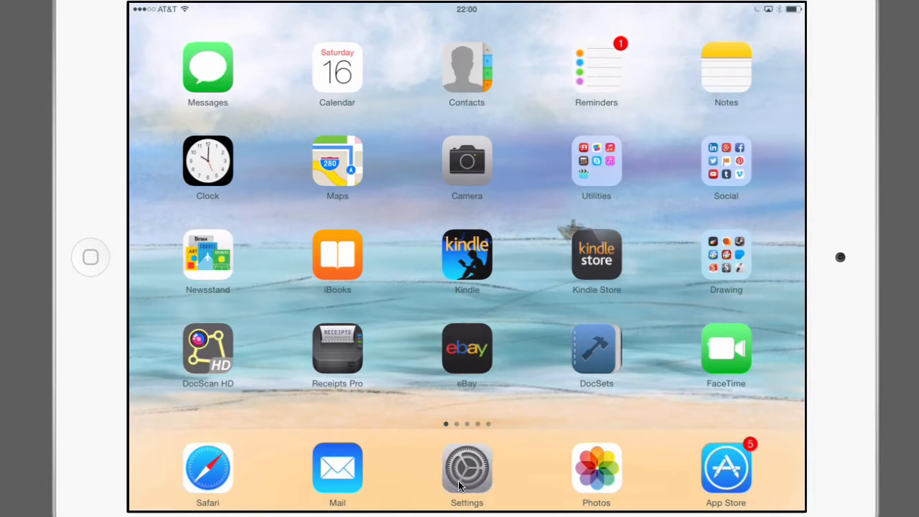
Open Settings from the dock and scroll down toward Mail, Contacts, Calendars.
left_click(467, 468)
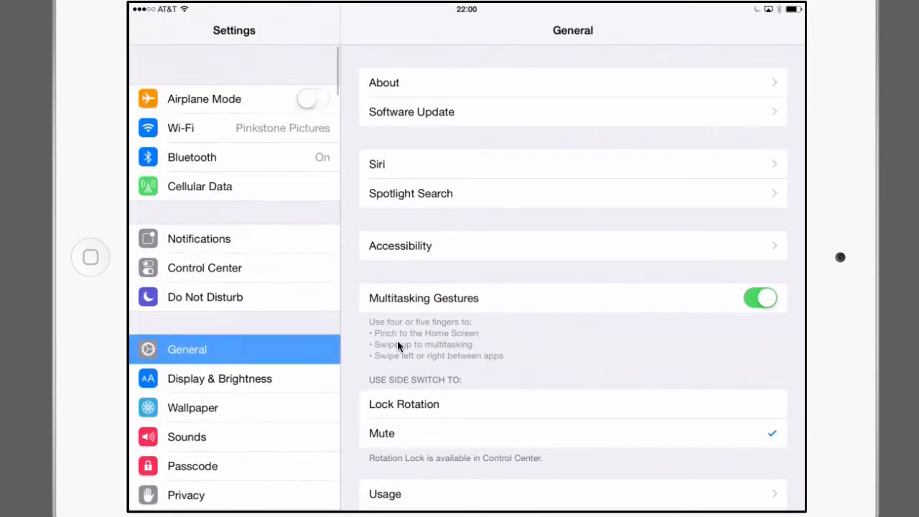
scroll("down", 3)
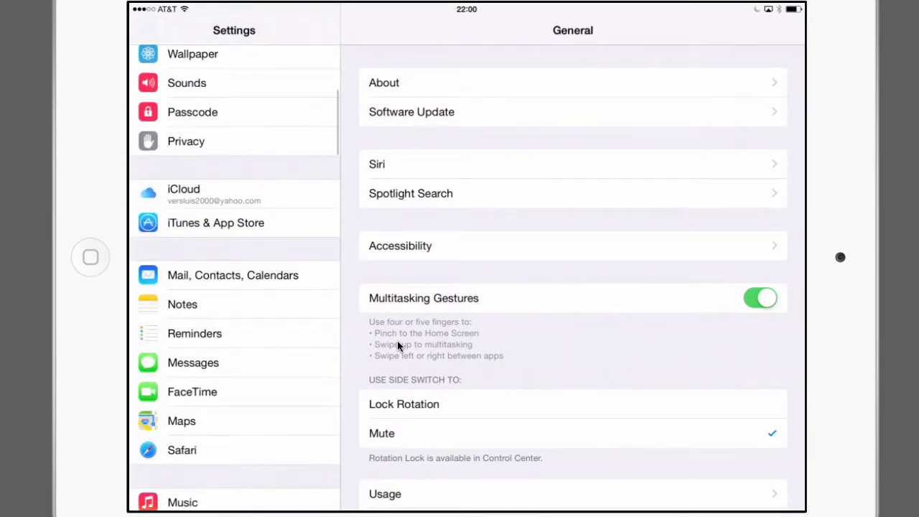
scroll("down", 3)
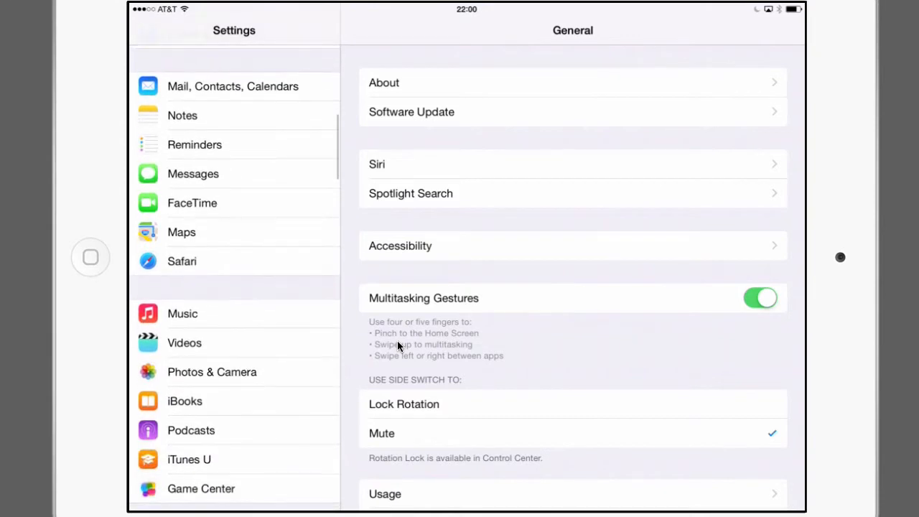
mouse_move(278, 94)
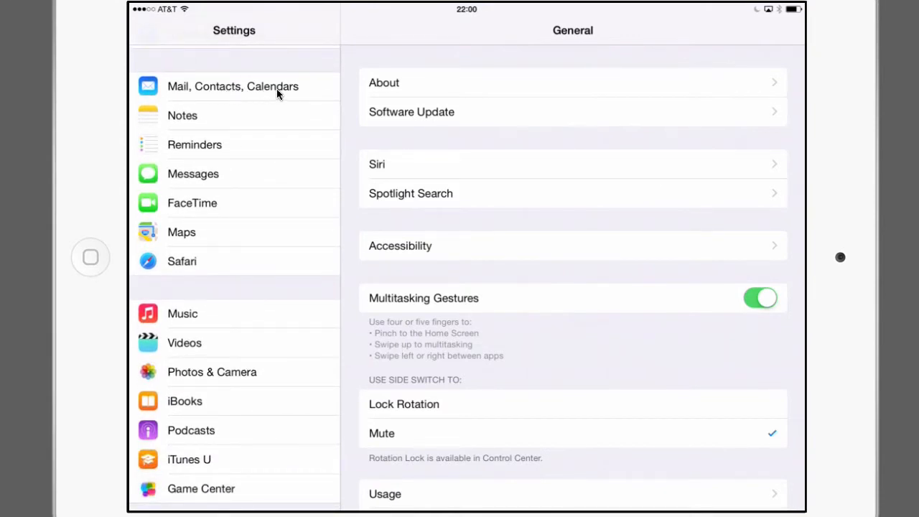
Go to Mail, Contacts, Calendars > Add Account > Other.
left_click(233, 86)
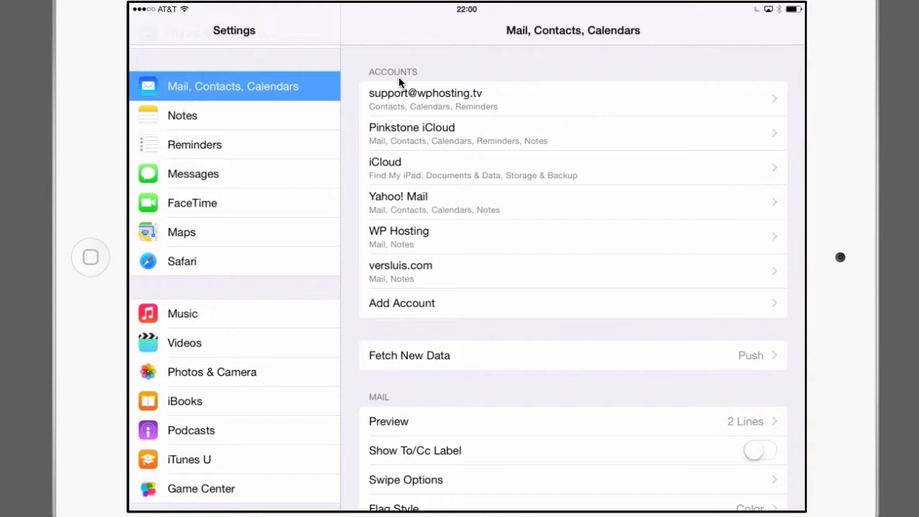
mouse_move(458, 138)
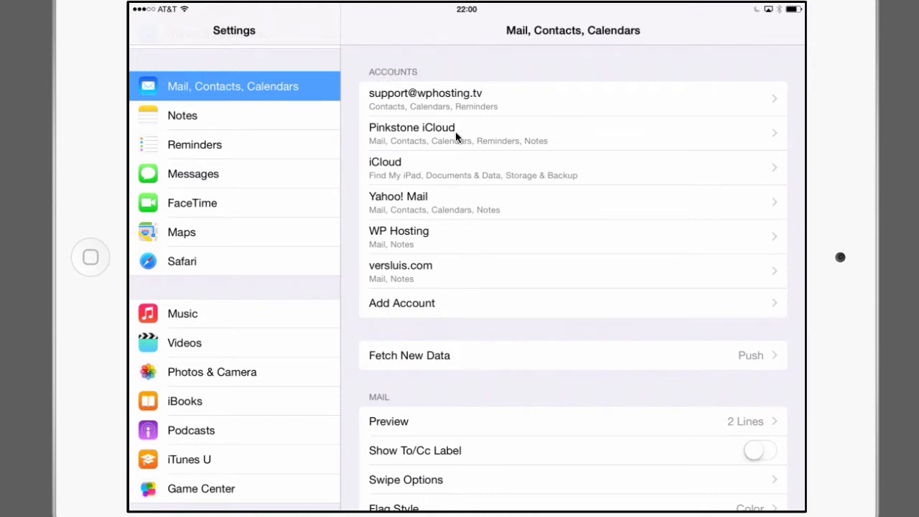
mouse_move(485, 275)
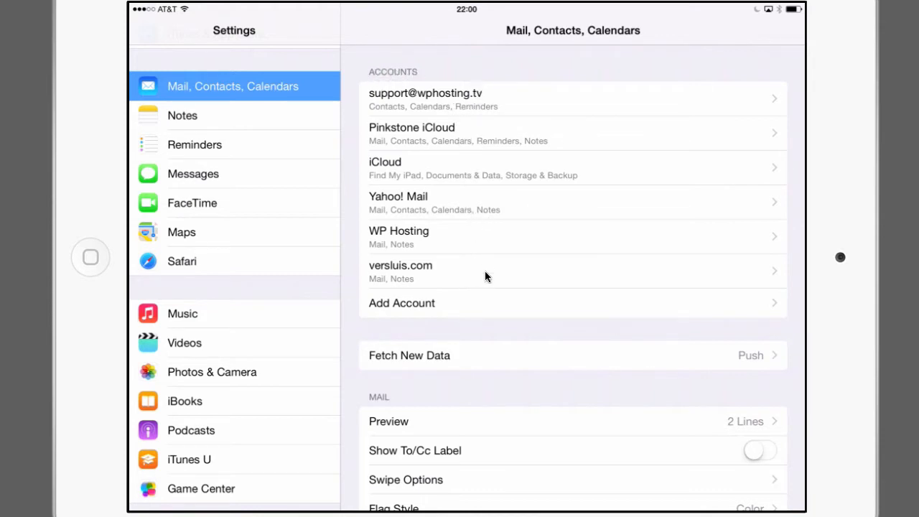
mouse_move(489, 297)
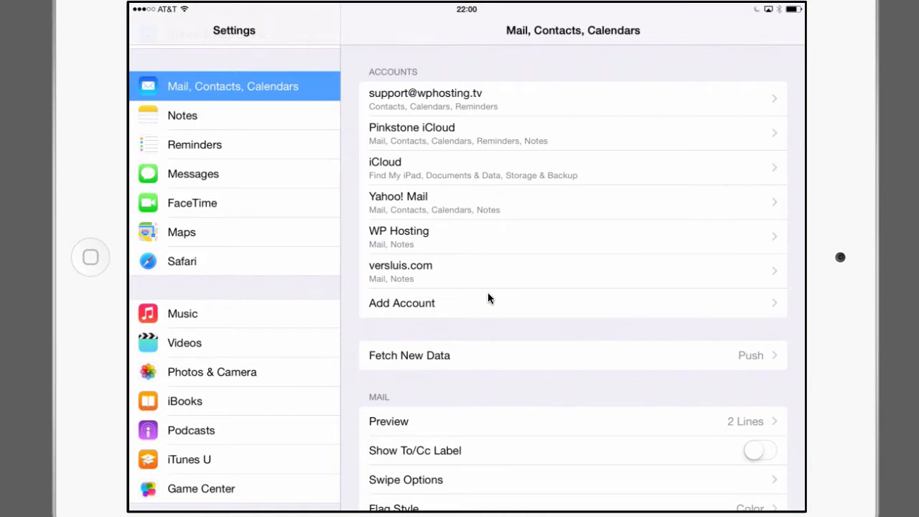
mouse_move(442, 313)
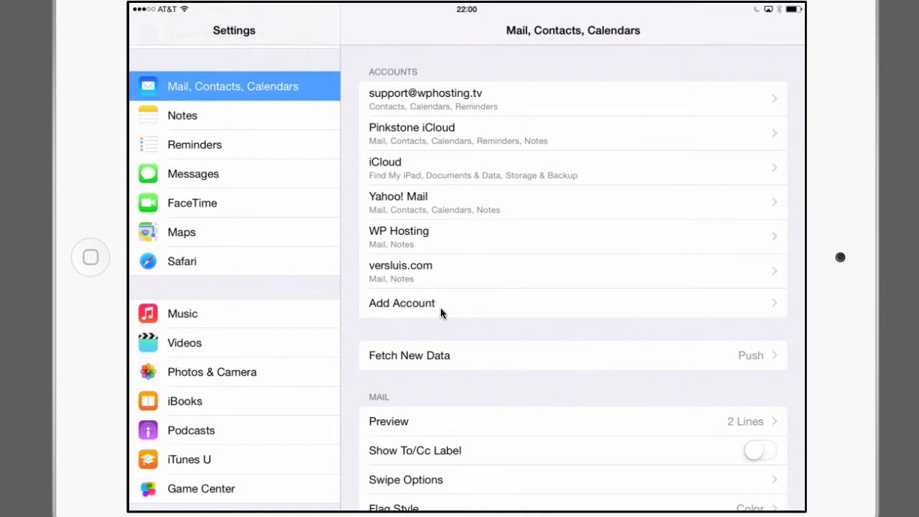
left_click(402, 301)
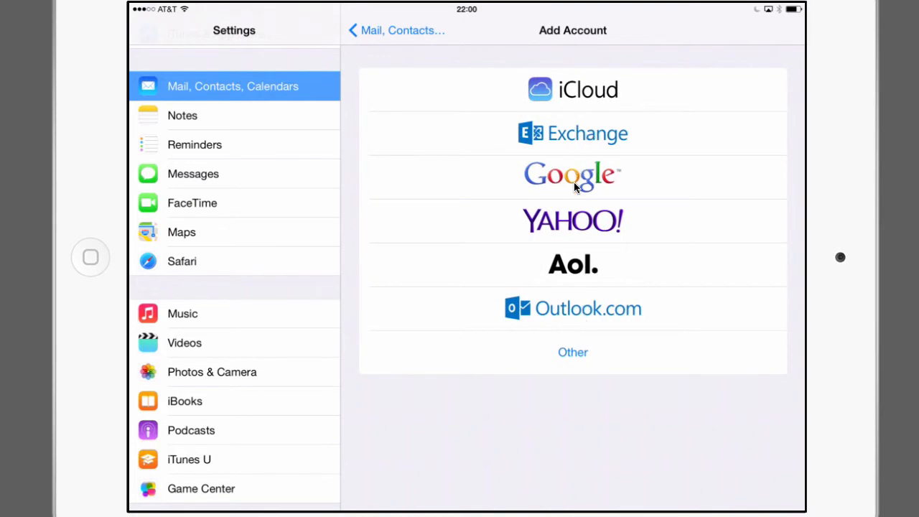
mouse_move(632, 351)
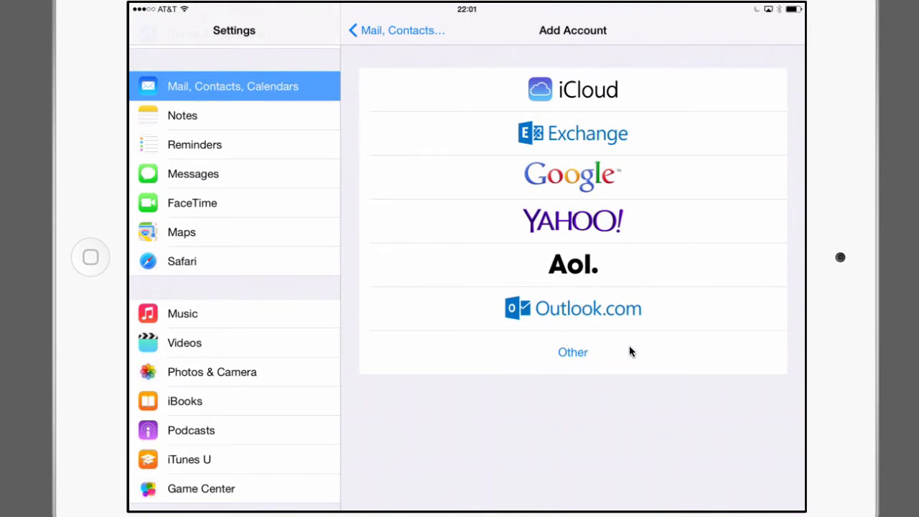
left_click(572, 352)
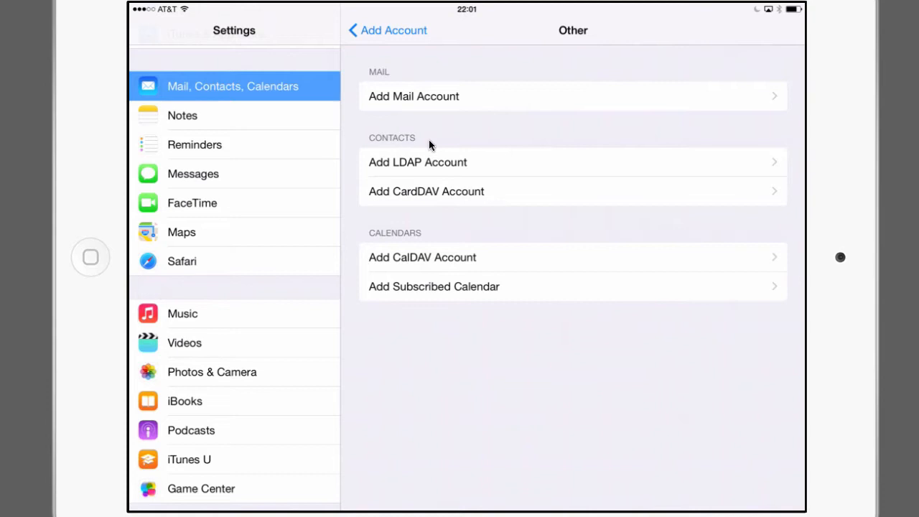
mouse_move(444, 385)
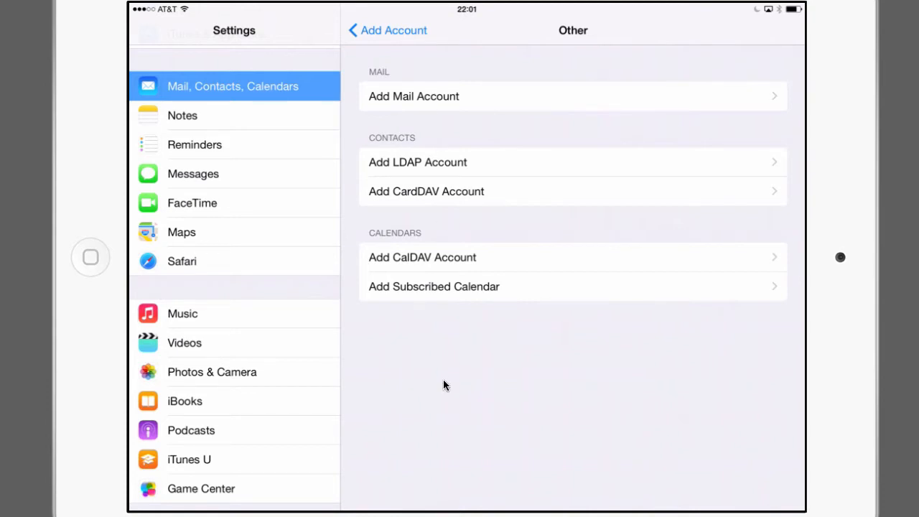
mouse_move(397, 61)
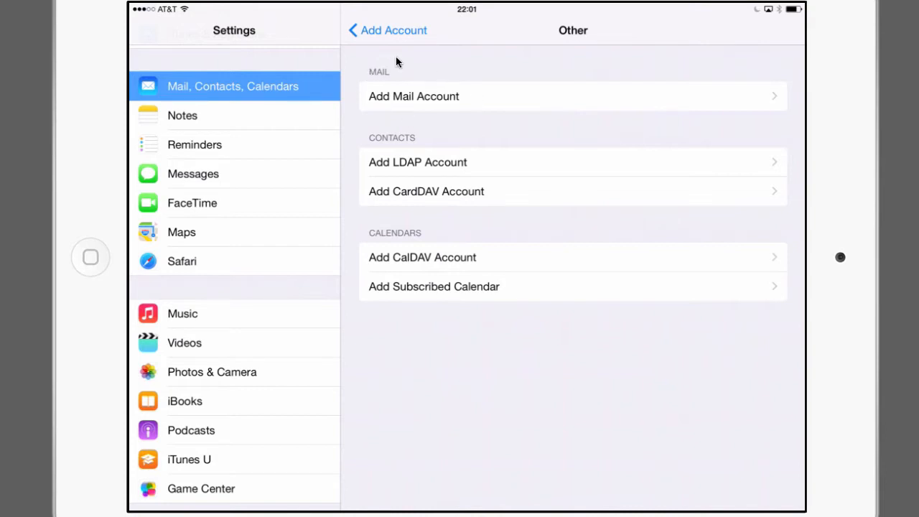
left_click(414, 96)
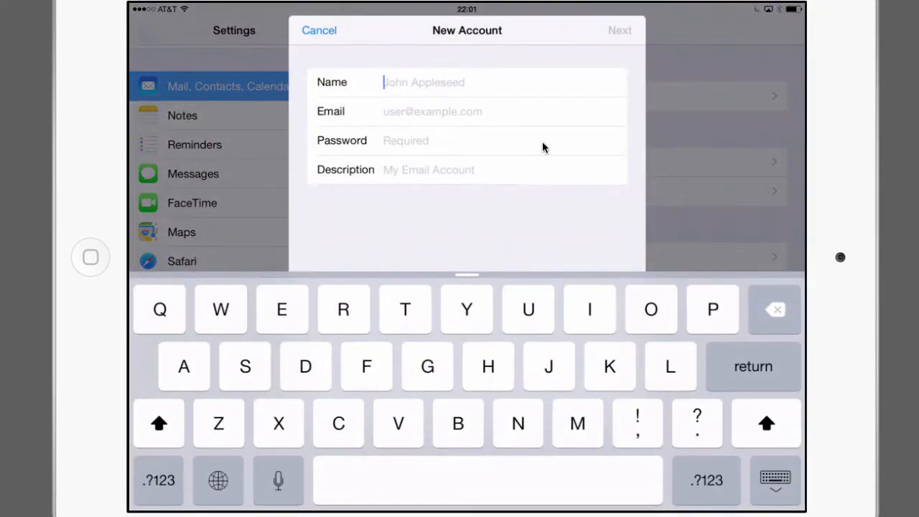
mouse_move(468, 215)
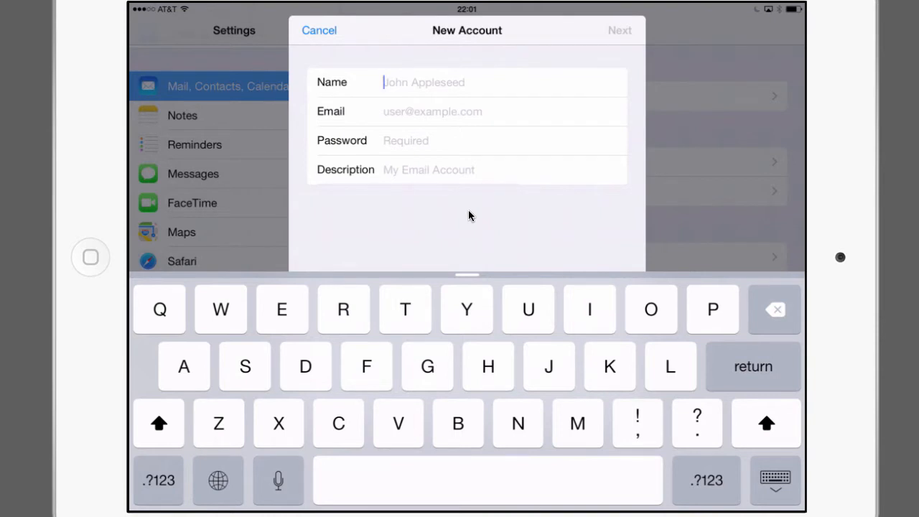
mouse_move(562, 201)
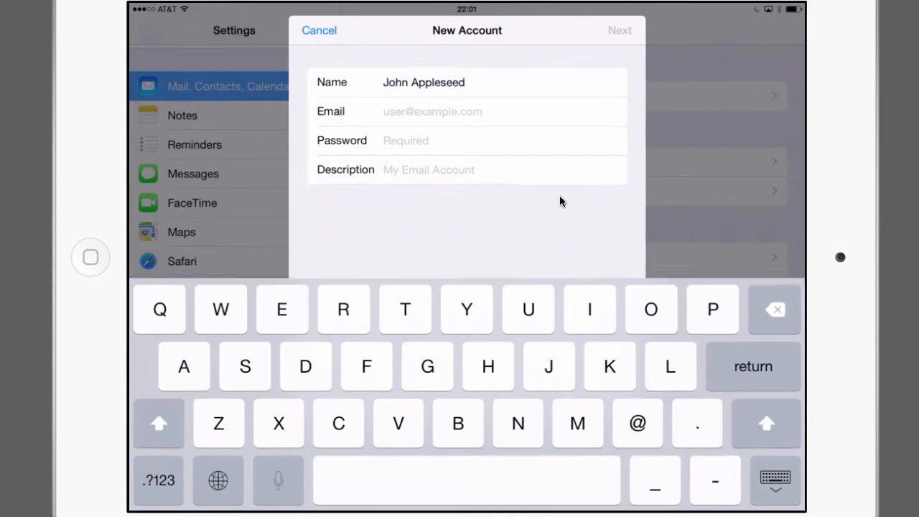
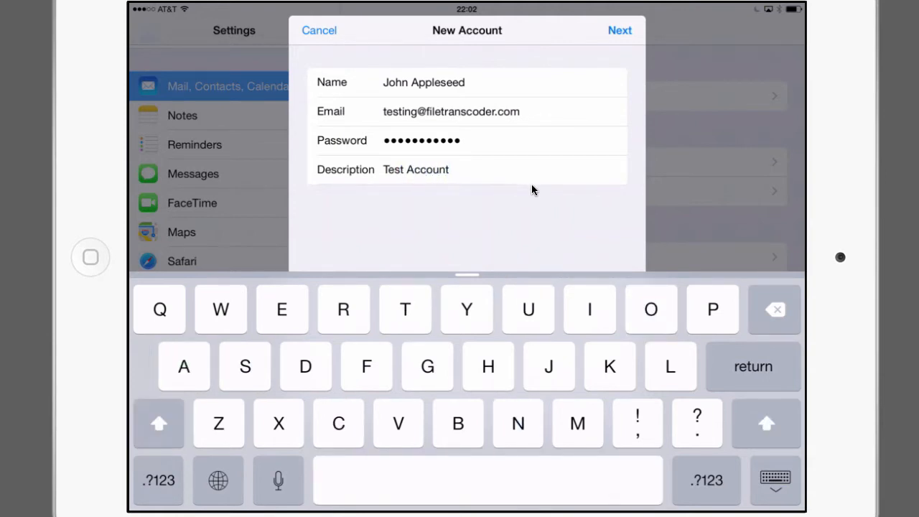
mouse_move(371, 380)
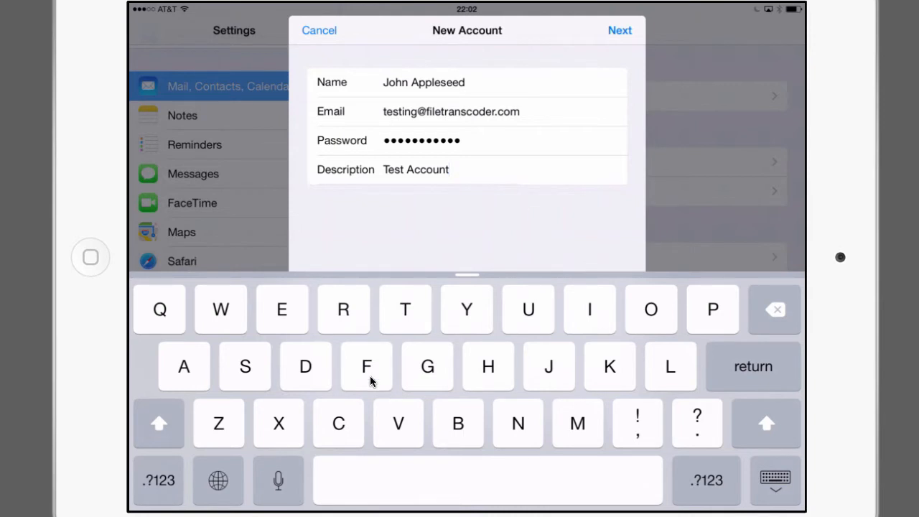
mouse_move(524, 205)
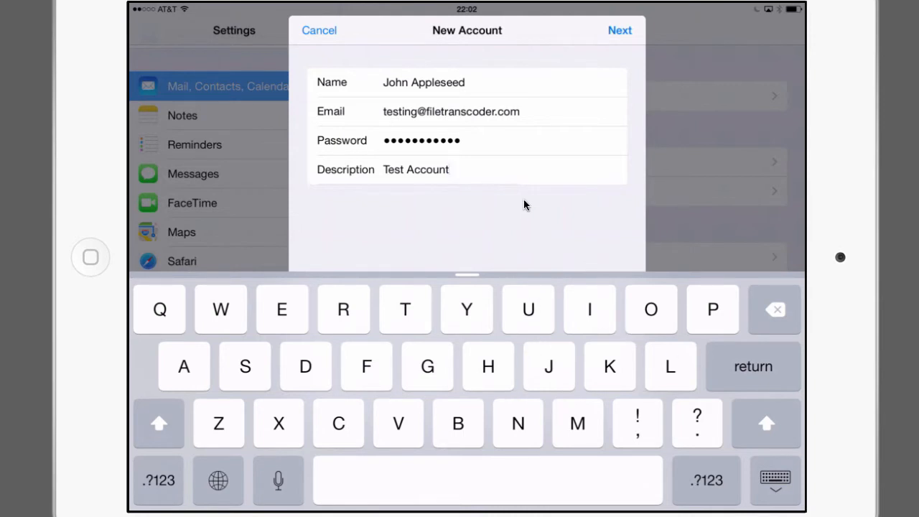
left_click(450, 112)
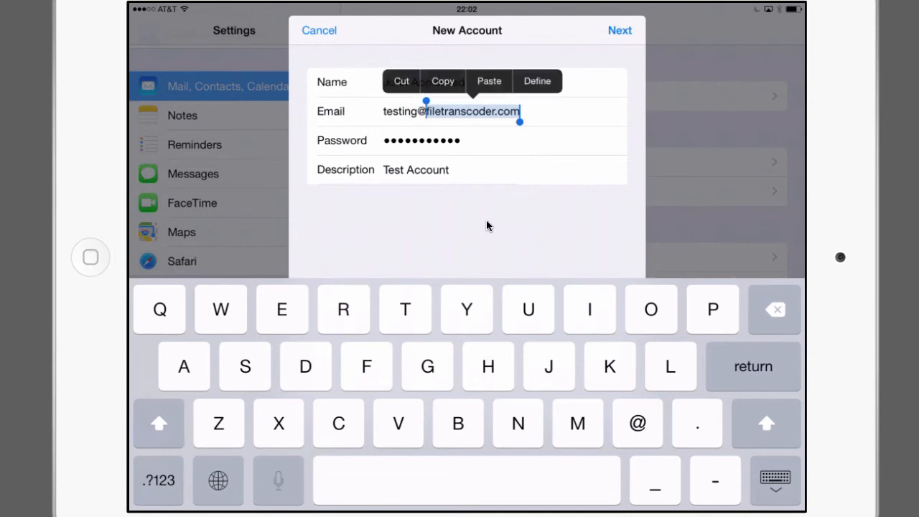
left_click(488, 81)
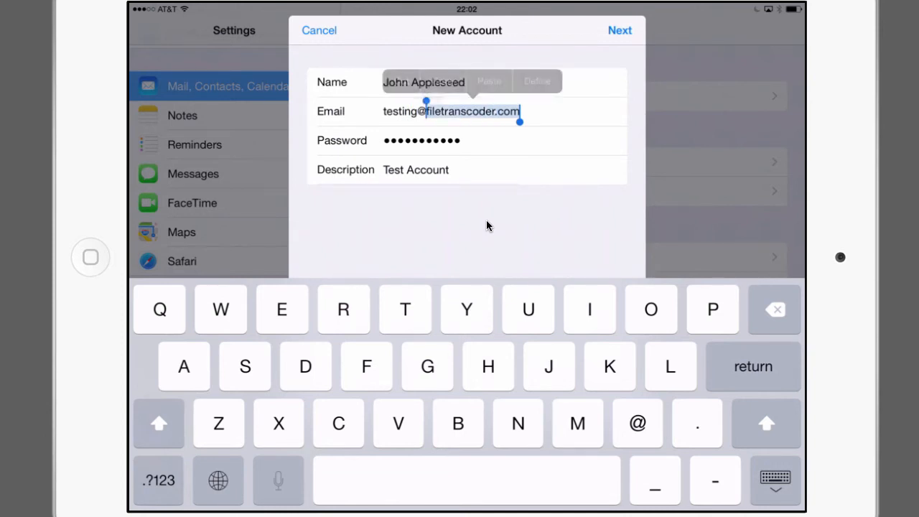
left_click(488, 227)
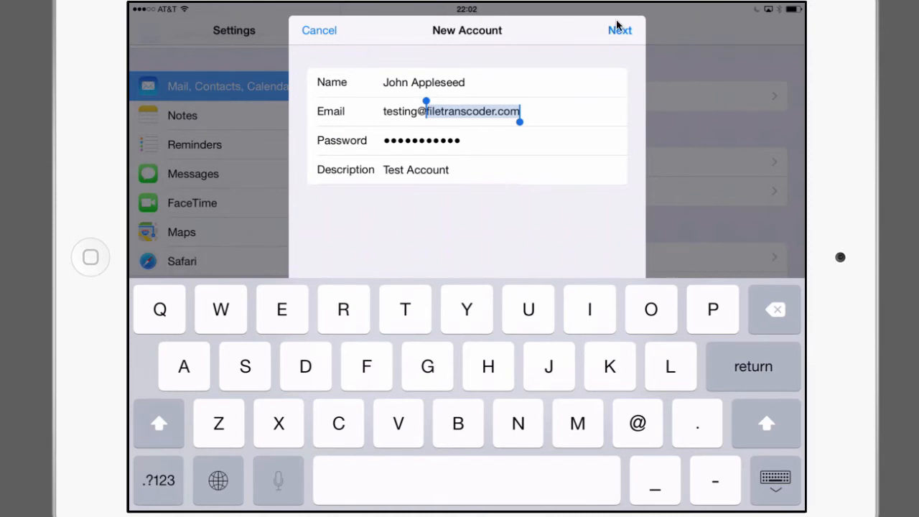
left_click(619, 31)
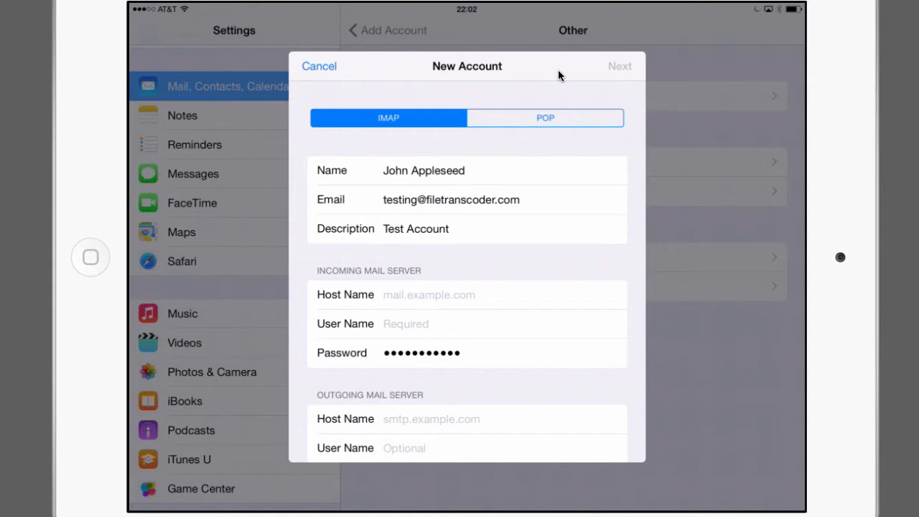
mouse_move(592, 238)
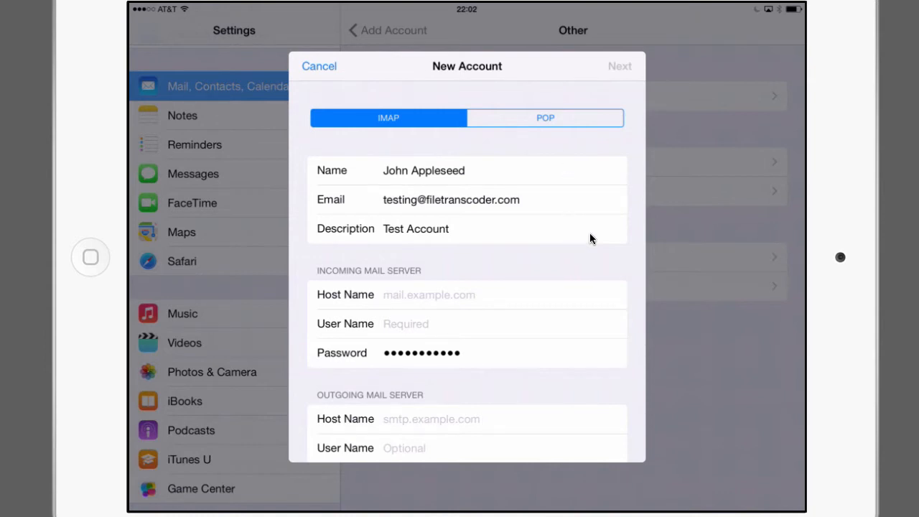
mouse_move(381, 127)
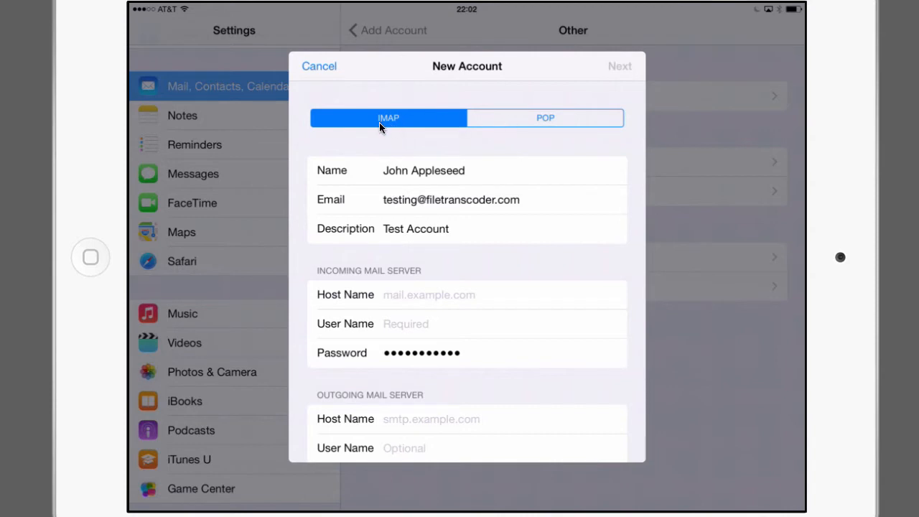
mouse_move(385, 140)
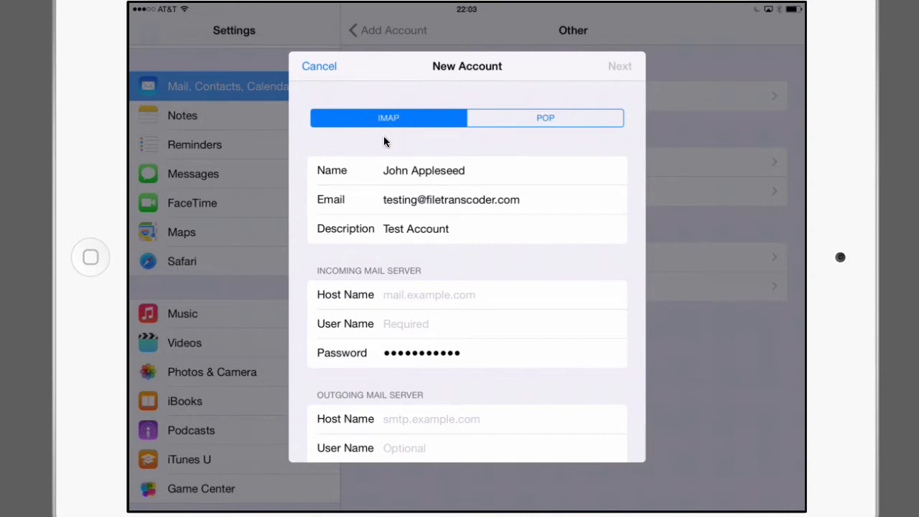
mouse_move(562, 118)
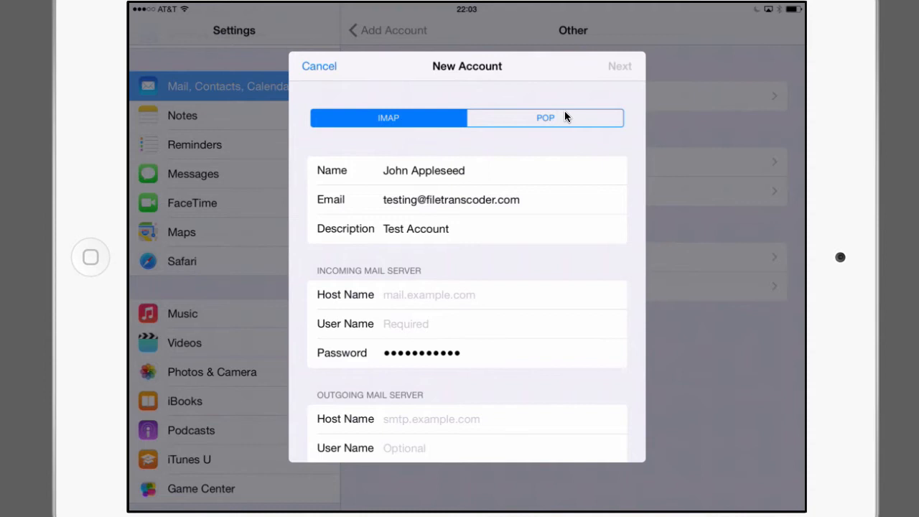
mouse_move(622, 142)
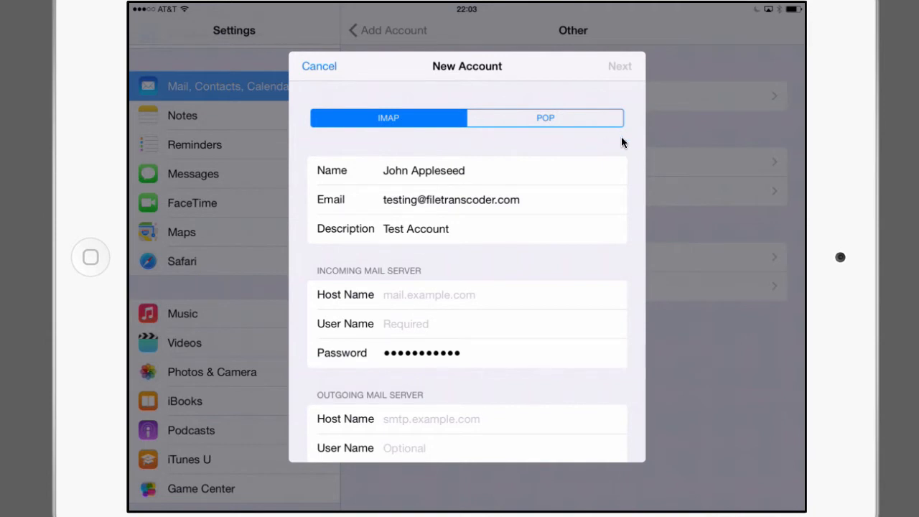
scroll("up", 3)
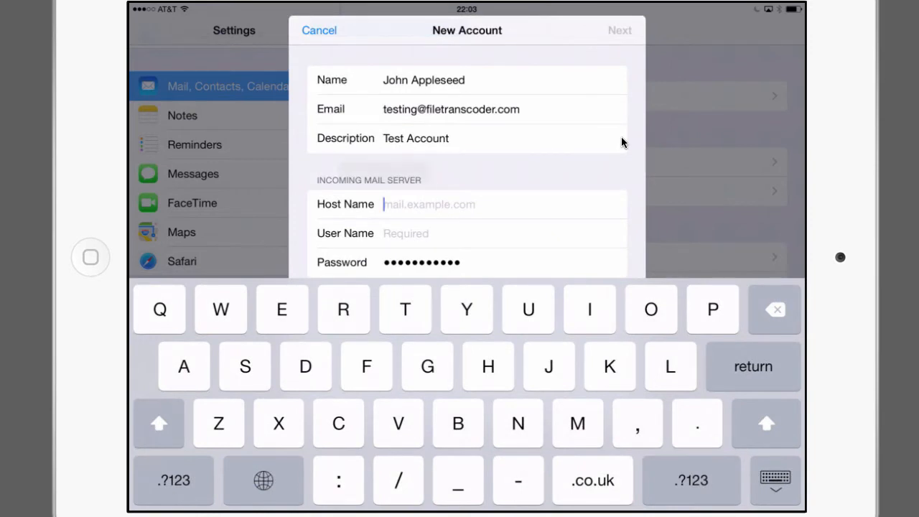
type("filetranscoder.com")
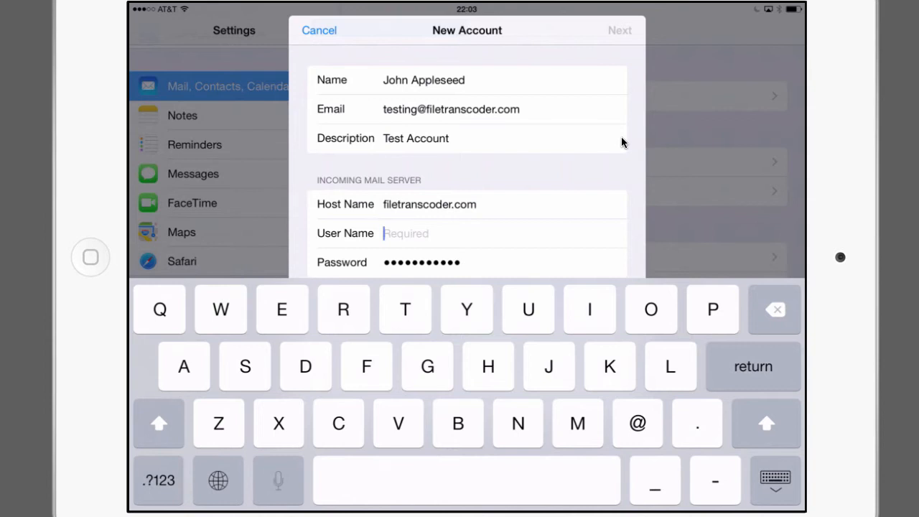
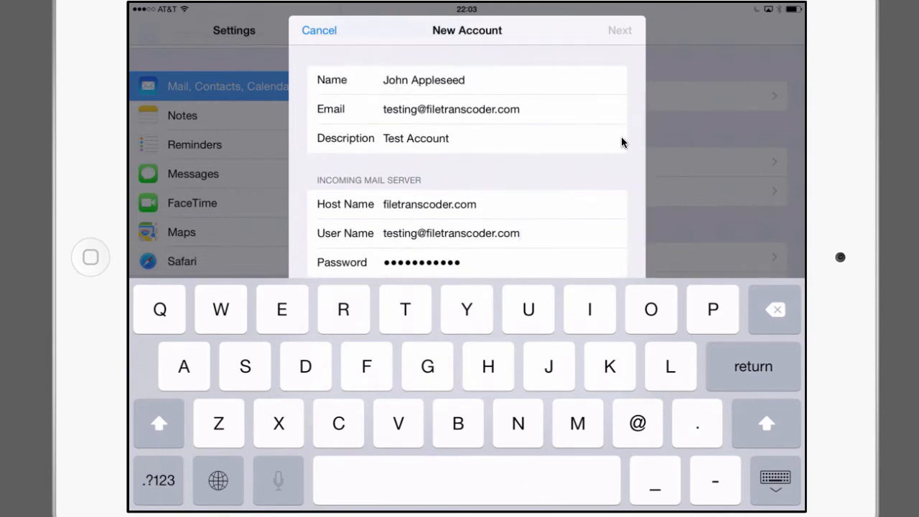
left_click(776, 480)
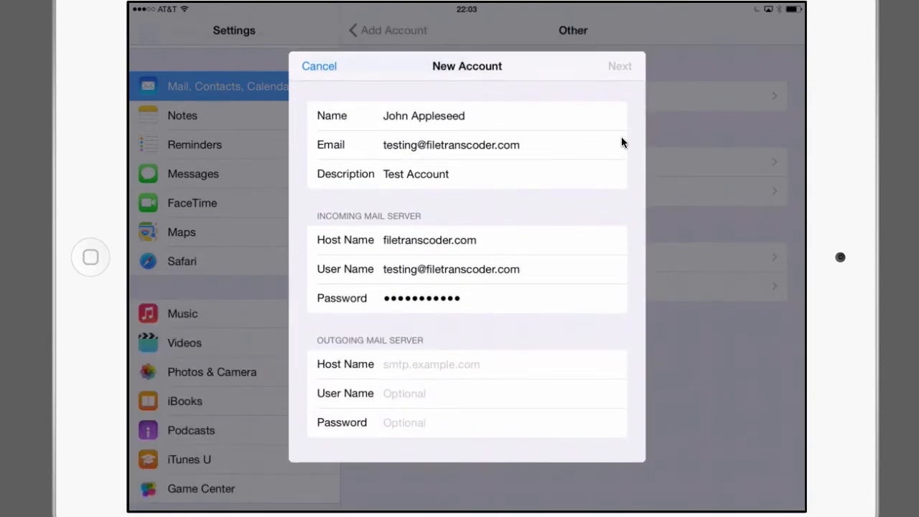
mouse_move(391, 408)
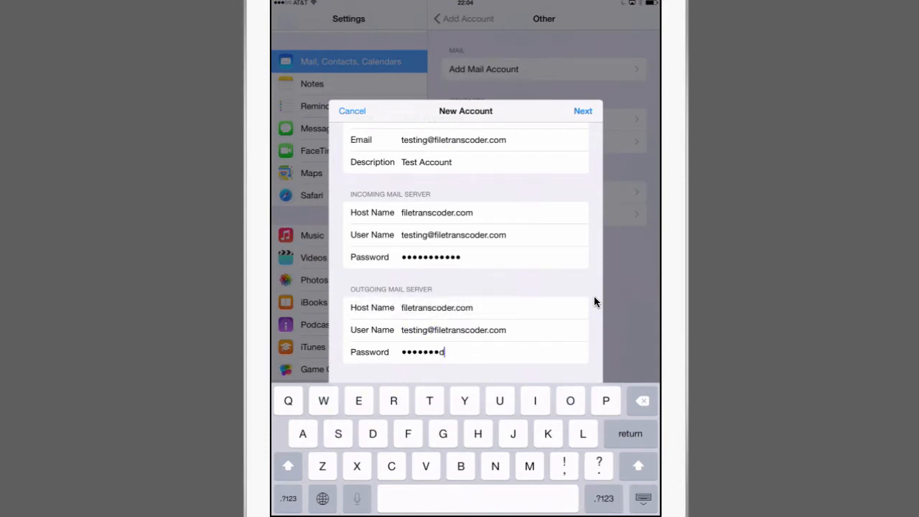
Finish the outgoing server password using symbols and submit the account for verification.
left_click(287, 498)
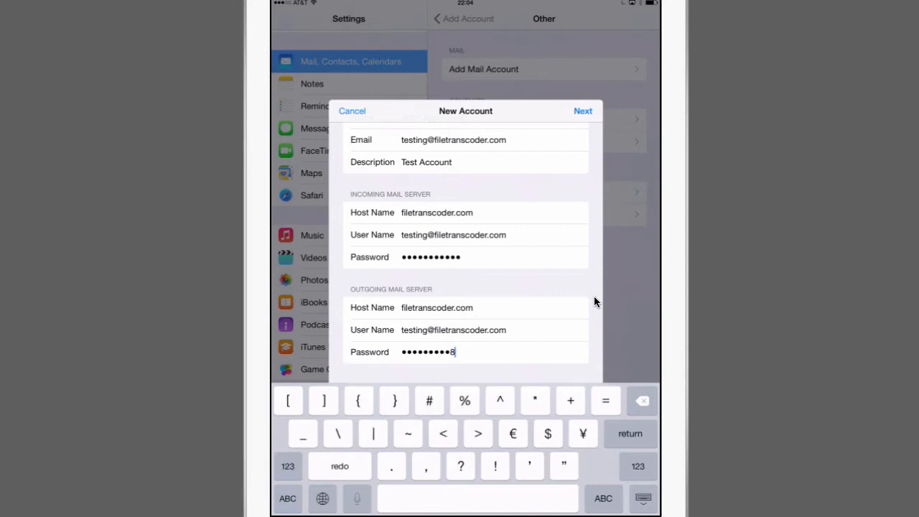
left_click(583, 110)
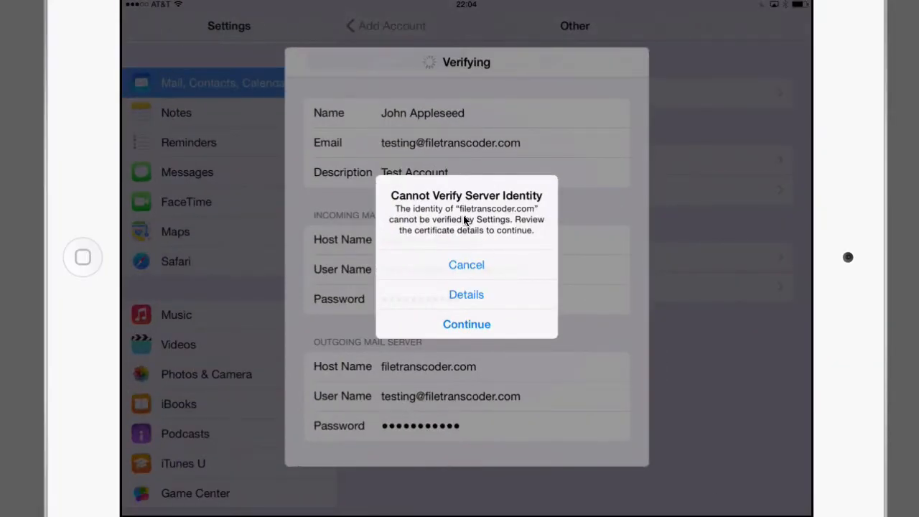
mouse_move(543, 319)
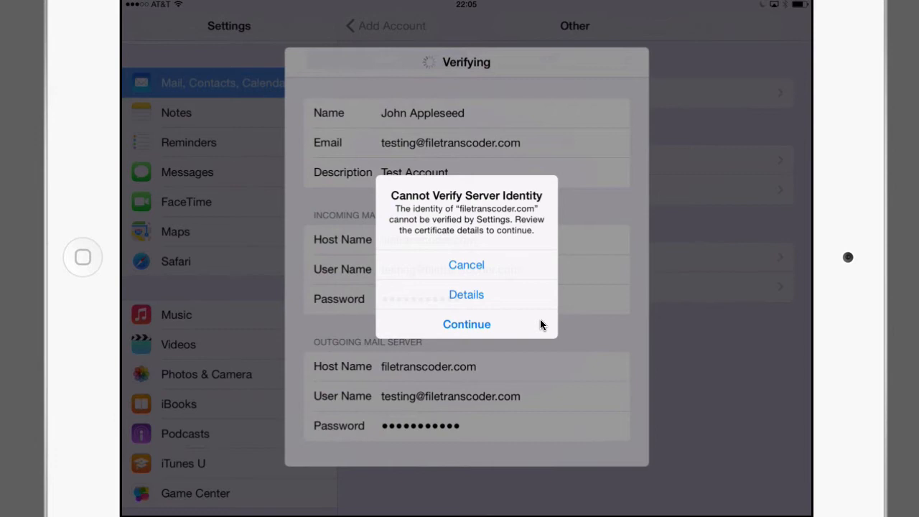
mouse_move(523, 327)
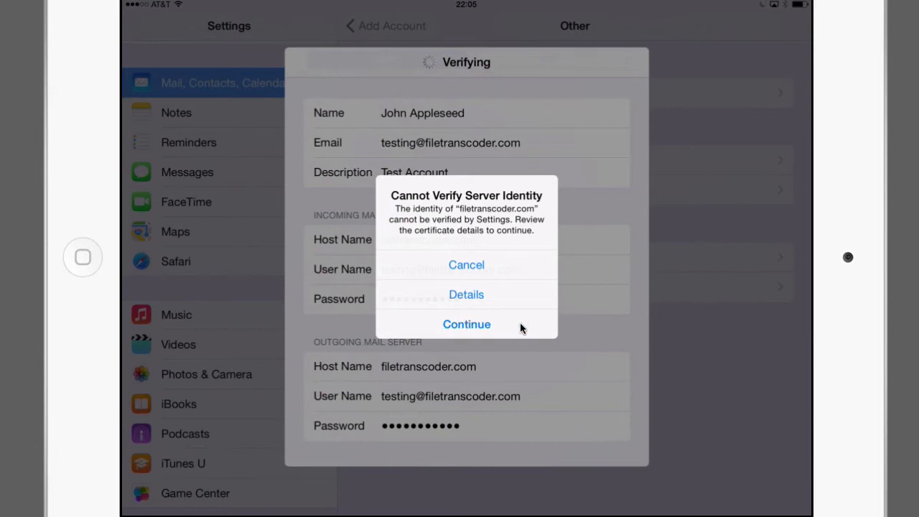
Continue past both Cannot Verify Server Identity alerts so Test Account is saved.
left_click(465, 325)
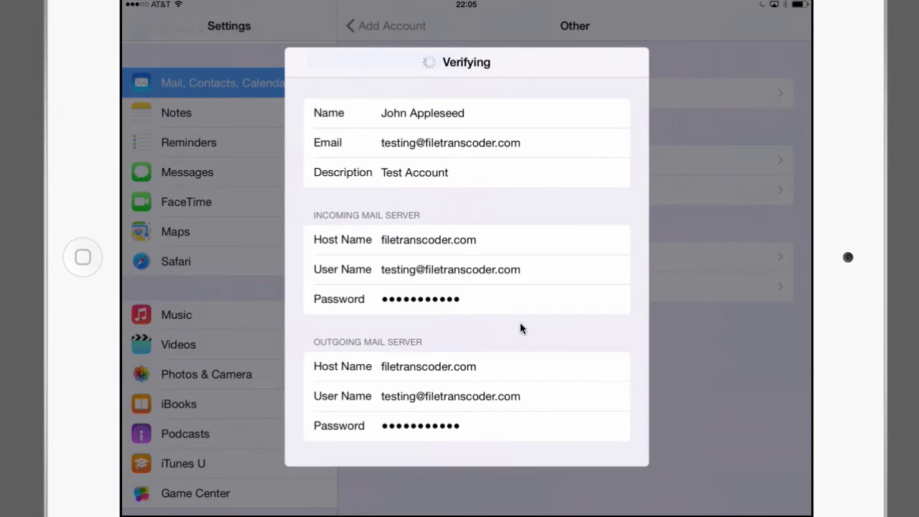
mouse_move(520, 251)
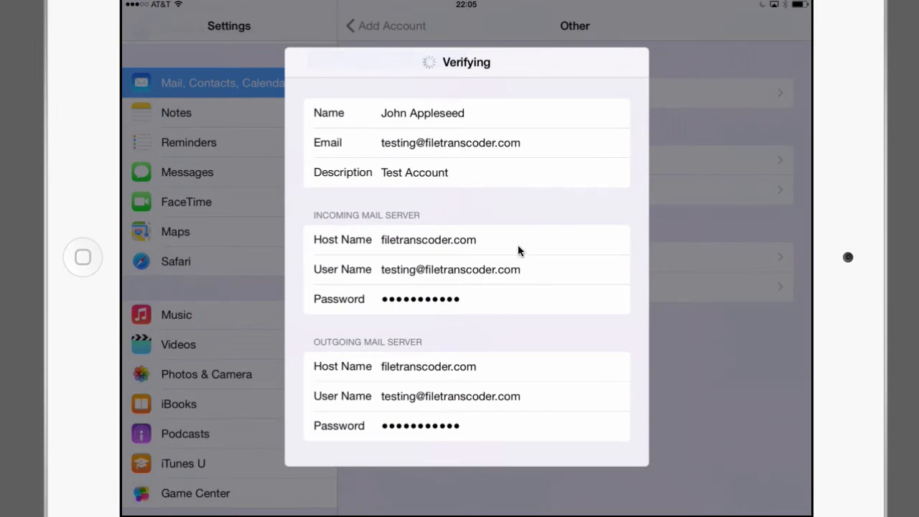
mouse_move(577, 328)
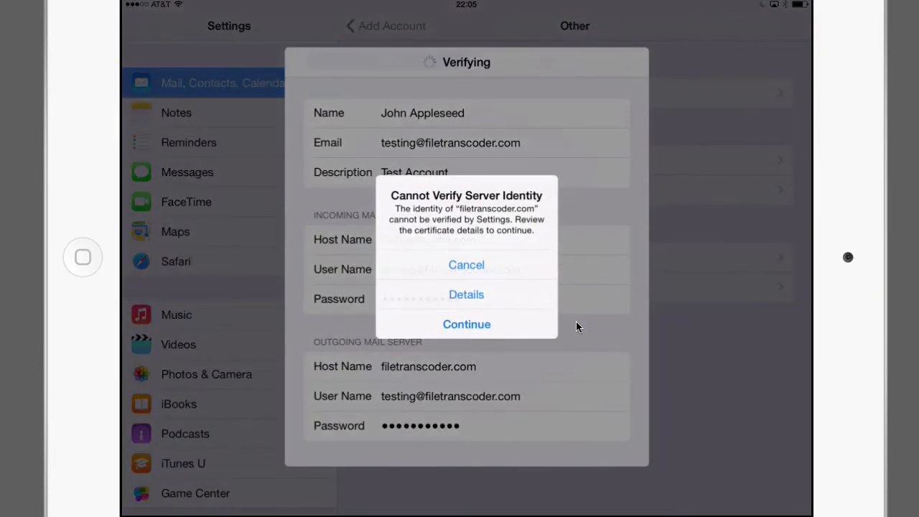
left_click(466, 324)
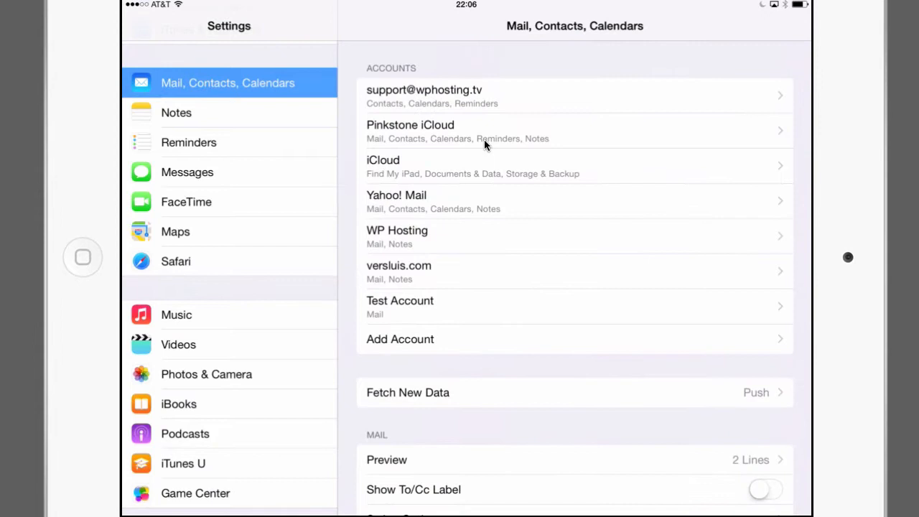
mouse_move(583, 294)
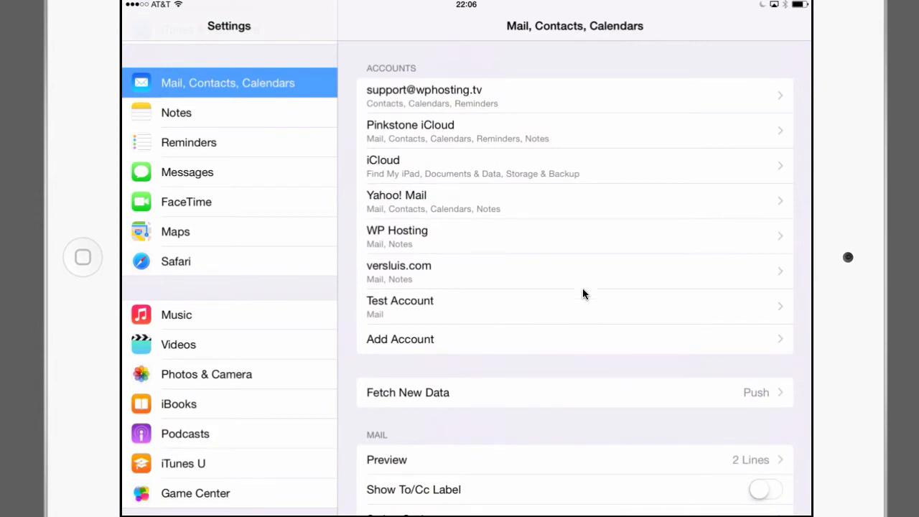
mouse_move(596, 365)
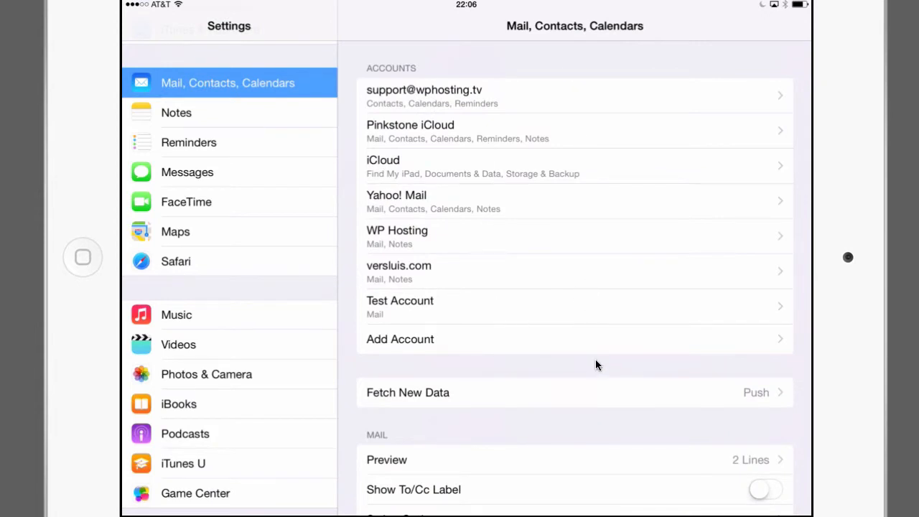
mouse_move(519, 313)
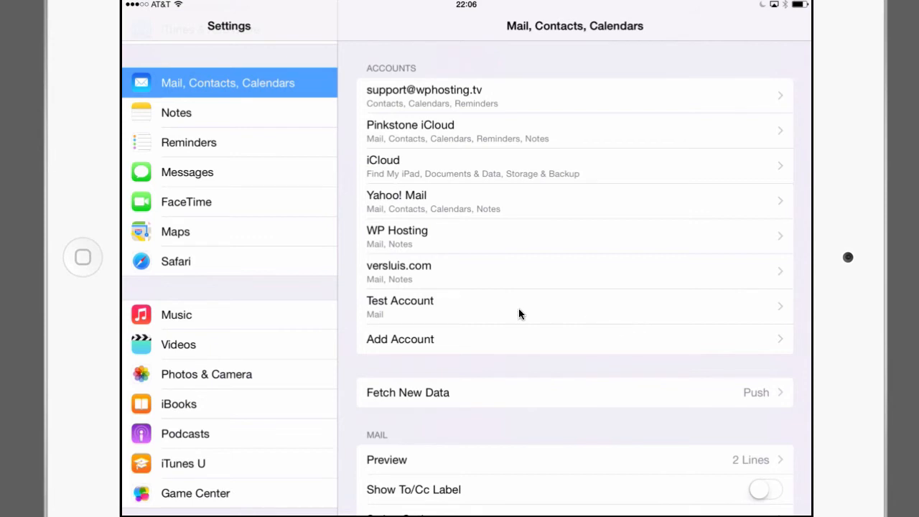
mouse_move(560, 310)
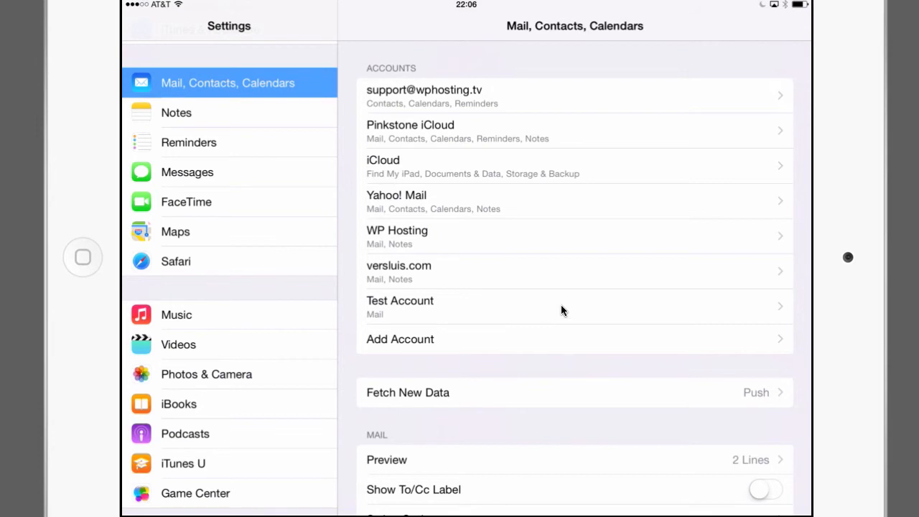
mouse_move(547, 308)
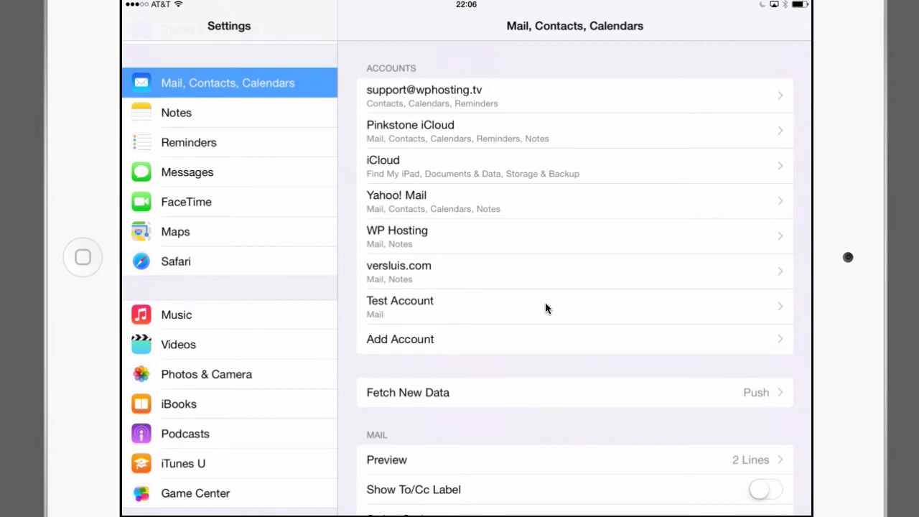
left_click(399, 307)
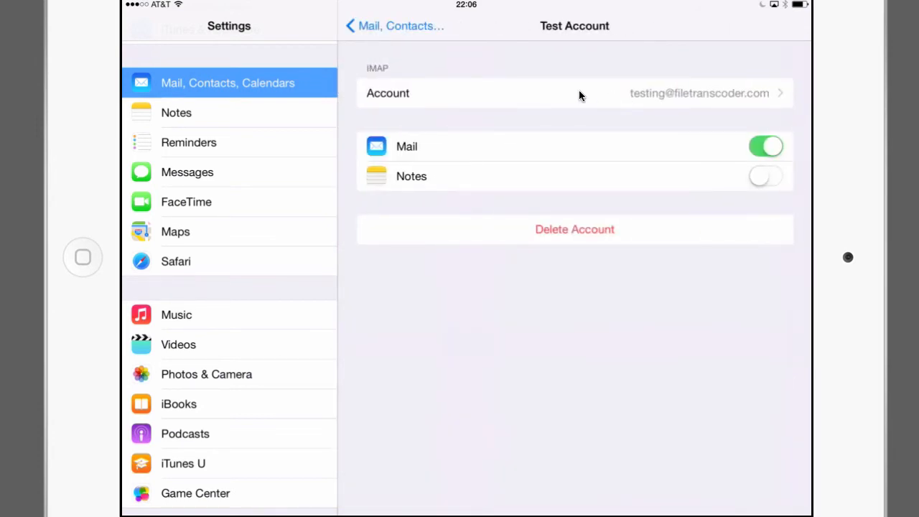
left_click(574, 92)
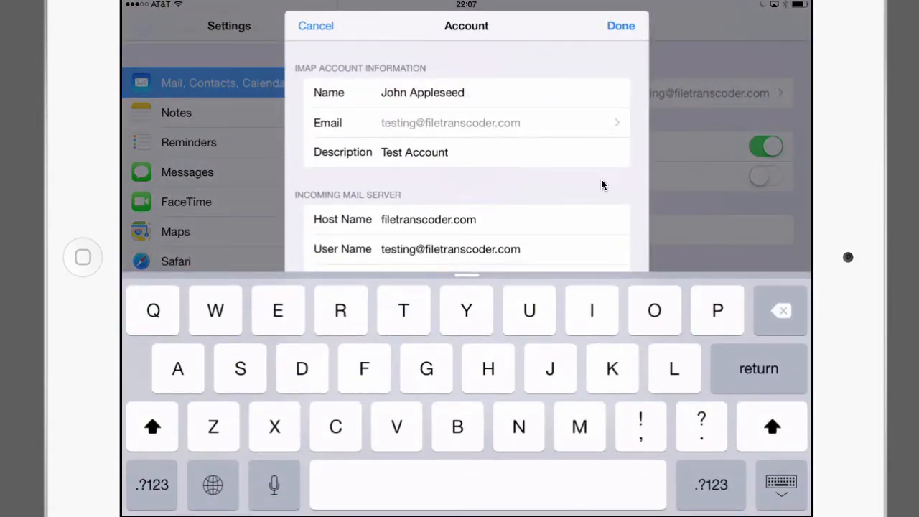
mouse_move(609, 217)
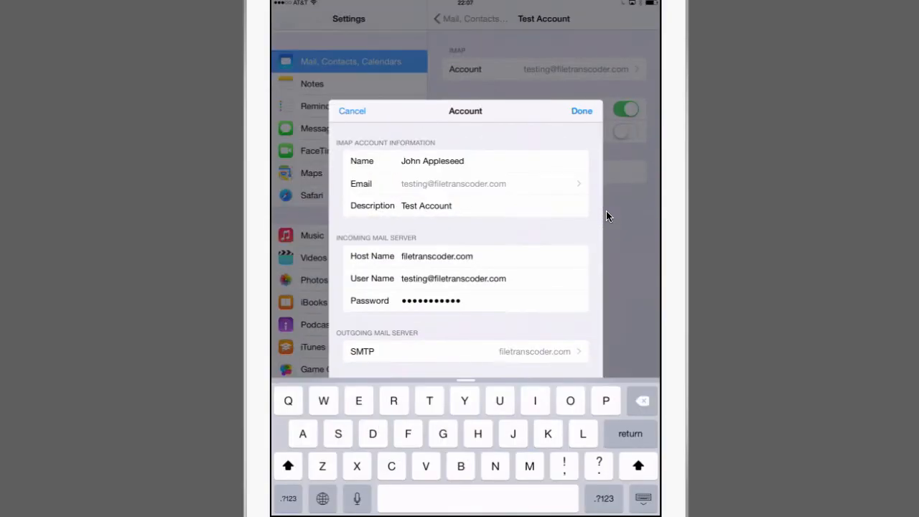
scroll("down", 3)
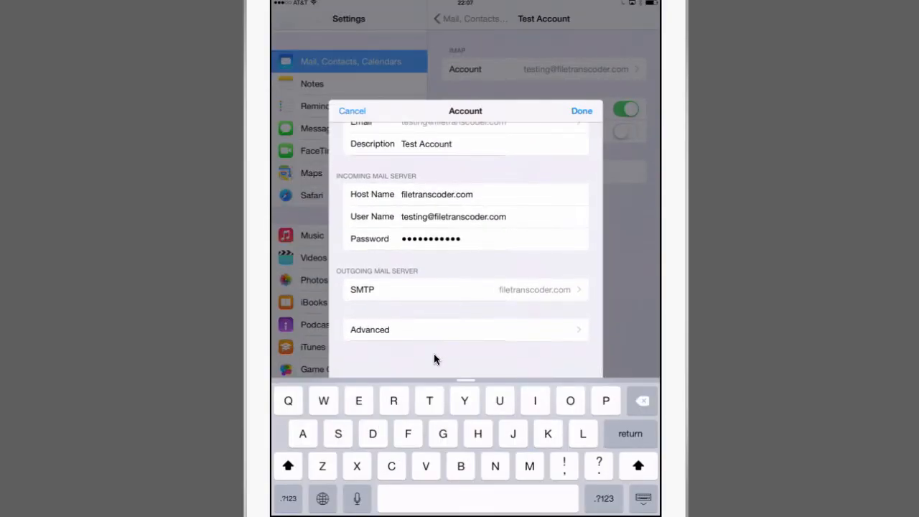
mouse_move(393, 276)
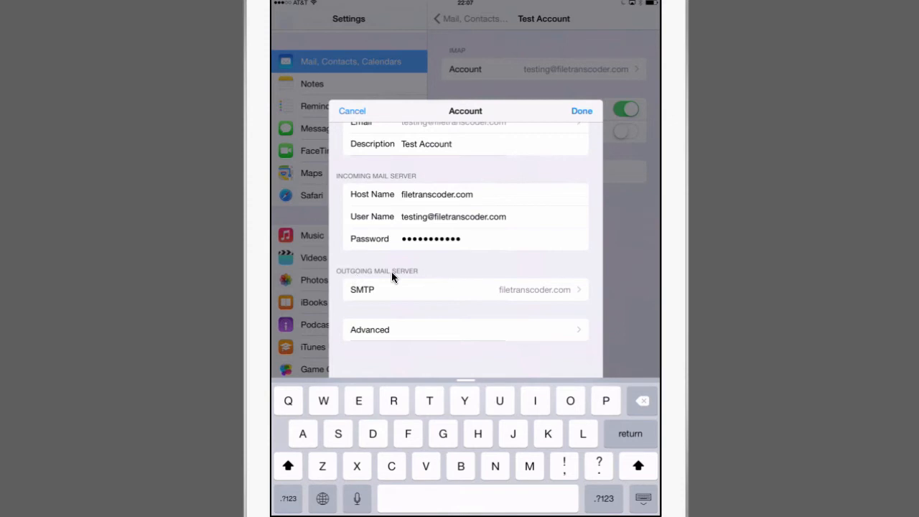
mouse_move(420, 346)
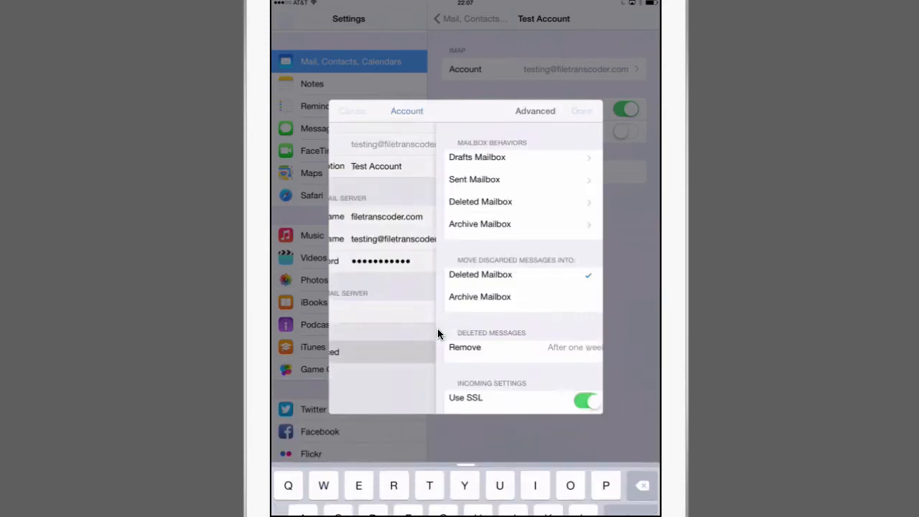
Open the Advanced settings for Test Account's incoming server.
left_click(534, 111)
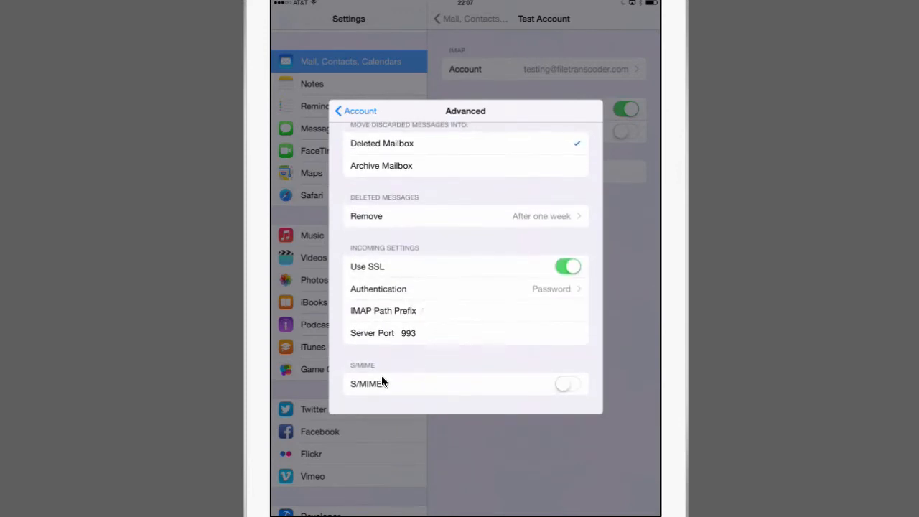
mouse_move(486, 318)
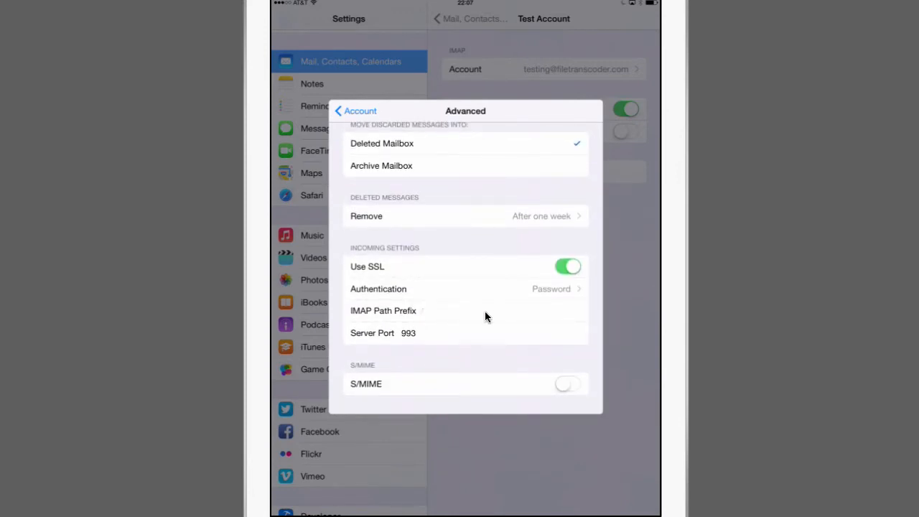
mouse_move(380, 332)
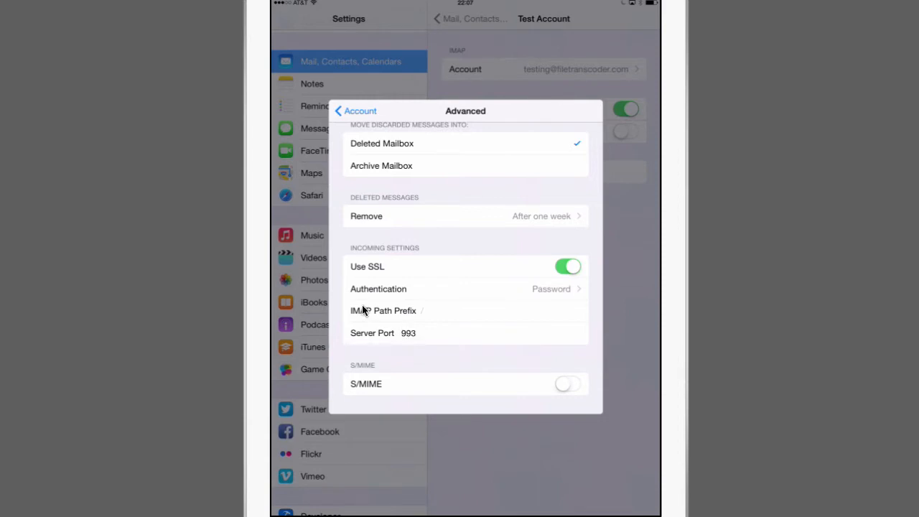
mouse_move(445, 314)
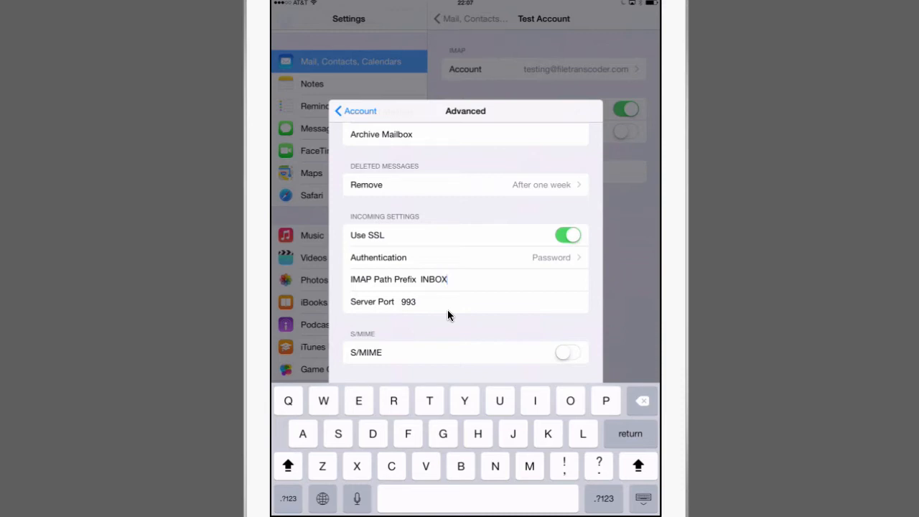
mouse_move(382, 279)
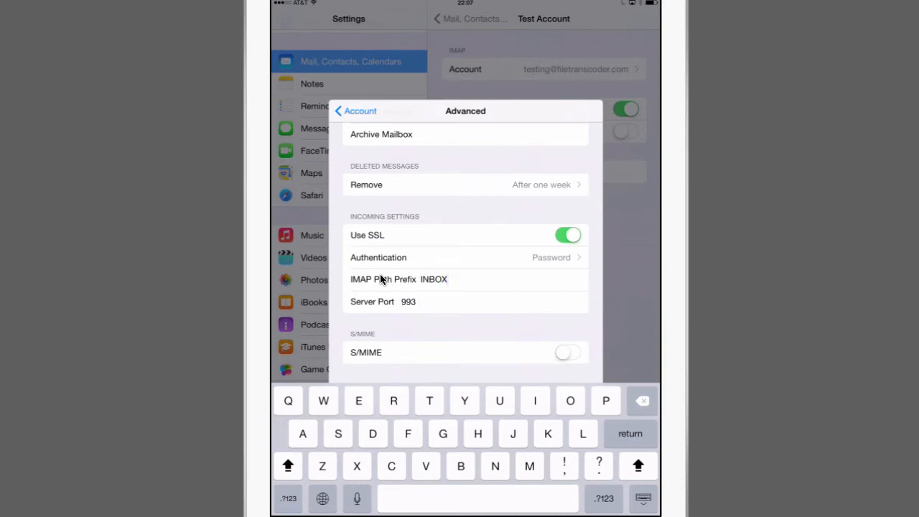
mouse_move(456, 286)
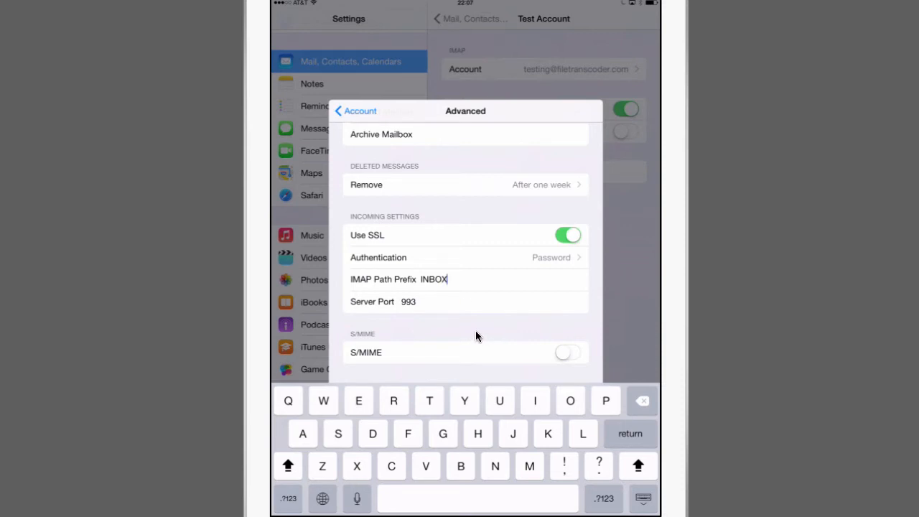
mouse_move(376, 221)
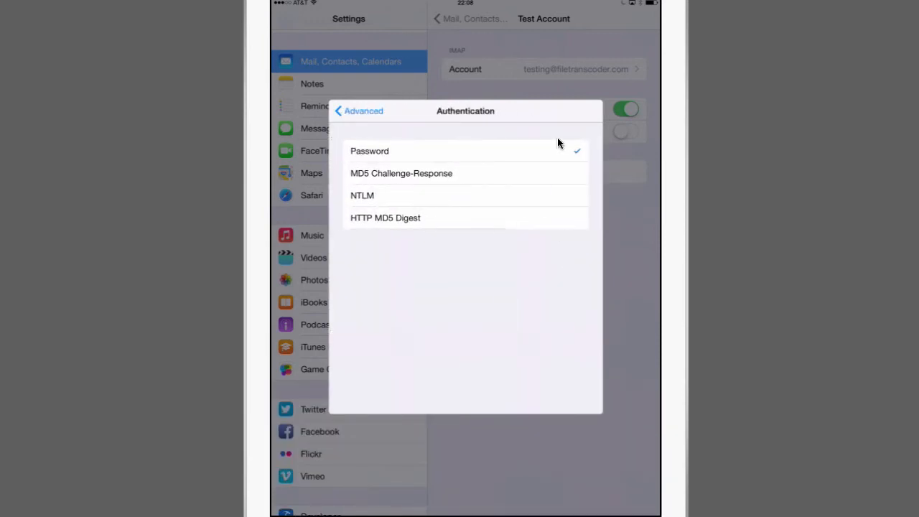
mouse_move(385, 178)
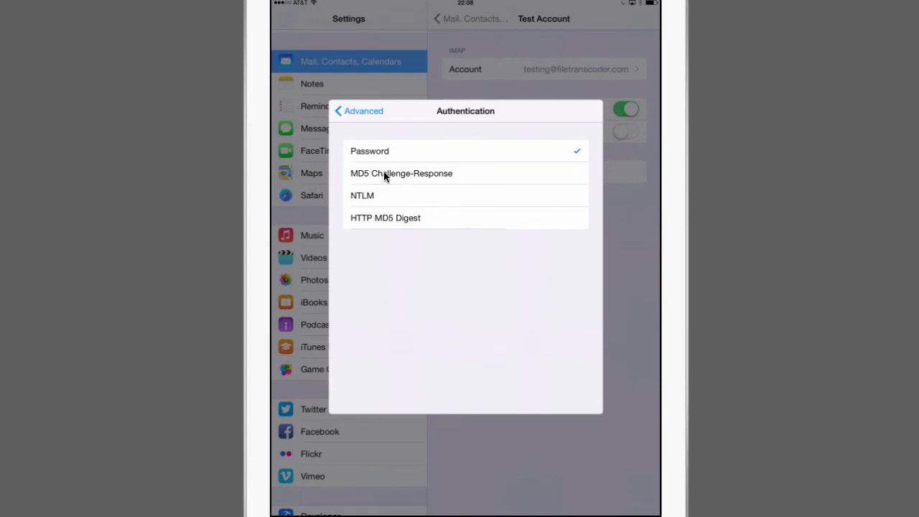
mouse_move(474, 178)
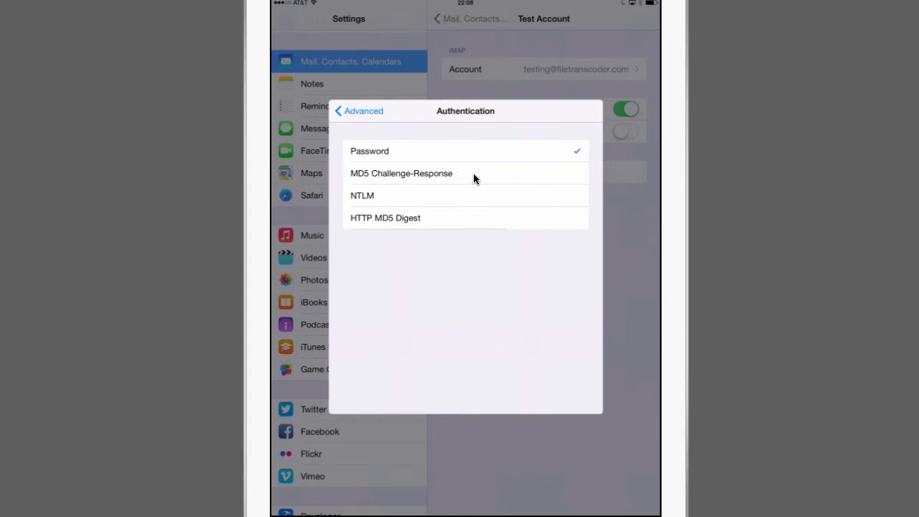
mouse_move(524, 178)
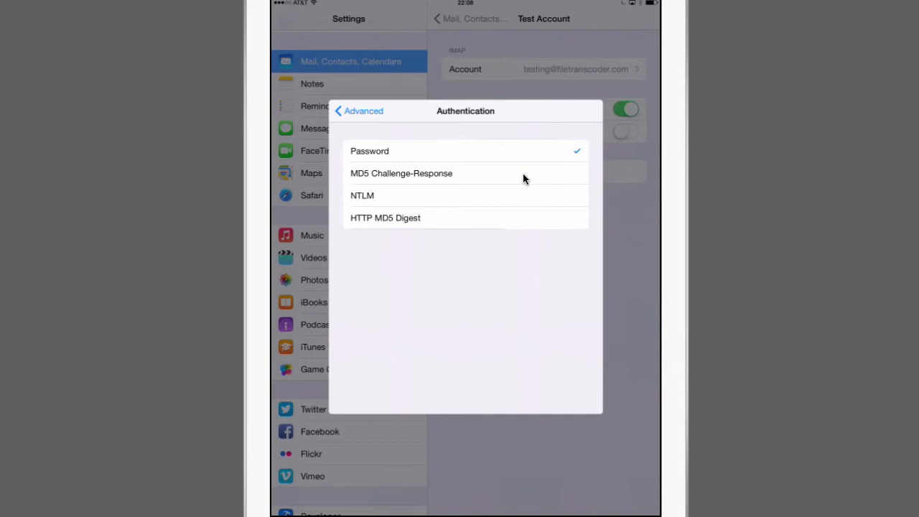
mouse_move(524, 158)
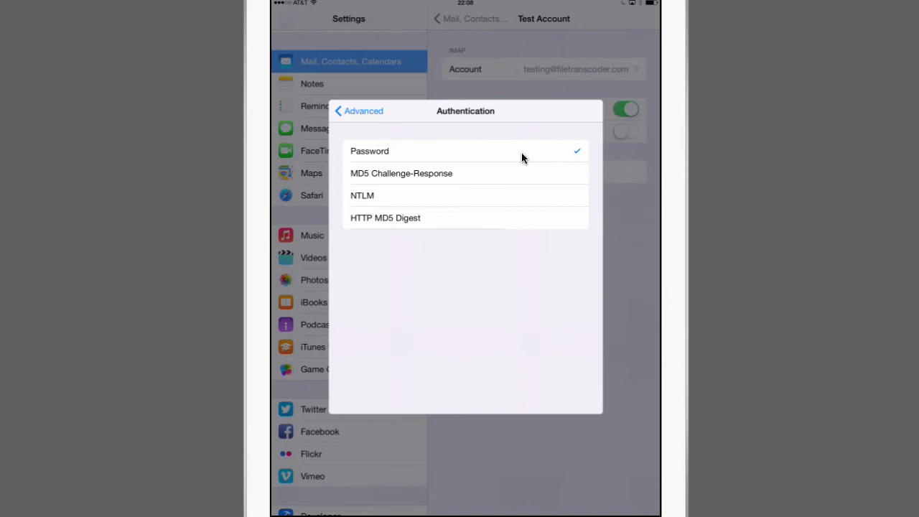
Leave authentication as Password and return to the Account screen.
left_click(358, 110)
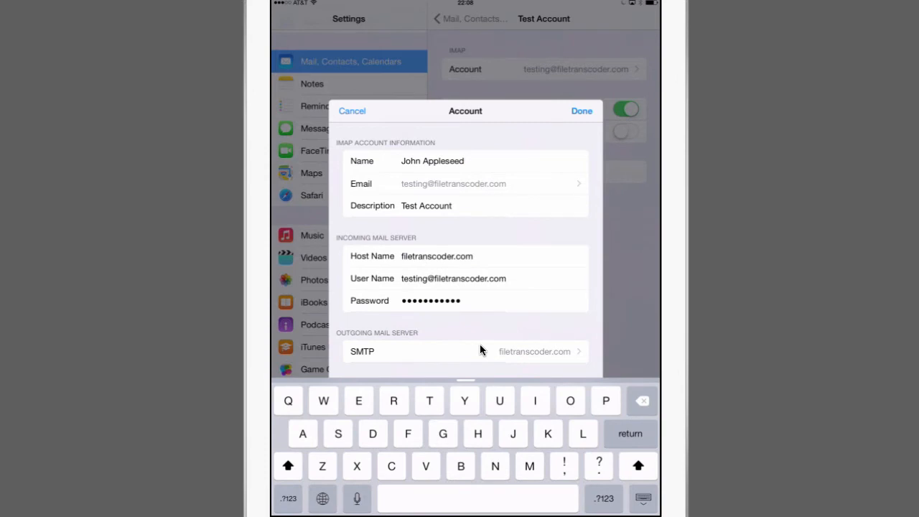
mouse_move(505, 359)
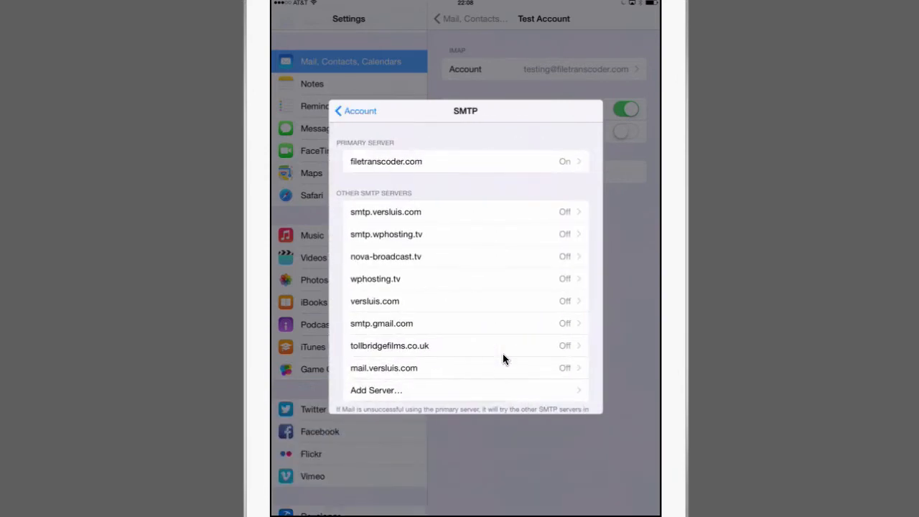
mouse_move(452, 443)
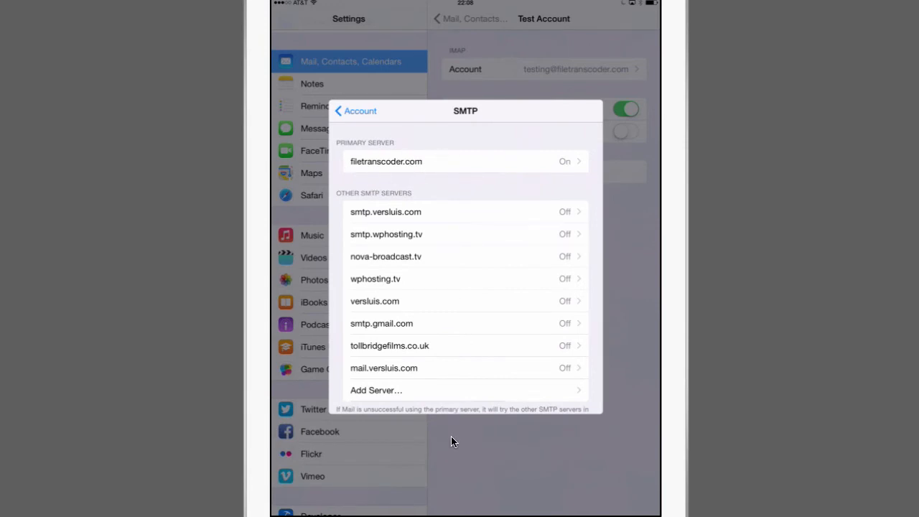
mouse_move(399, 181)
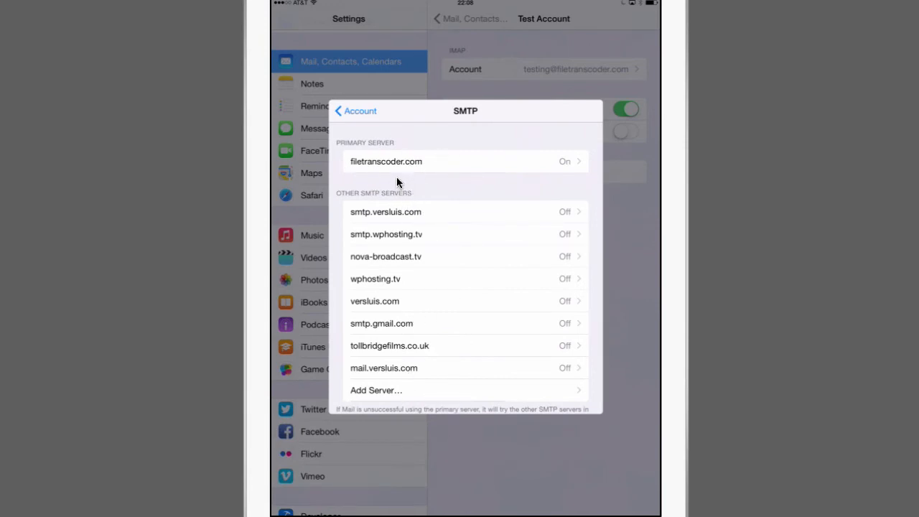
mouse_move(500, 166)
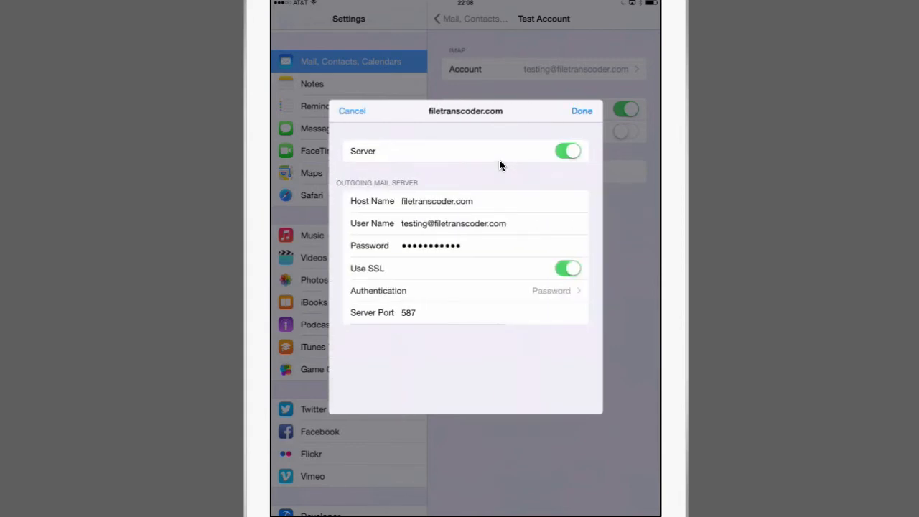
mouse_move(485, 362)
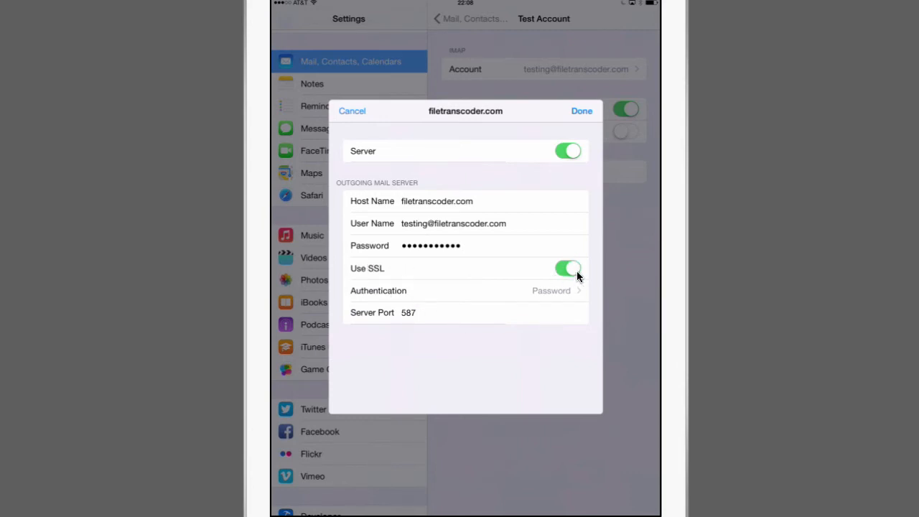
mouse_move(560, 285)
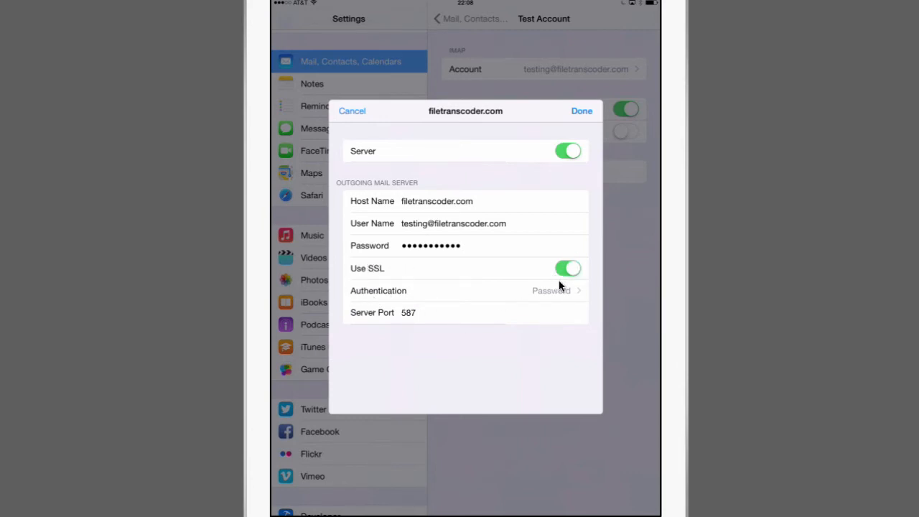
mouse_move(540, 287)
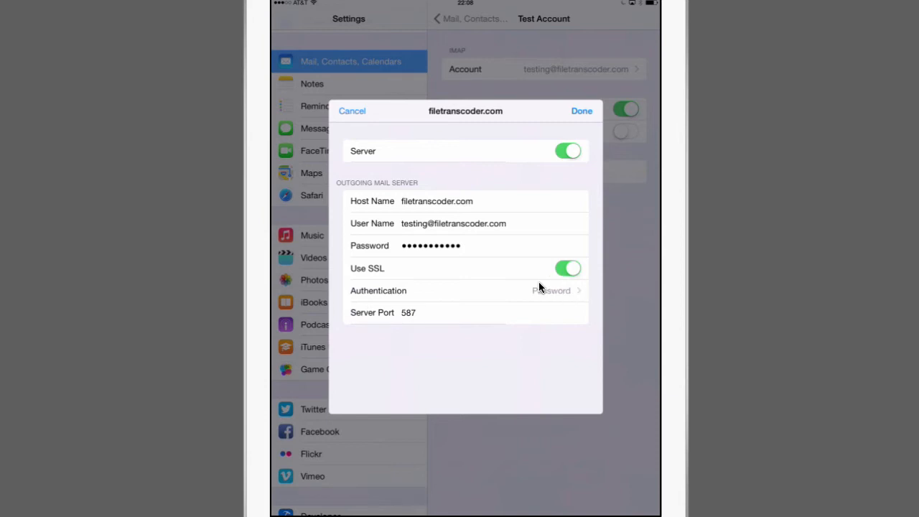
mouse_move(423, 333)
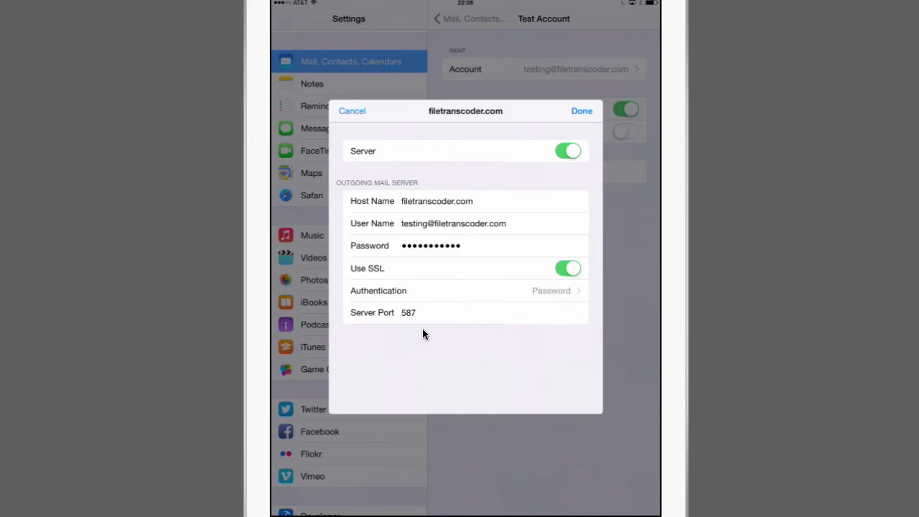
mouse_move(425, 321)
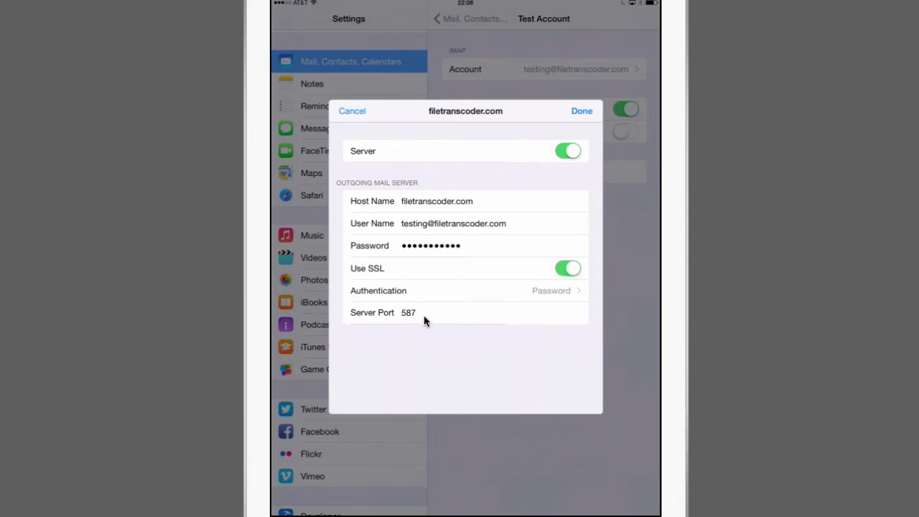
mouse_move(451, 318)
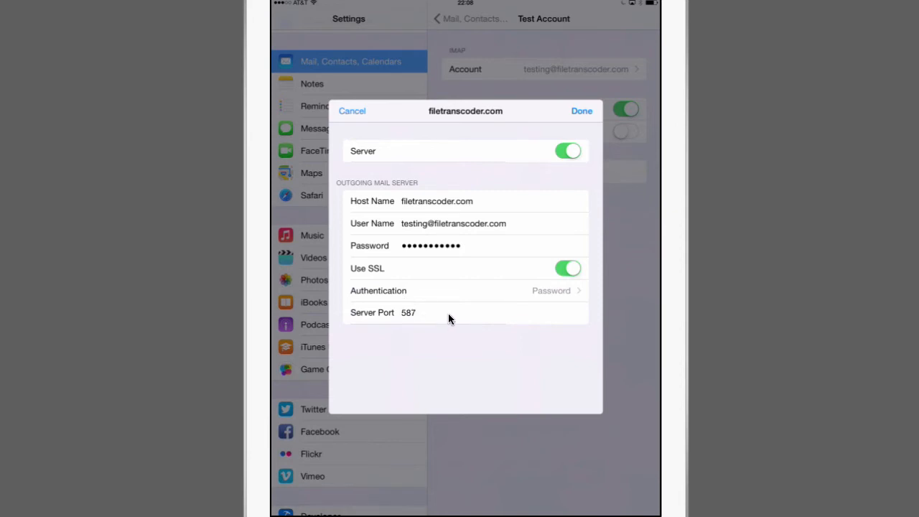
mouse_move(375, 307)
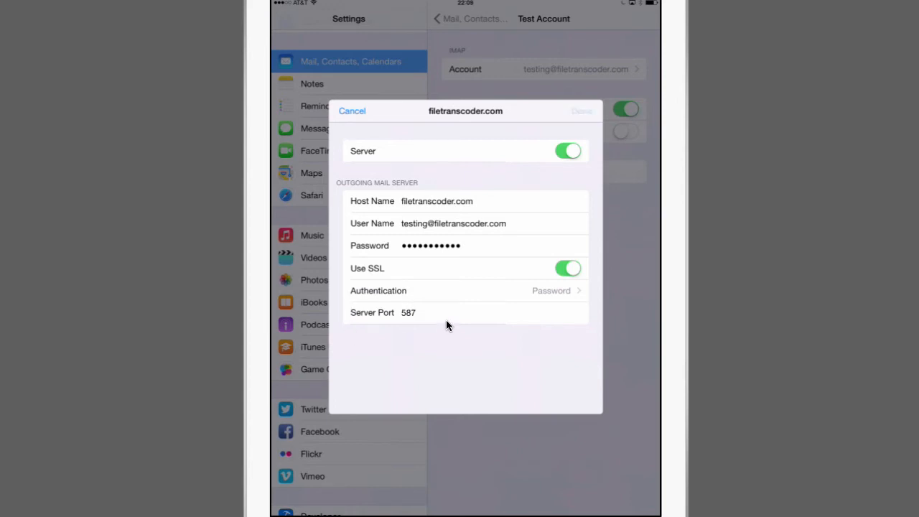
Confirm outgoing SSL on, Password authentication, port 587 and close the editor with Done.
left_click(352, 111)
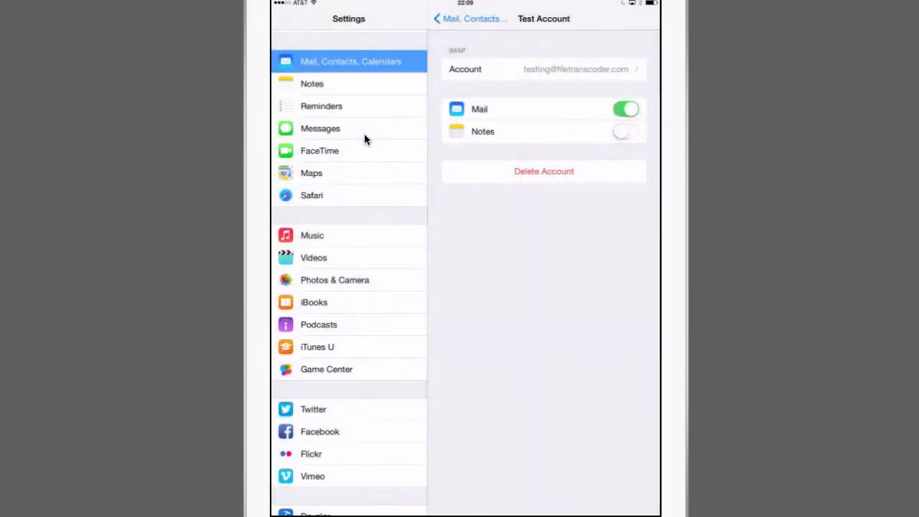
Return to the home screen and launch Mail, where Test Account appears among the accounts.
key("home")
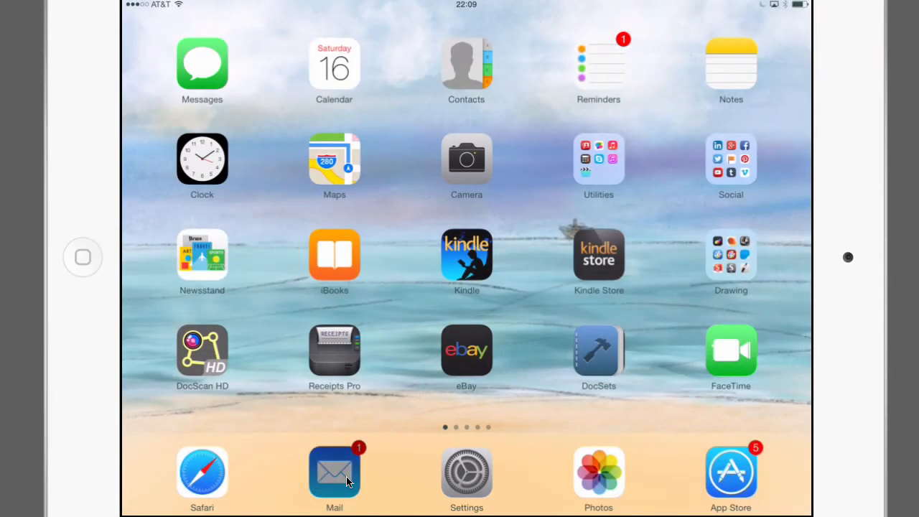
left_click(333, 471)
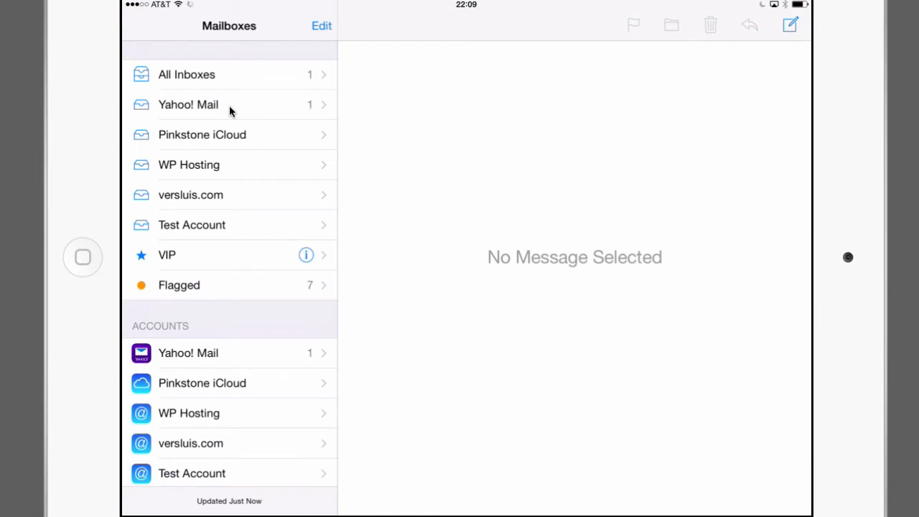
mouse_move(218, 422)
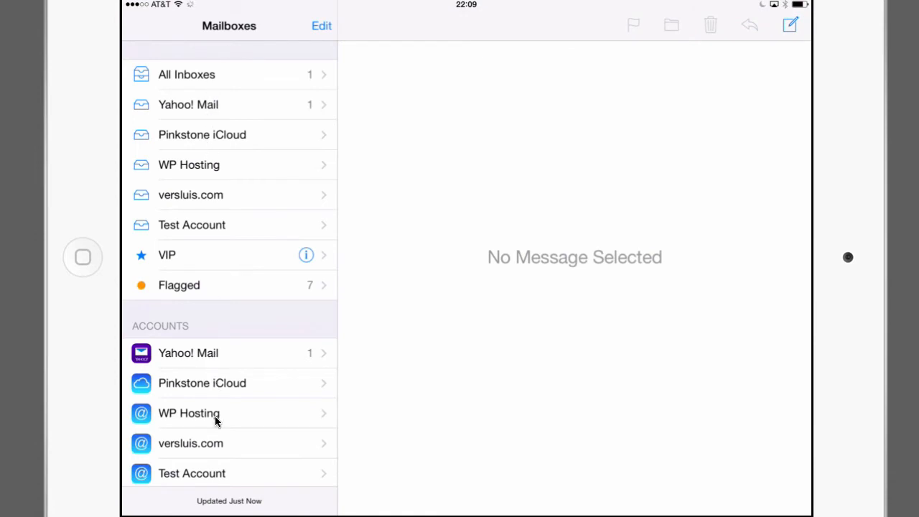
mouse_move(244, 483)
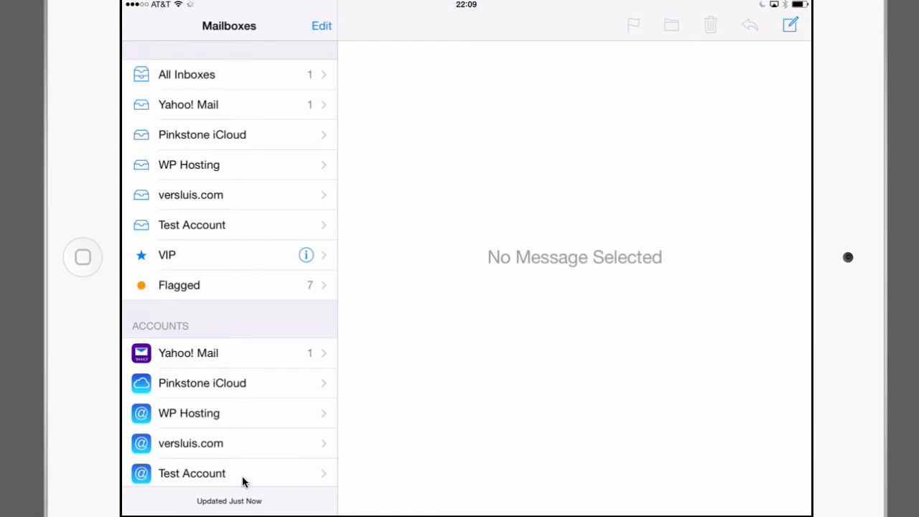
Browse into Test Account's folder list, view its empty Inbox and come back to the folders.
left_click(193, 474)
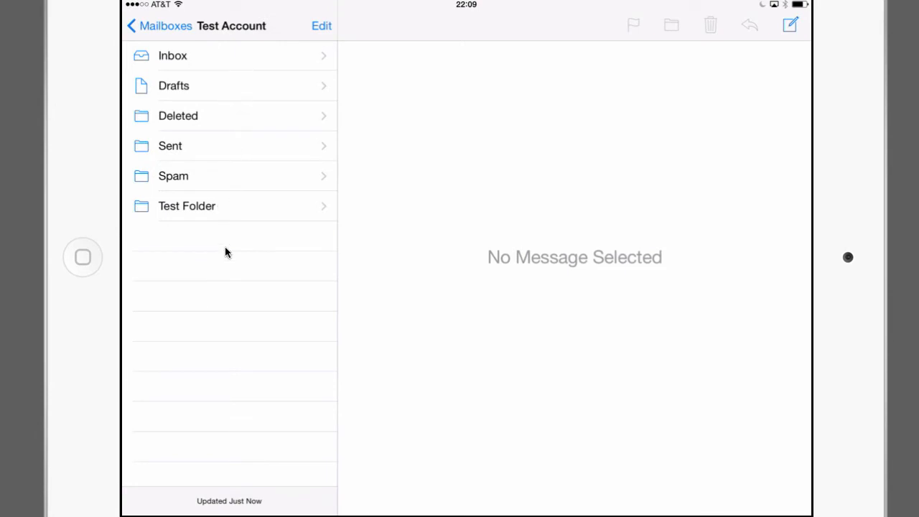
mouse_move(287, 61)
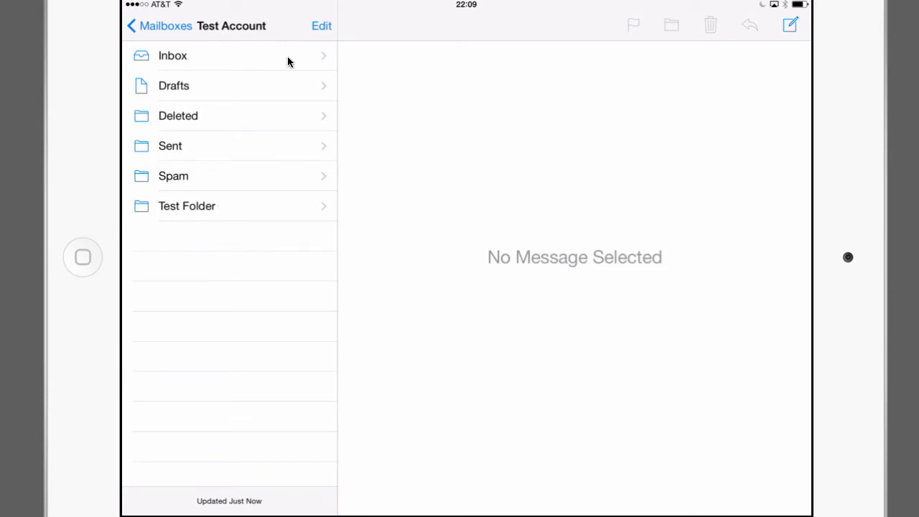
mouse_move(261, 226)
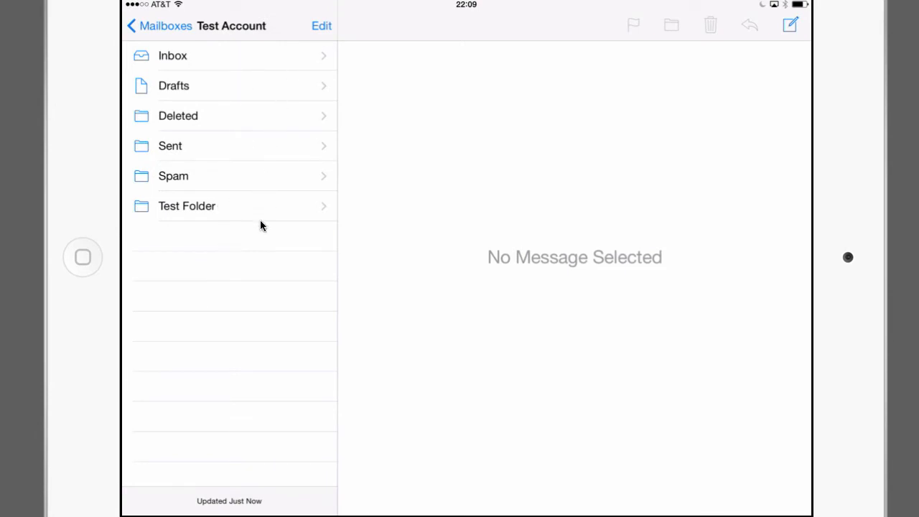
mouse_move(263, 107)
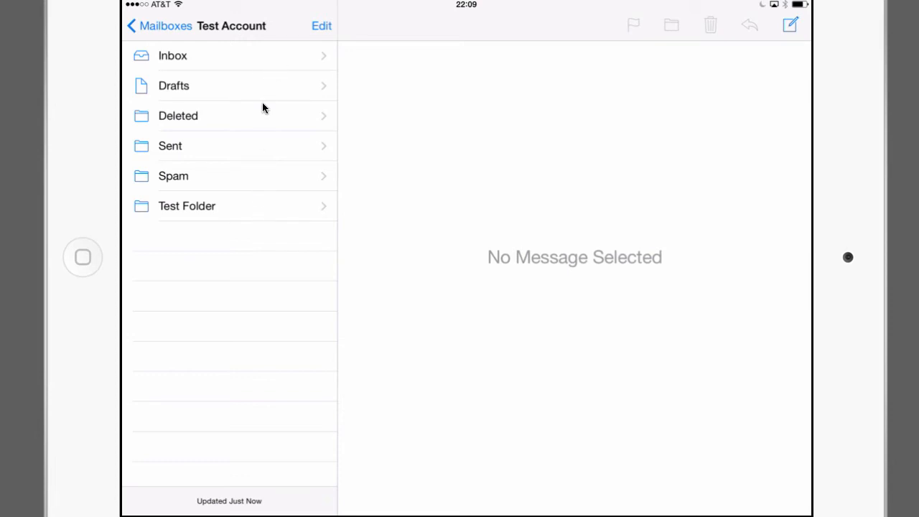
left_click(173, 54)
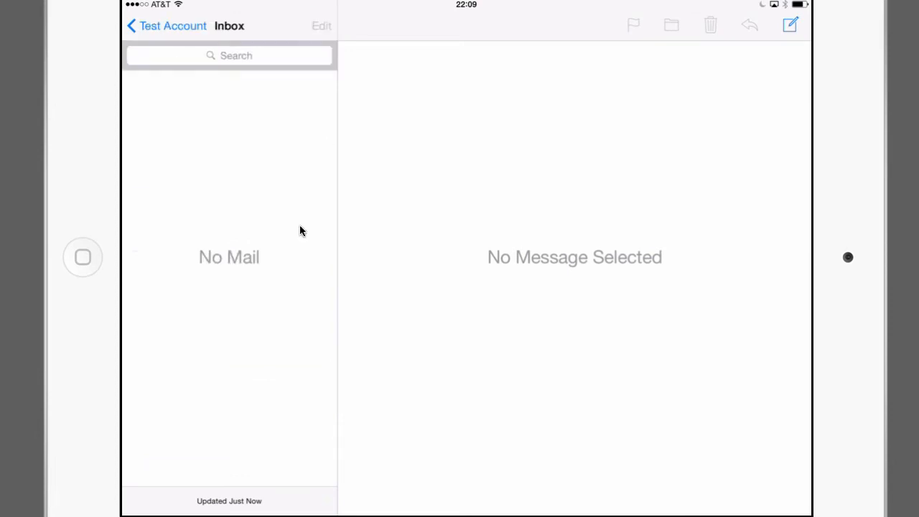
mouse_move(338, 346)
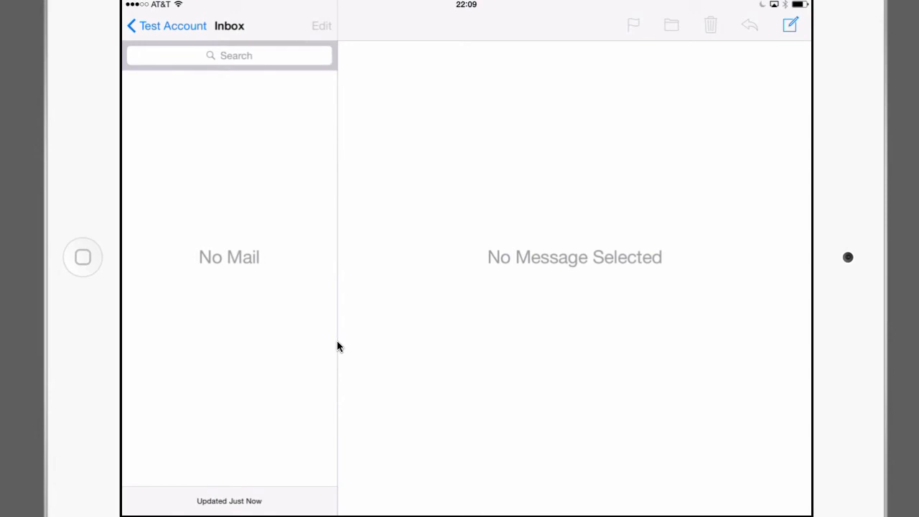
mouse_move(310, 254)
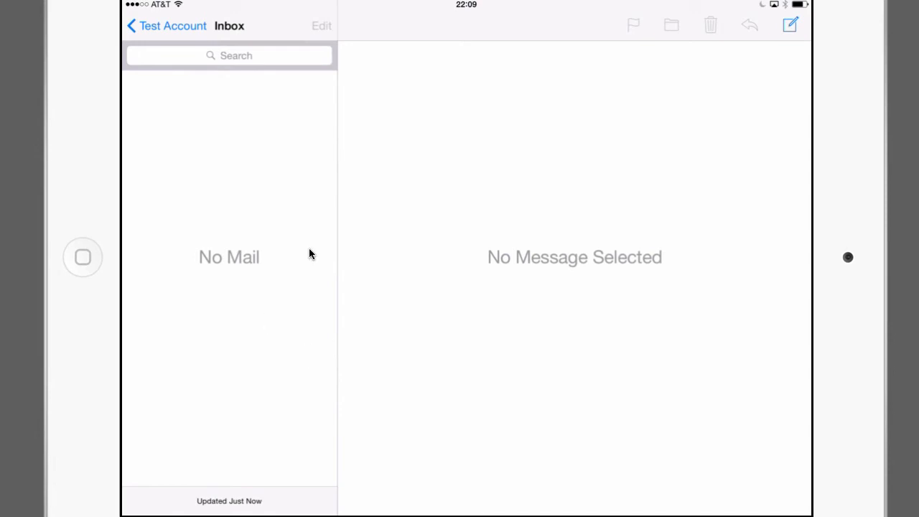
left_click(165, 25)
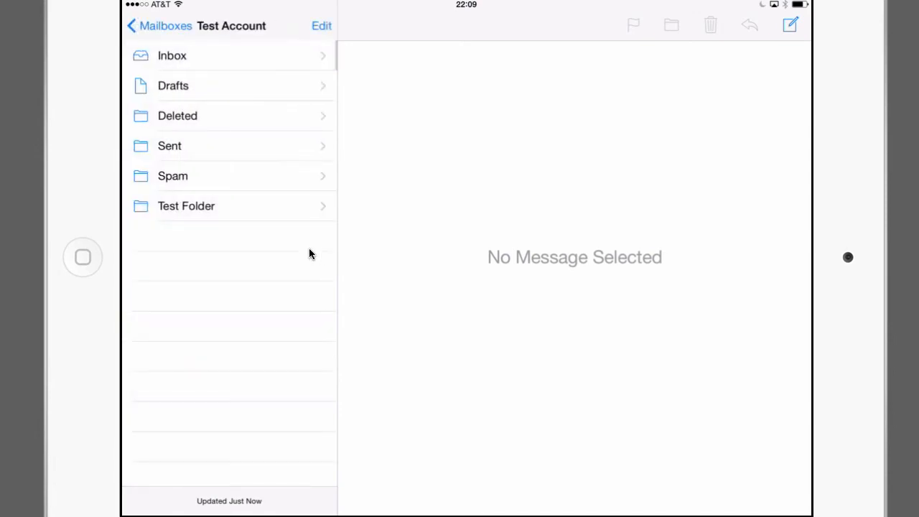
mouse_move(223, 228)
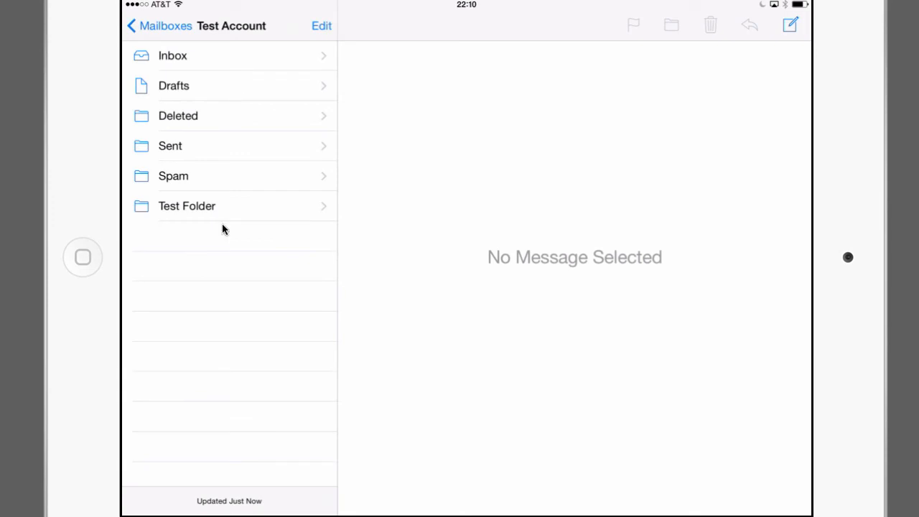
mouse_move(192, 78)
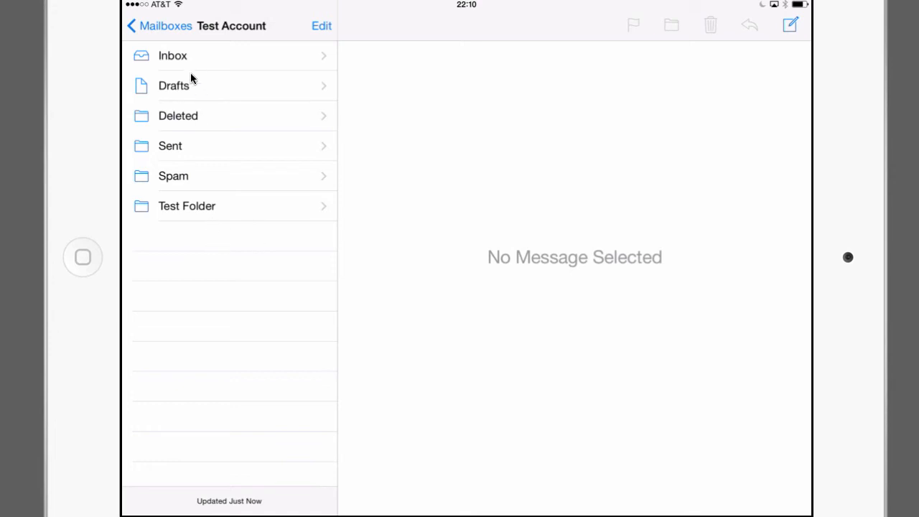
mouse_move(209, 217)
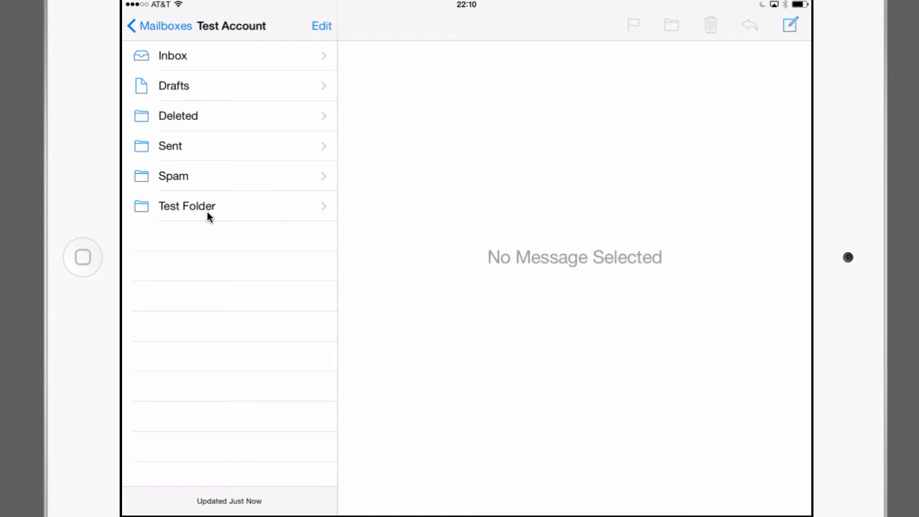
mouse_move(321, 25)
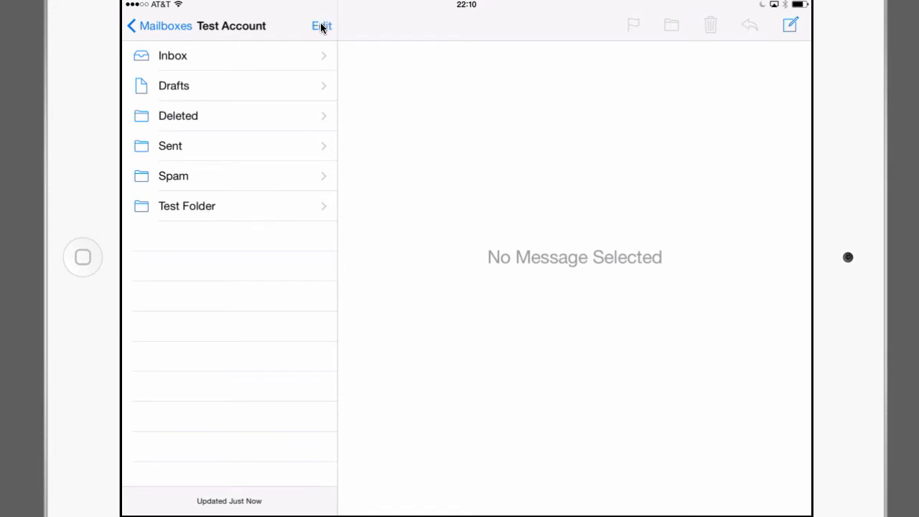
Create a new mailbox 'Test Folder 2' after the name 'Test Folder' is rejected as already existing.
left_click(321, 26)
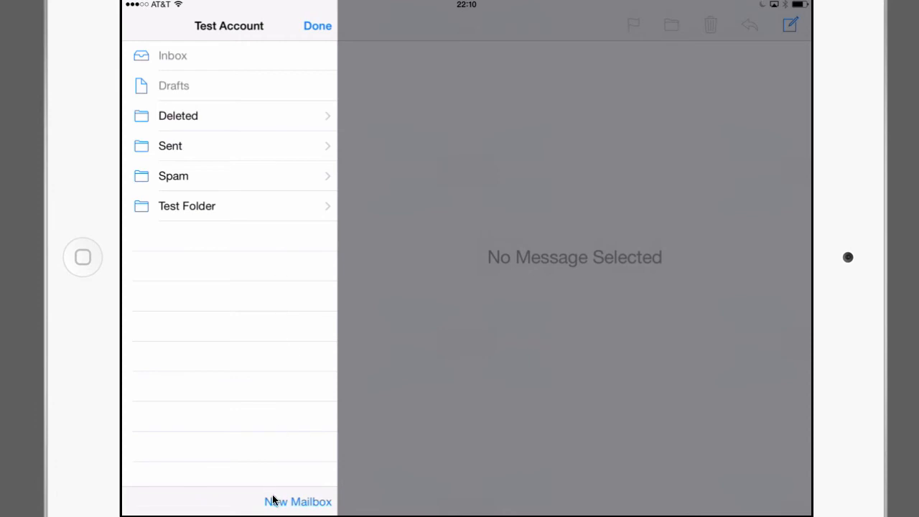
mouse_move(291, 505)
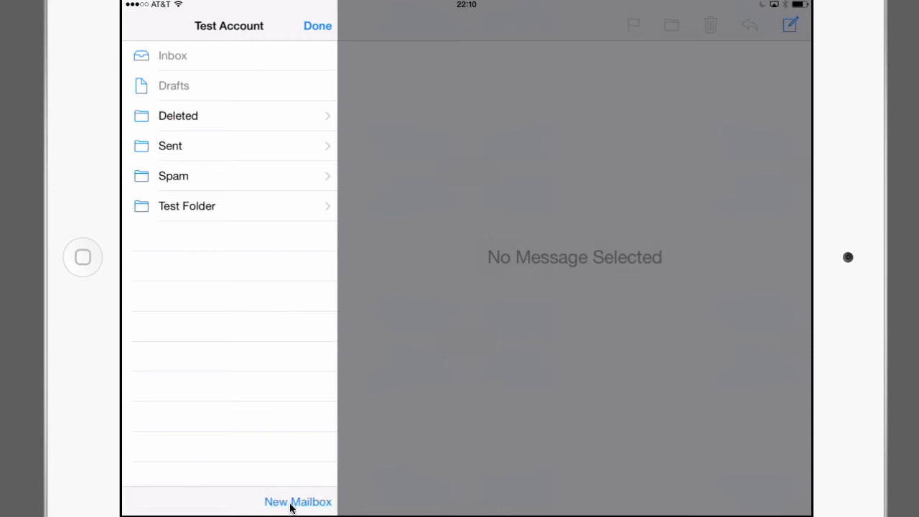
left_click(297, 501)
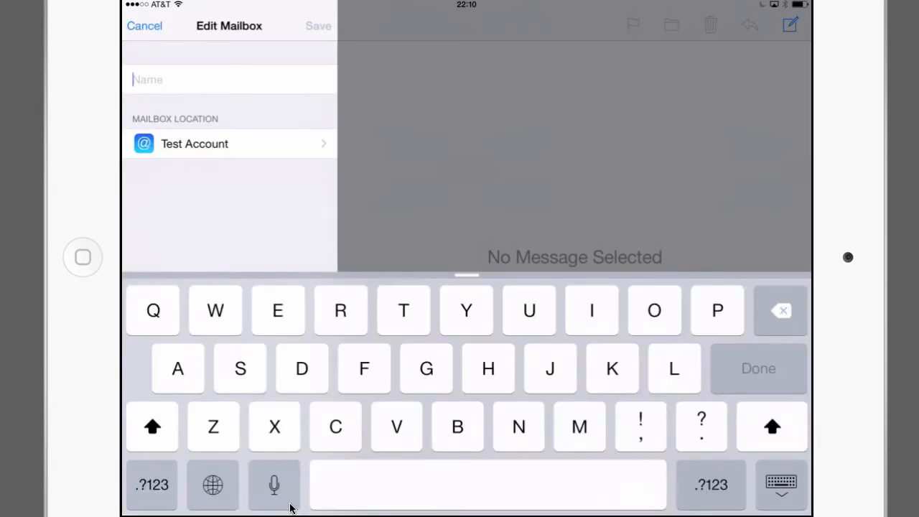
mouse_move(293, 158)
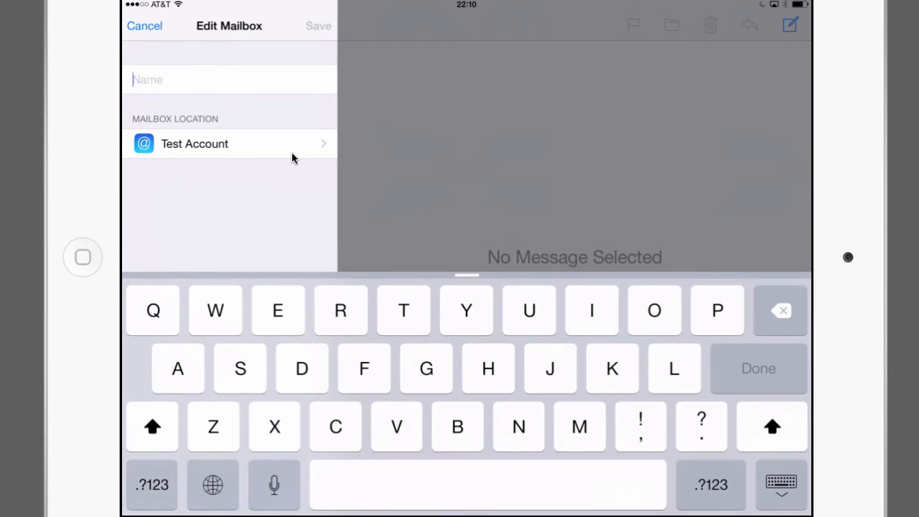
mouse_move(210, 151)
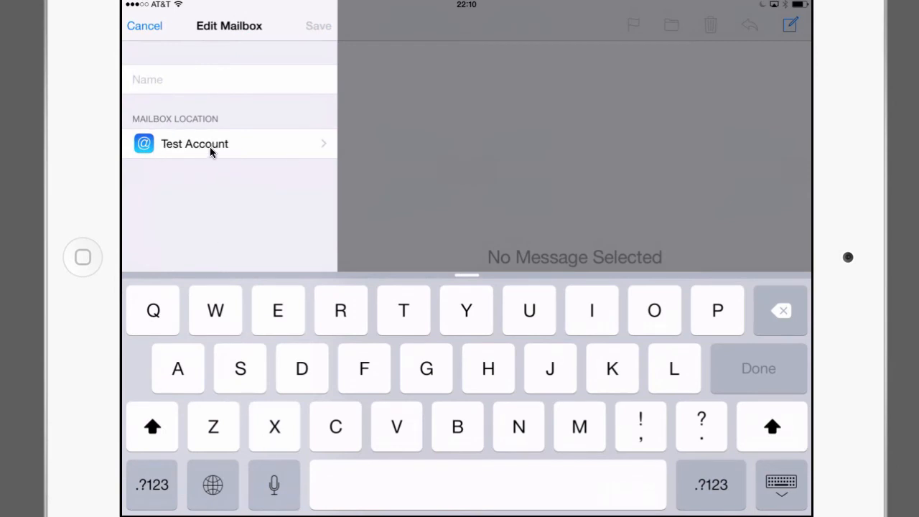
type("Test")
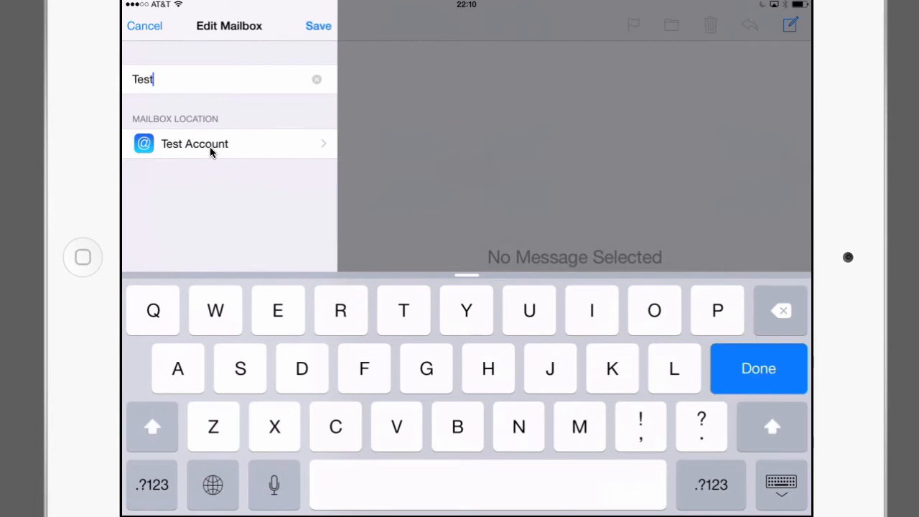
type("Folder")
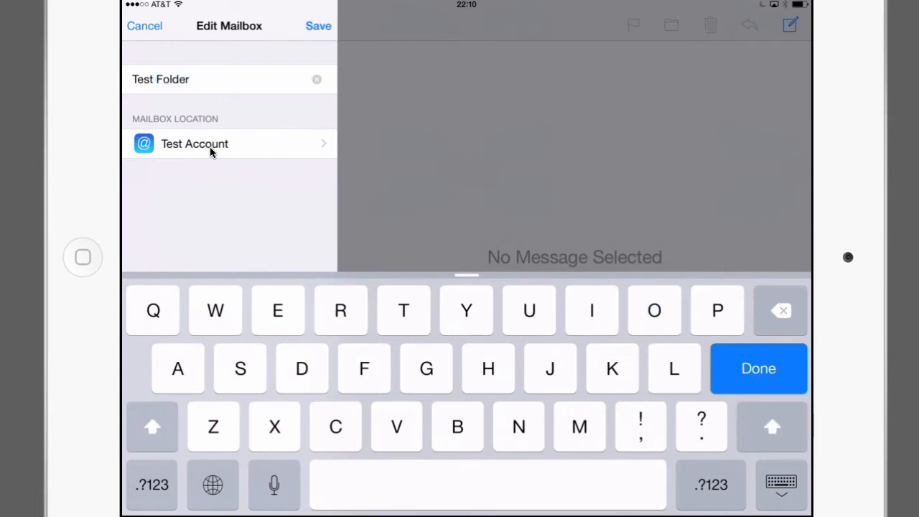
left_click(318, 26)
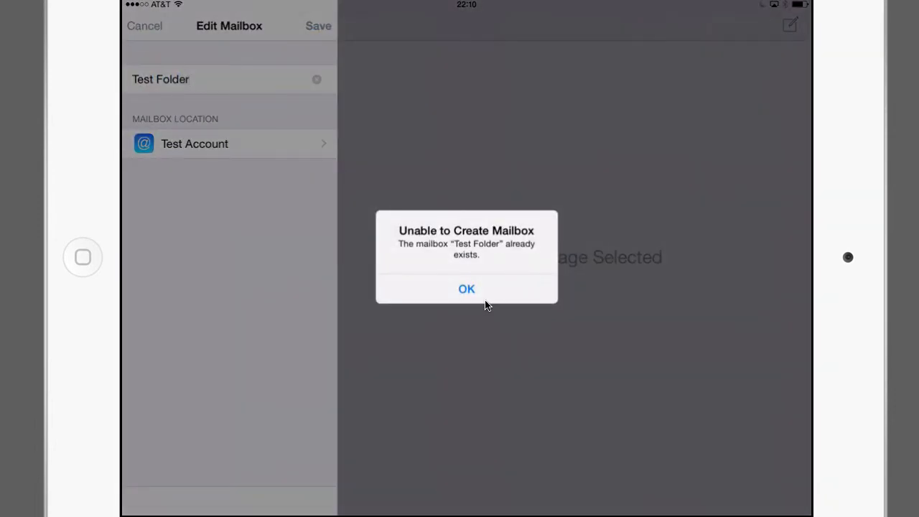
left_click(466, 289)
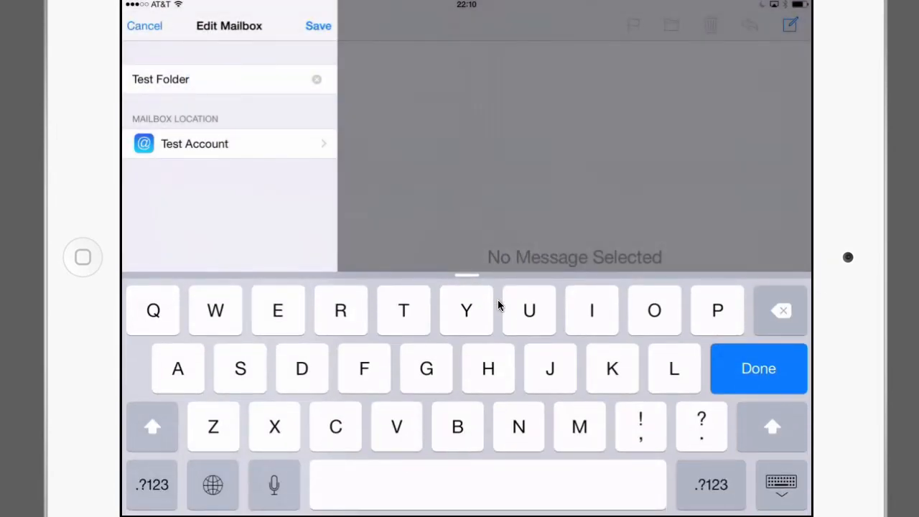
type("2")
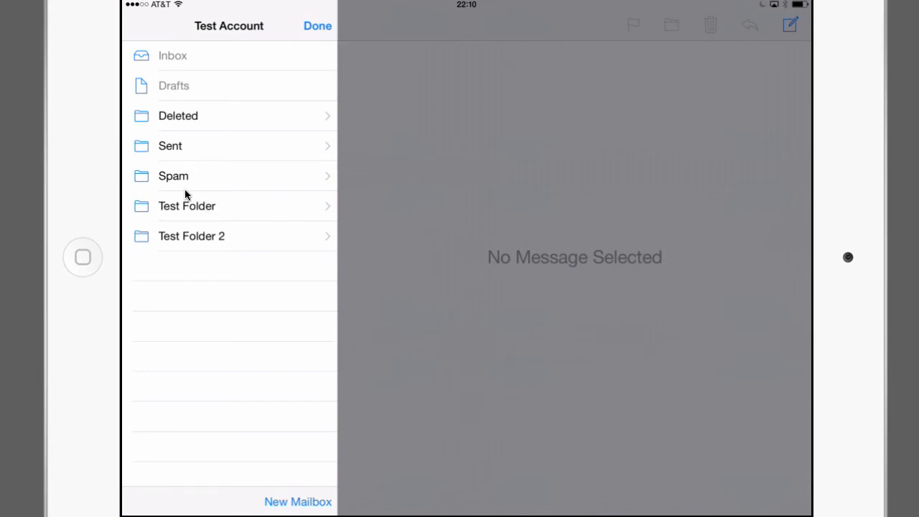
mouse_move(253, 266)
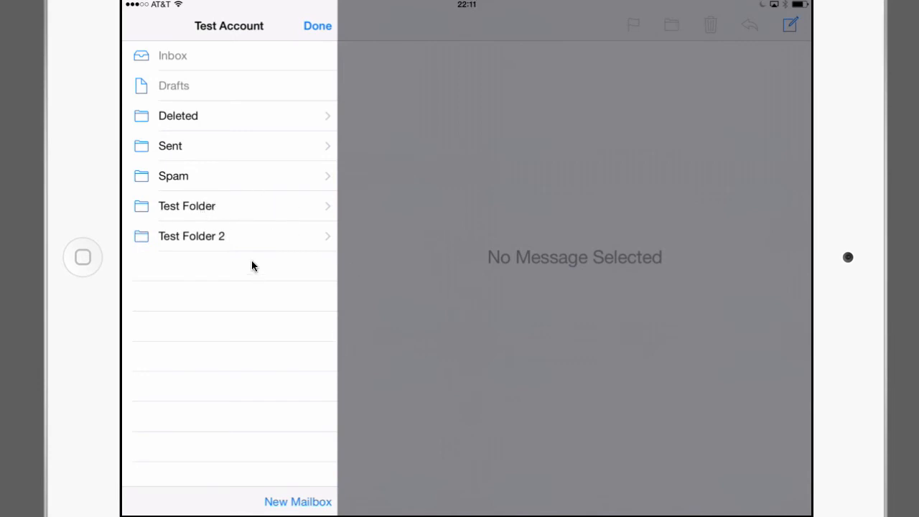
mouse_move(247, 135)
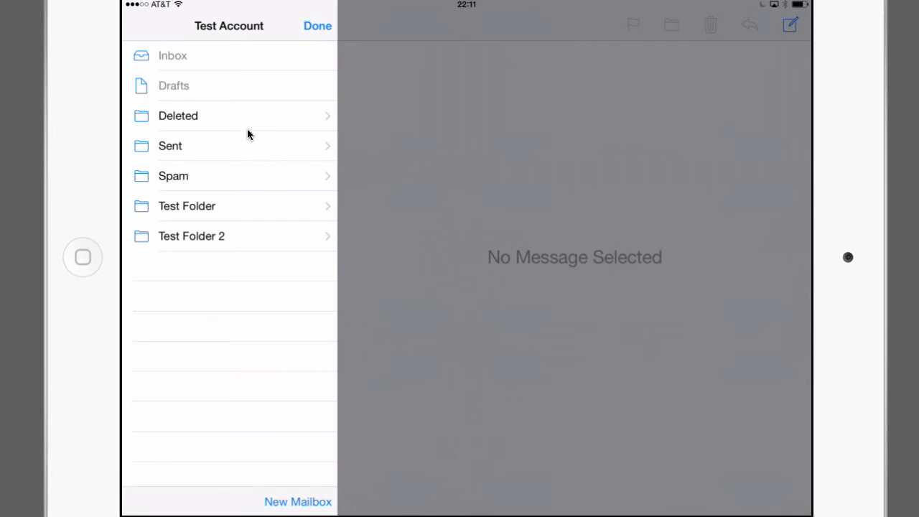
mouse_move(290, 57)
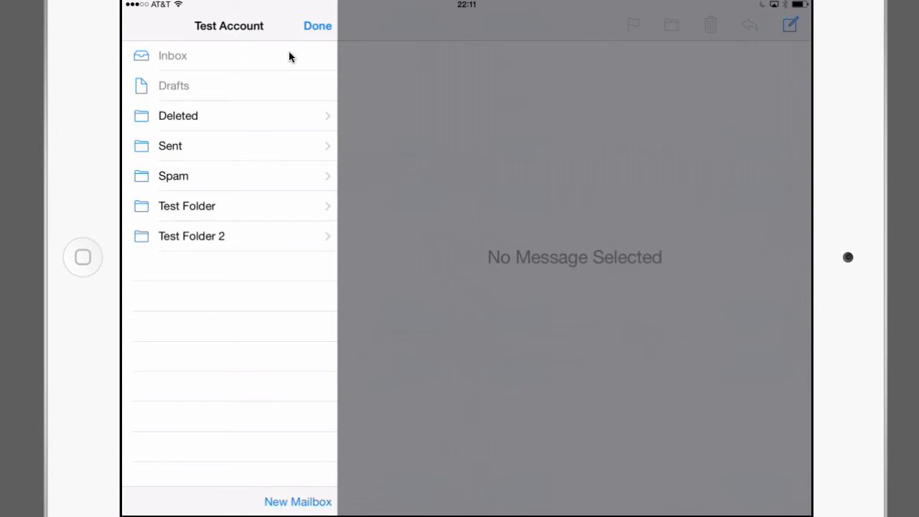
mouse_move(231, 281)
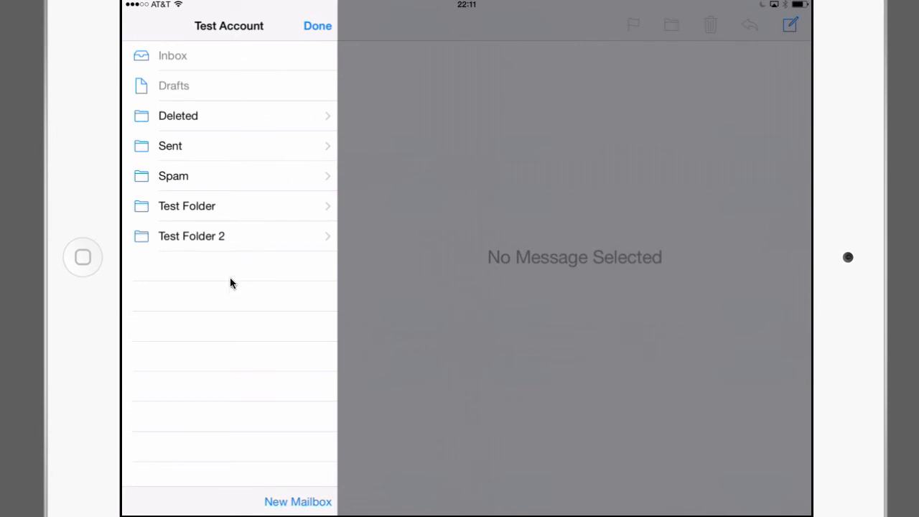
mouse_move(301, 333)
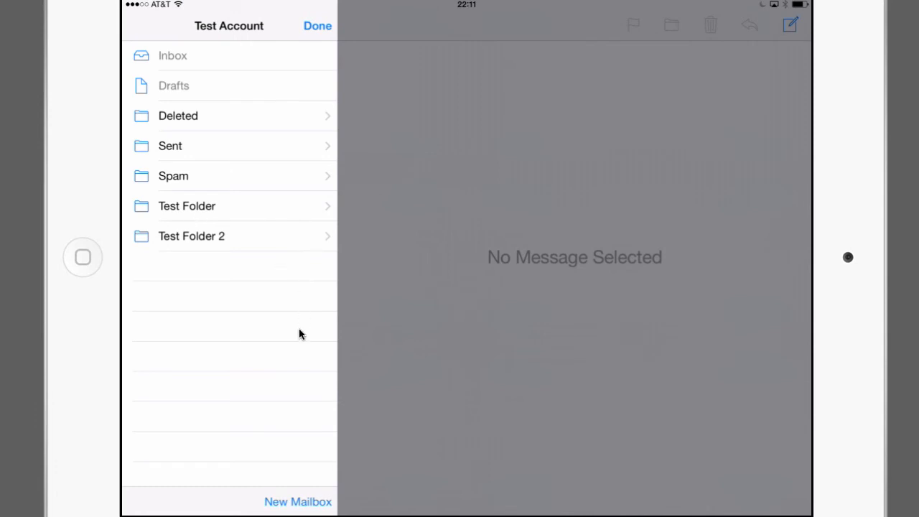
mouse_move(192, 122)
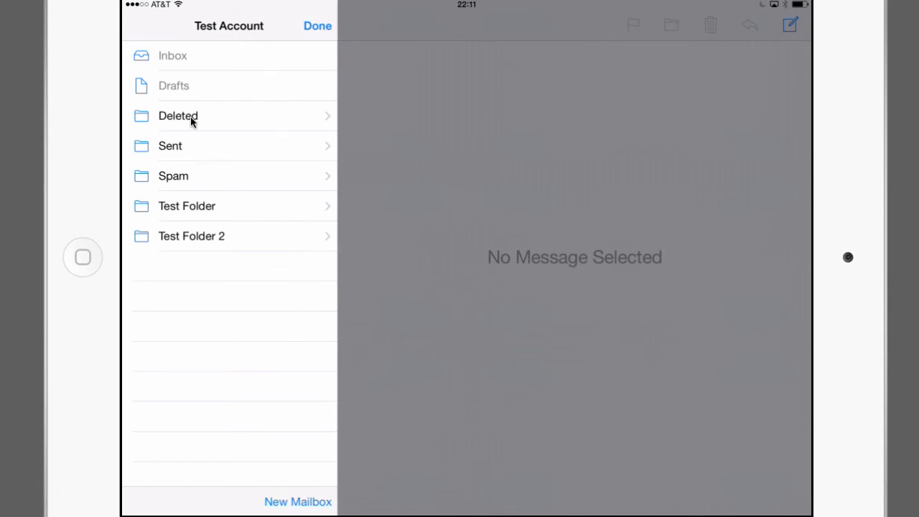
mouse_move(230, 224)
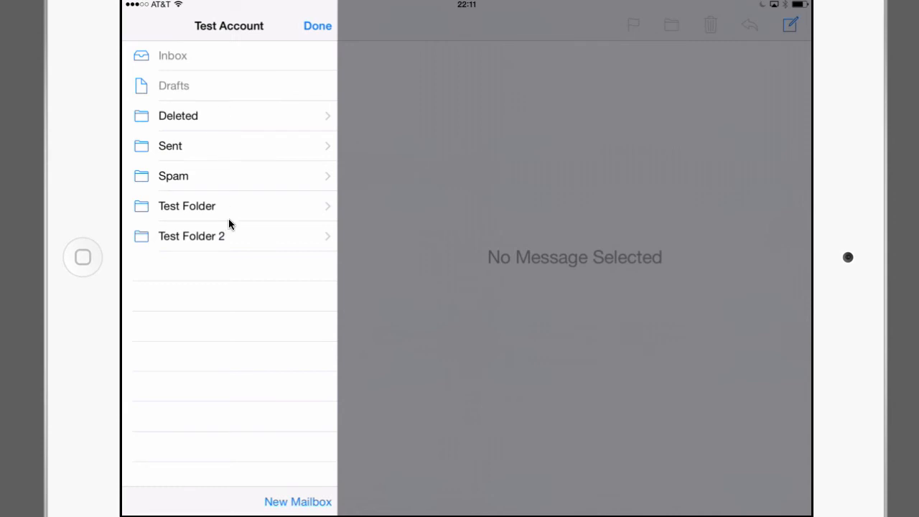
mouse_move(259, 238)
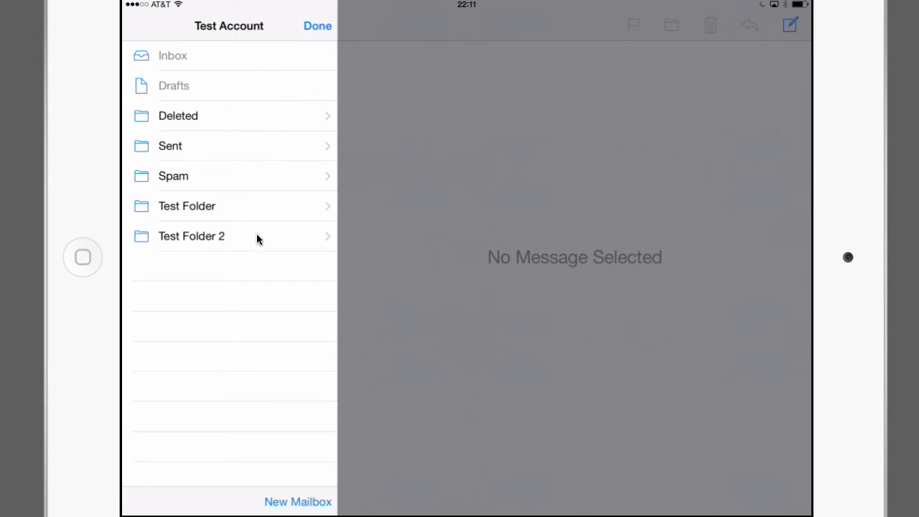
Switch to Settings and reach Test Account's Advanced mailbox settings under Mail, Contacts, Calendars.
left_click(318, 26)
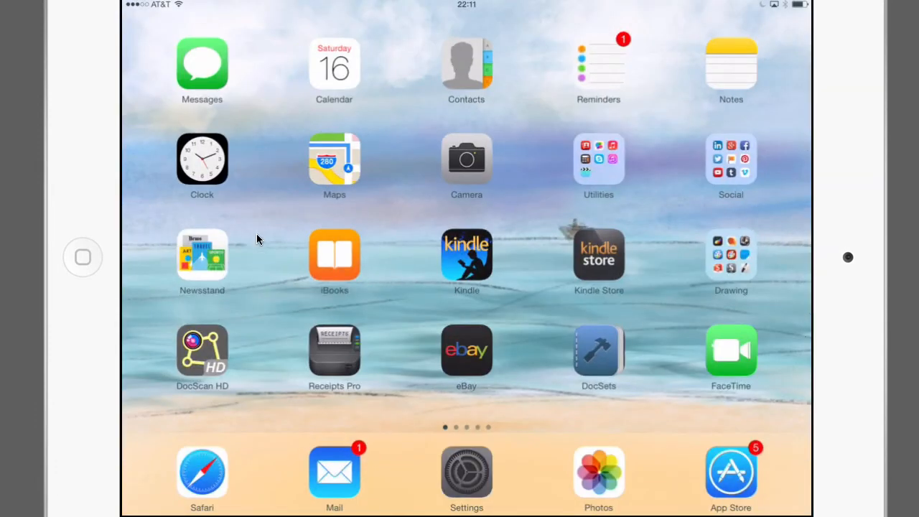
left_click(465, 471)
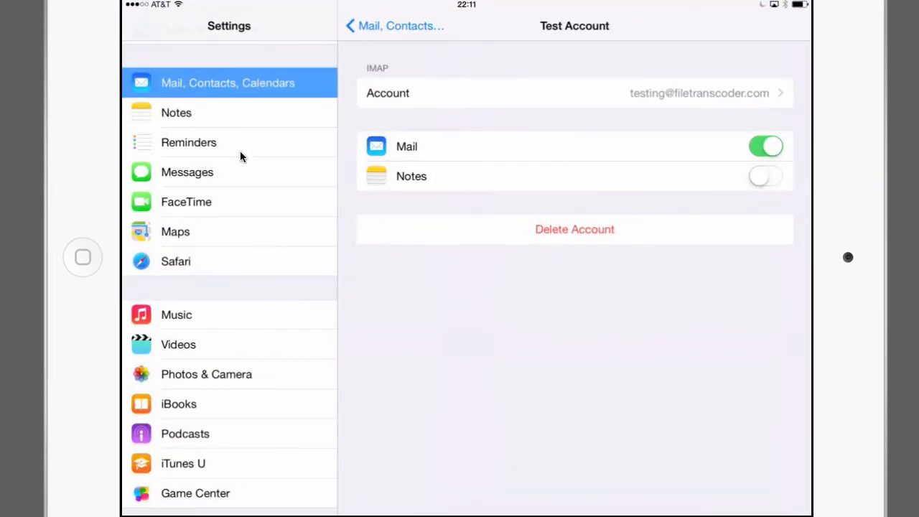
mouse_move(273, 77)
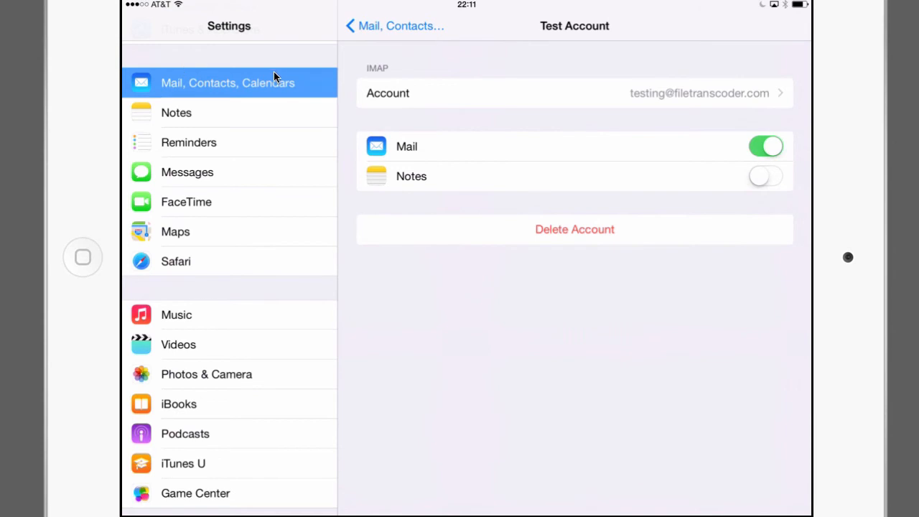
left_click(575, 92)
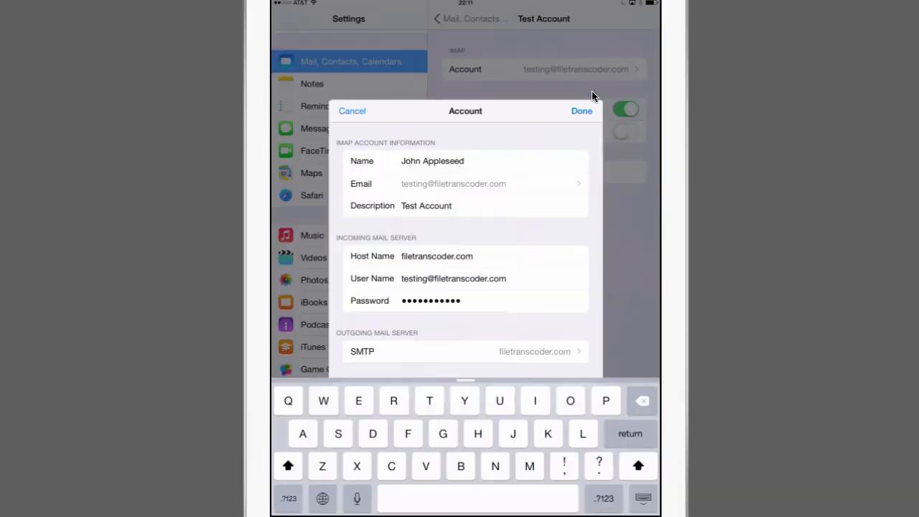
scroll("up", 3)
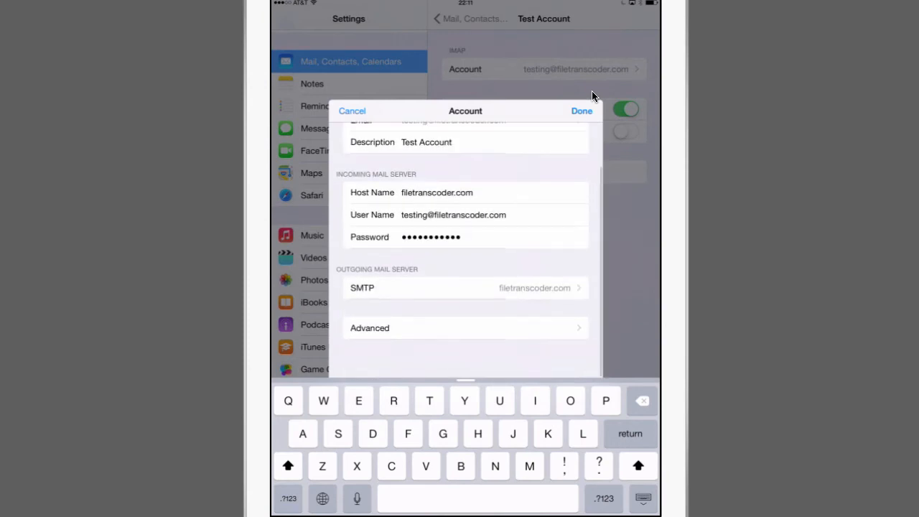
left_click(370, 328)
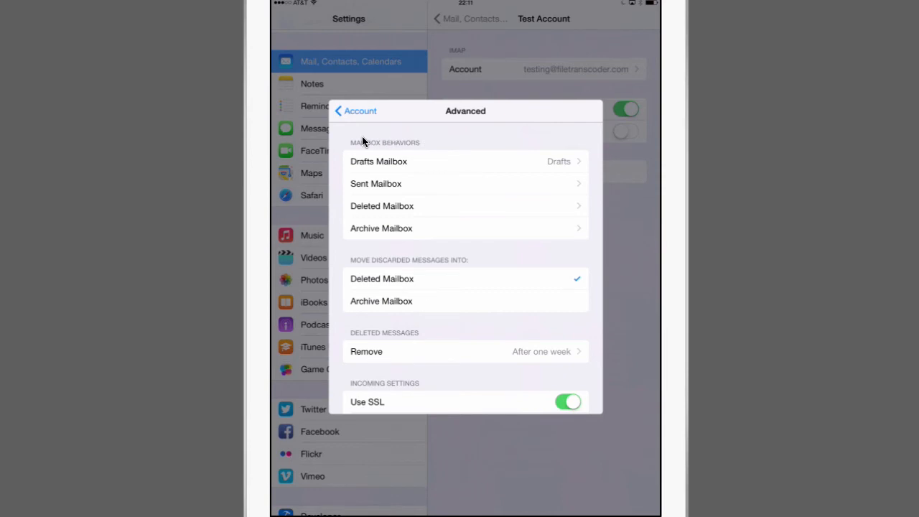
mouse_move(462, 266)
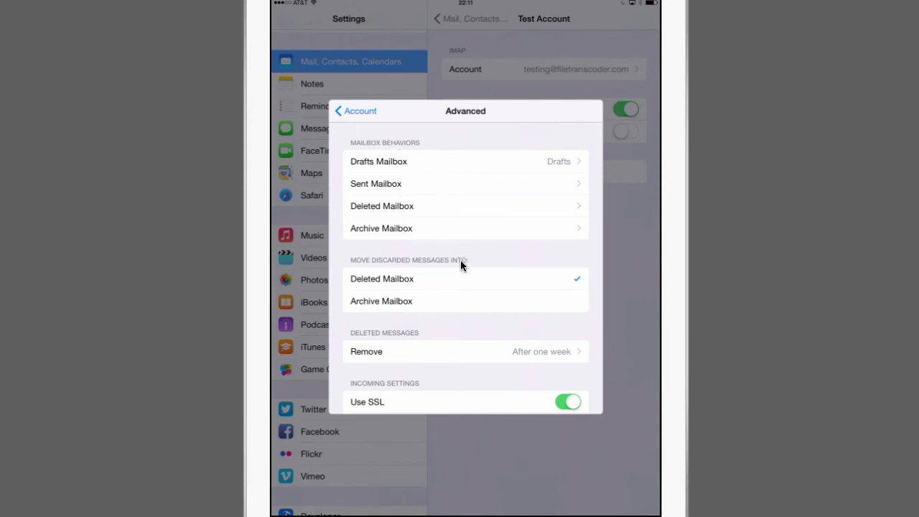
mouse_move(477, 163)
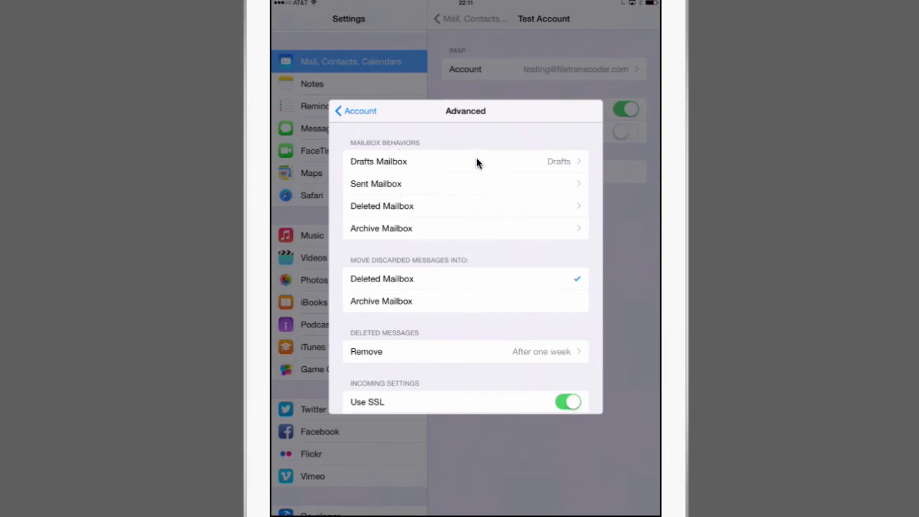
mouse_move(471, 264)
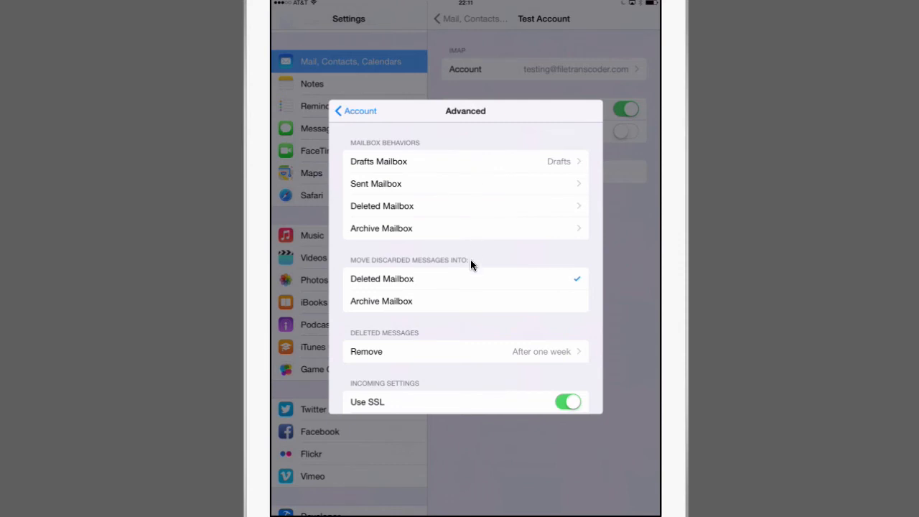
mouse_move(460, 266)
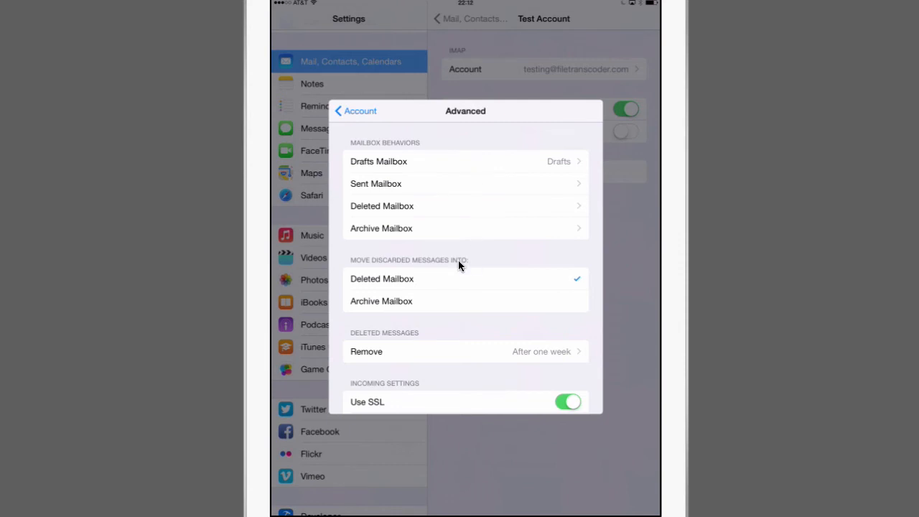
mouse_move(422, 184)
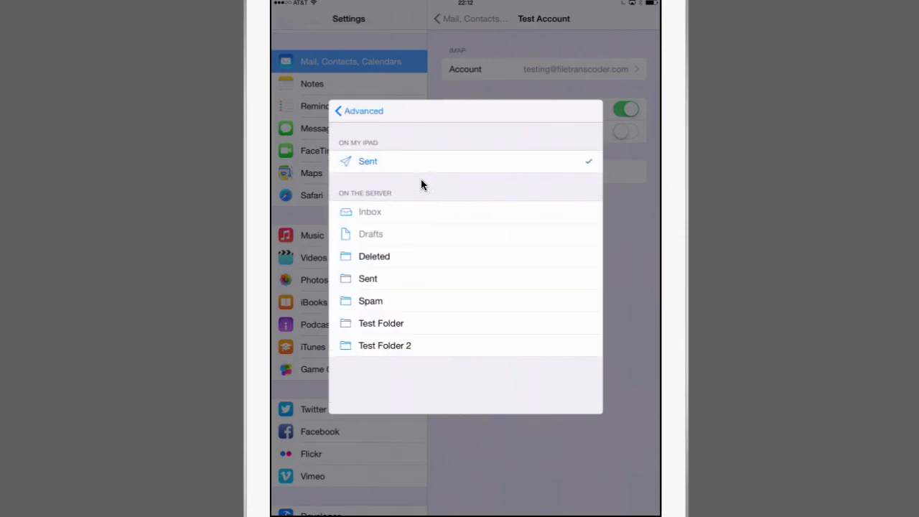
mouse_move(387, 176)
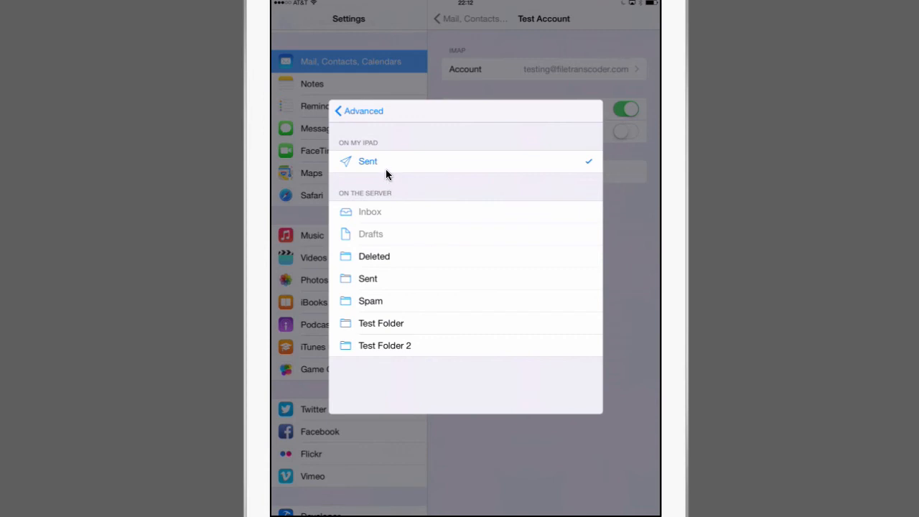
mouse_move(379, 149)
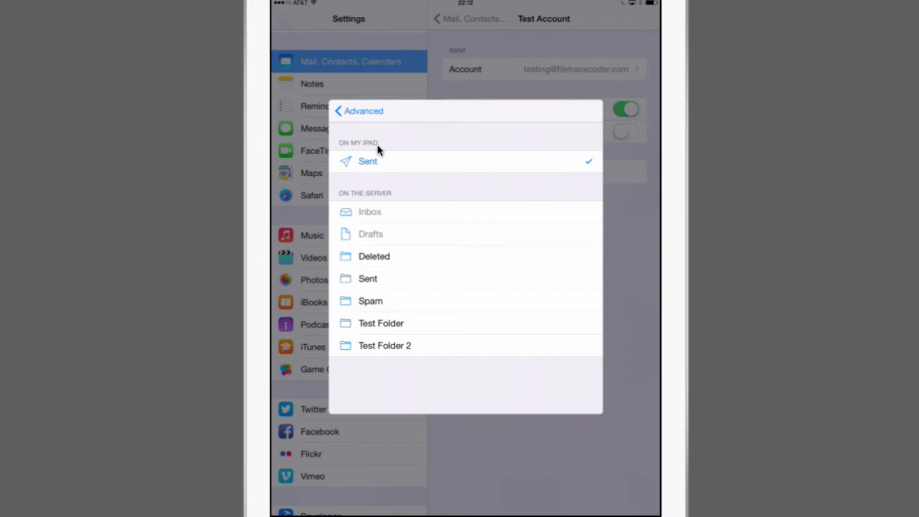
mouse_move(379, 172)
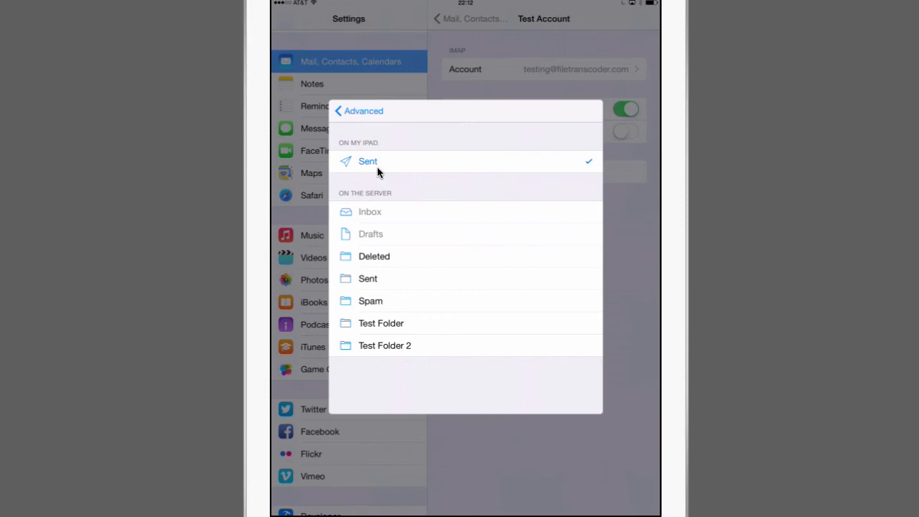
mouse_move(404, 284)
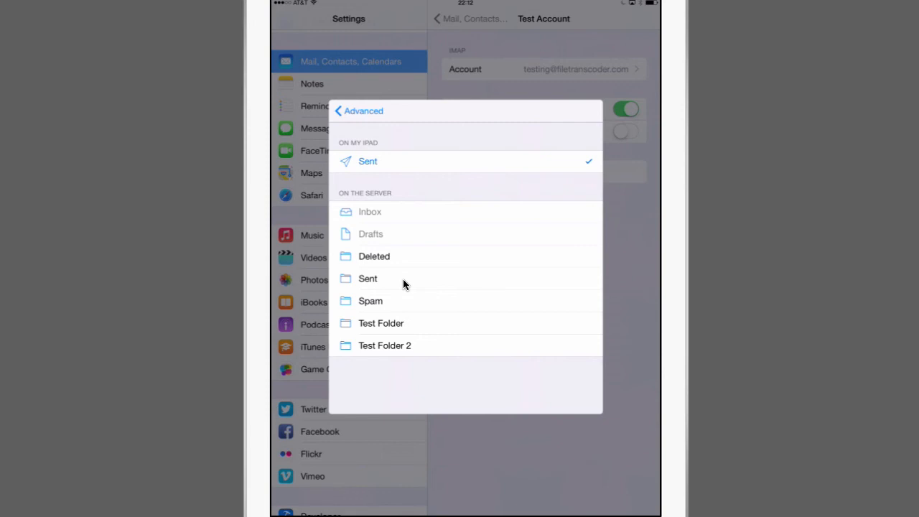
Map Sent Mailbox to the server's Sent folder and Deleted/Archive to Deleted, then set the Remove option for deleted messages.
left_click(359, 111)
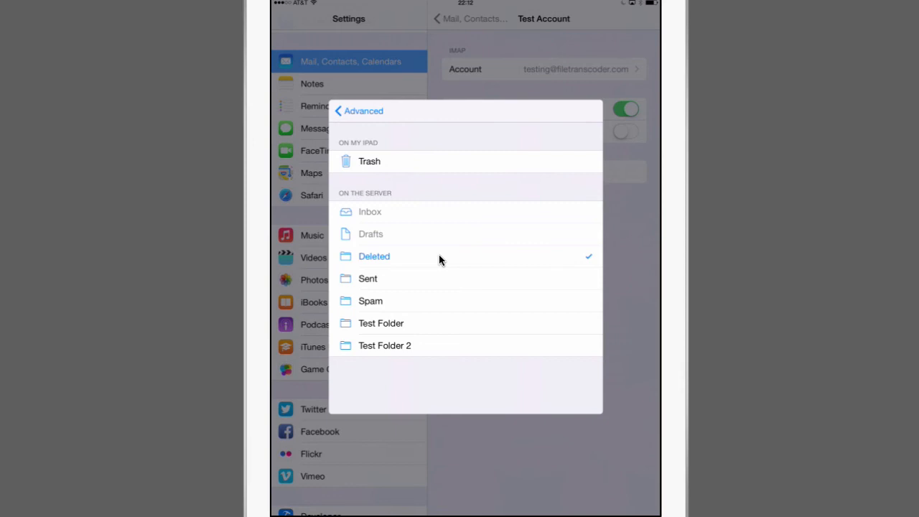
left_click(358, 111)
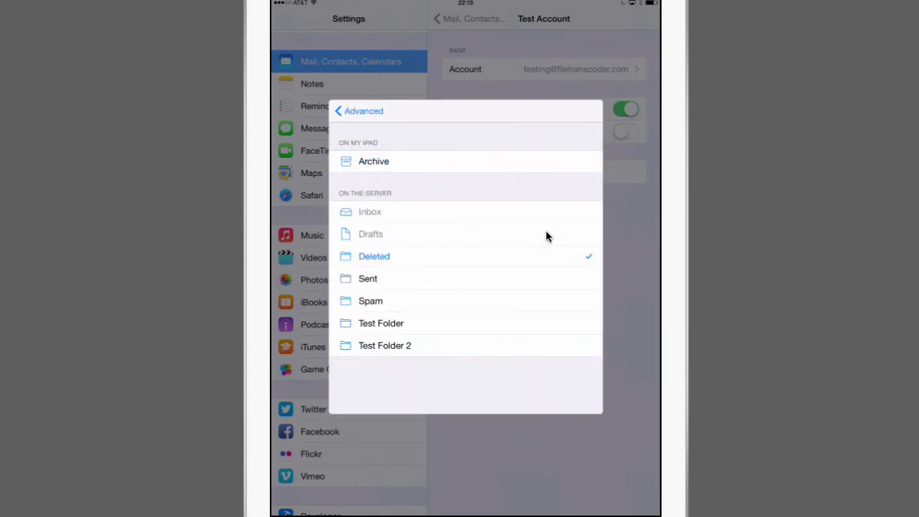
left_click(358, 110)
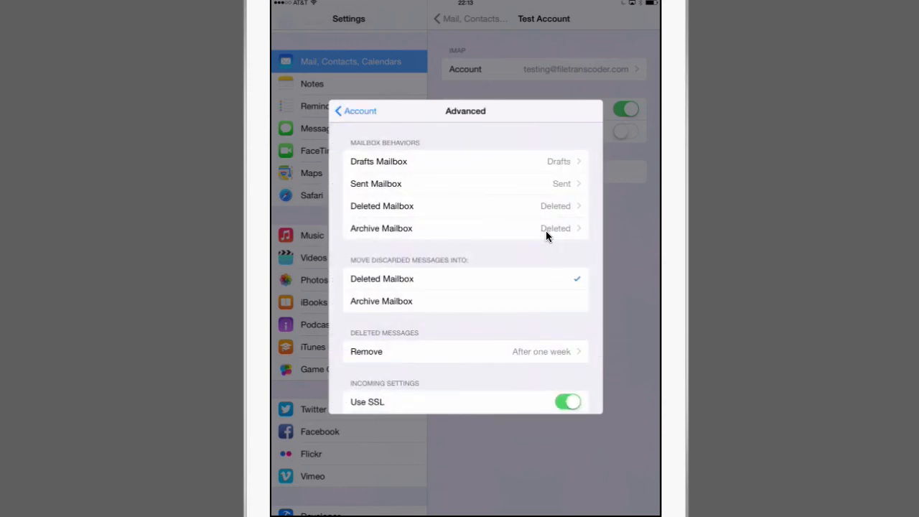
mouse_move(510, 207)
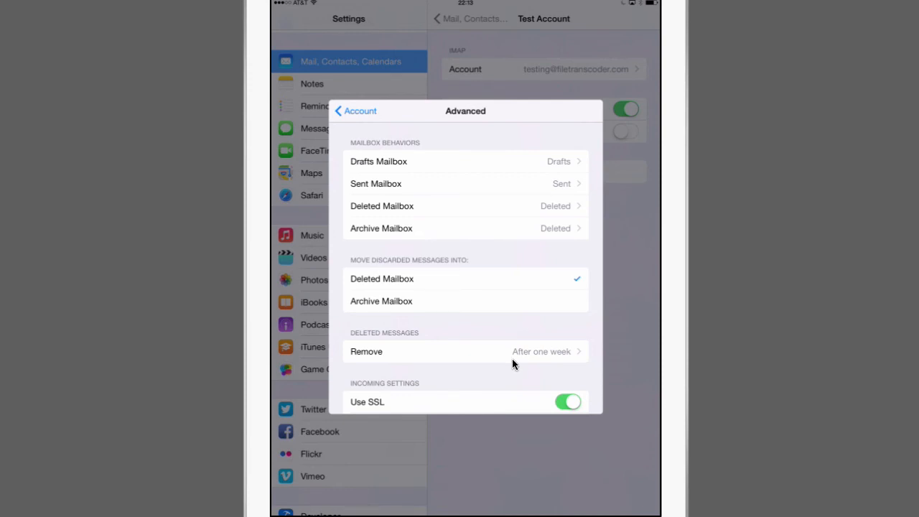
mouse_move(577, 358)
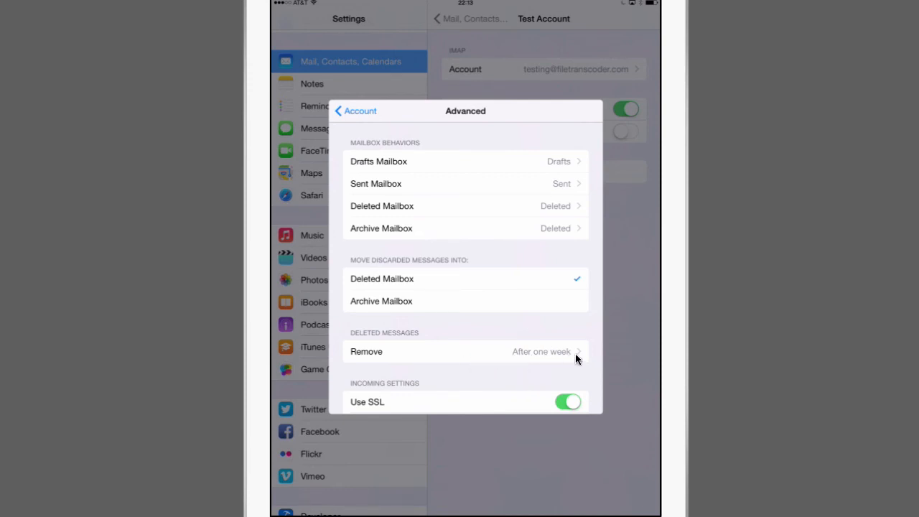
left_click(466, 351)
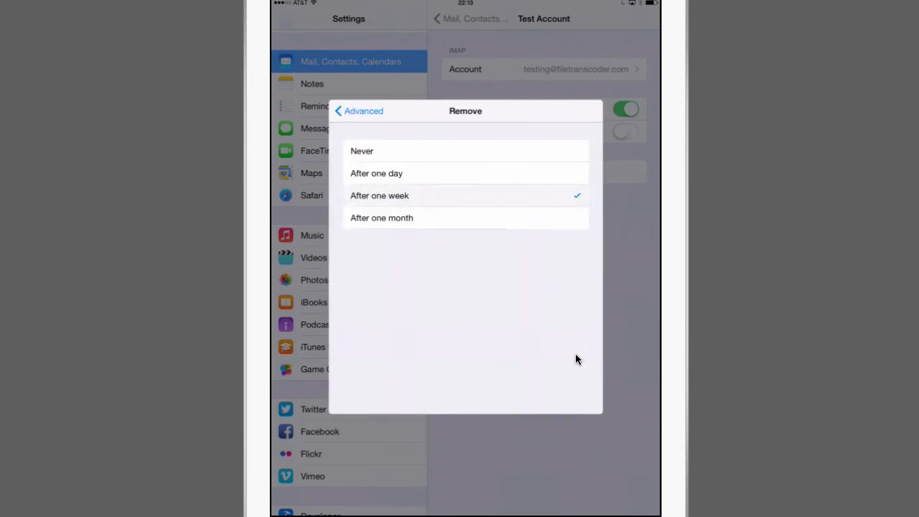
left_click(358, 111)
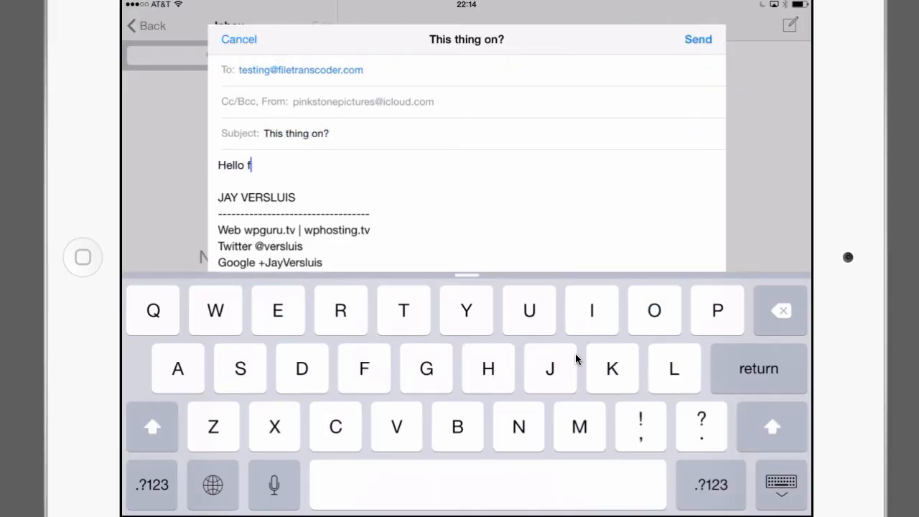
Finish the 'This thing on?' body from iCloud, send it to the test account and refresh its inbox.
type("rom iCloud")
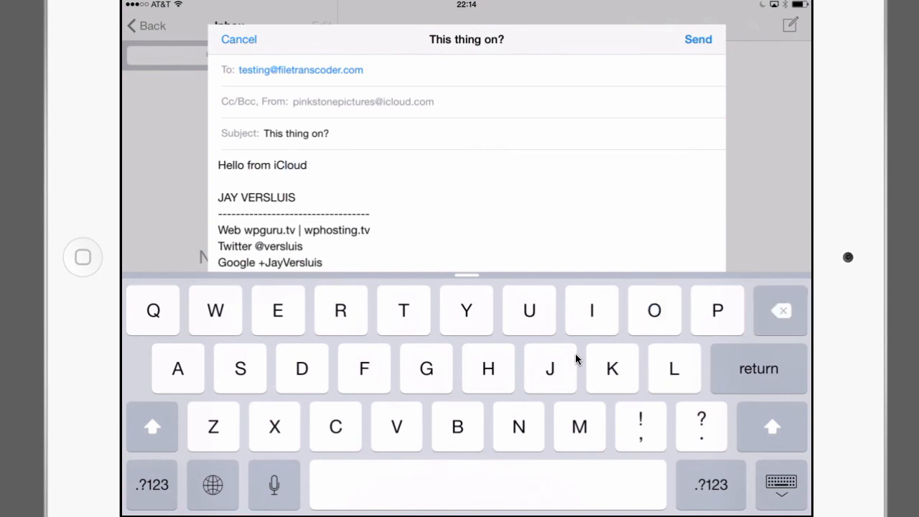
left_click(698, 39)
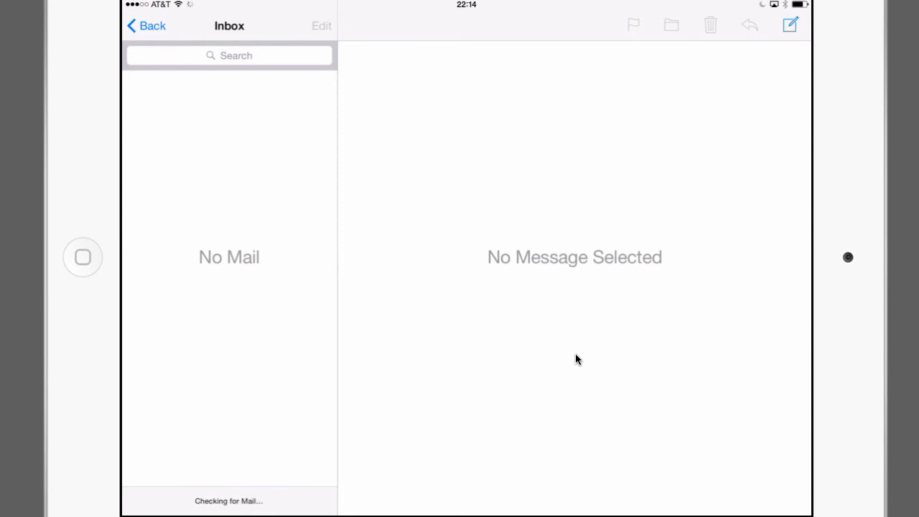
left_click(146, 26)
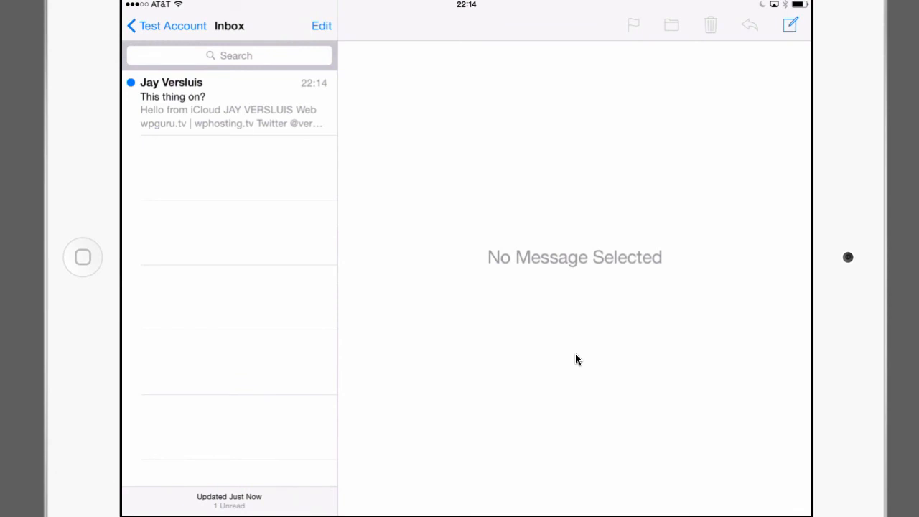
Read the arrived 'This thing on?' message in Test Account's Inbox and send a reply.
left_click(750, 24)
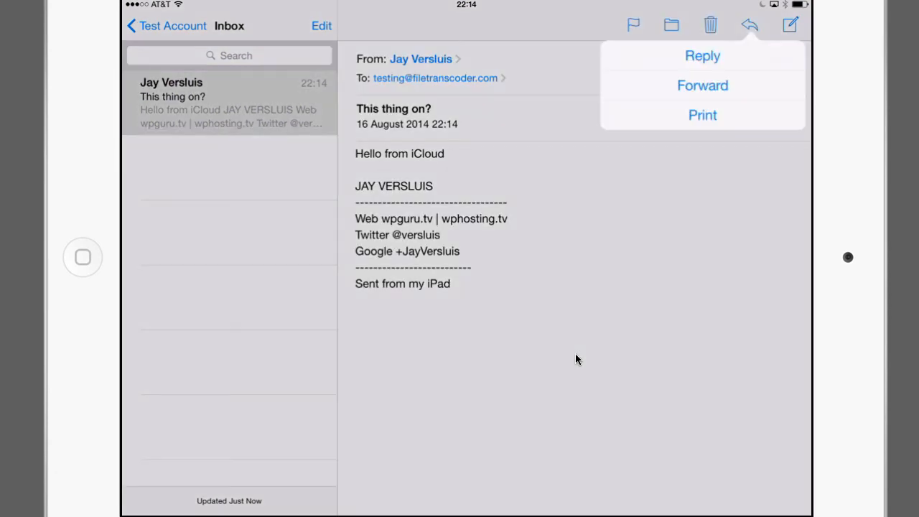
left_click(702, 55)
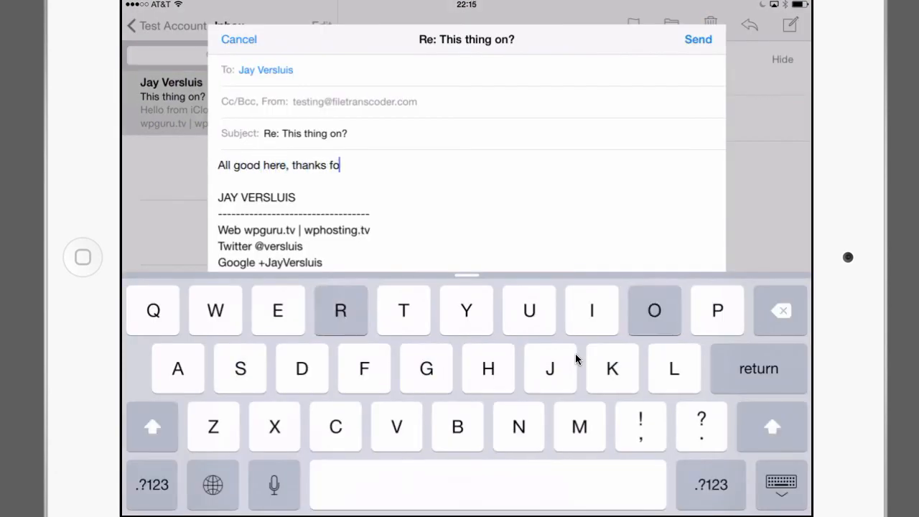
left_click(238, 40)
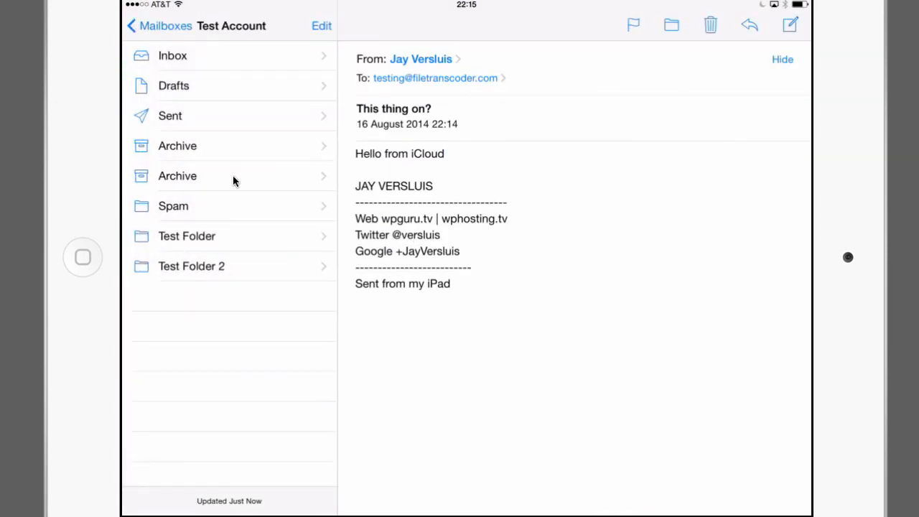
mouse_move(194, 119)
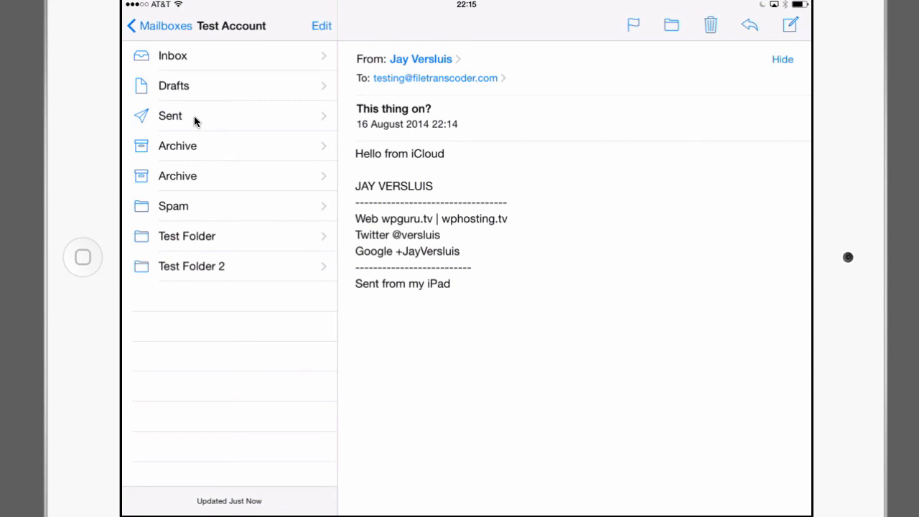
Select the 'Re: This thing on?' reply in Test Account's Sent mailbox and move it to Test Folder 2.
left_click(169, 115)
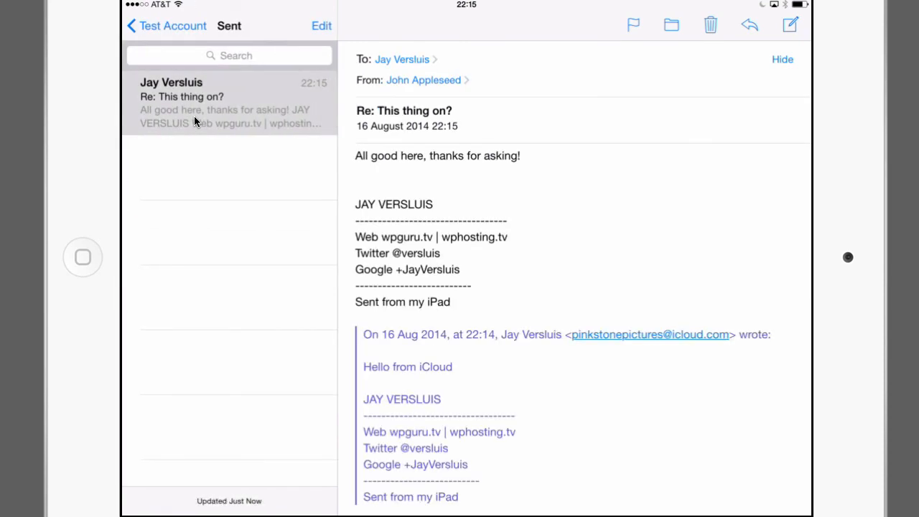
left_click(167, 26)
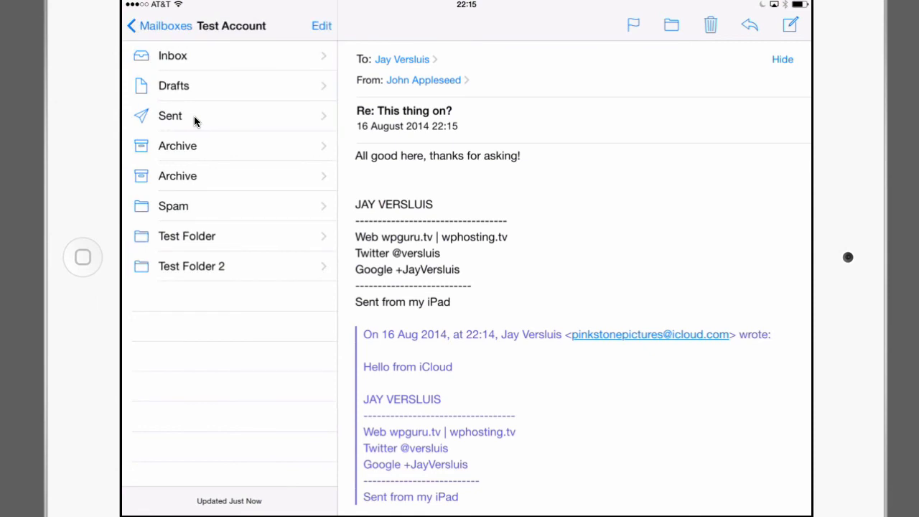
left_click(169, 115)
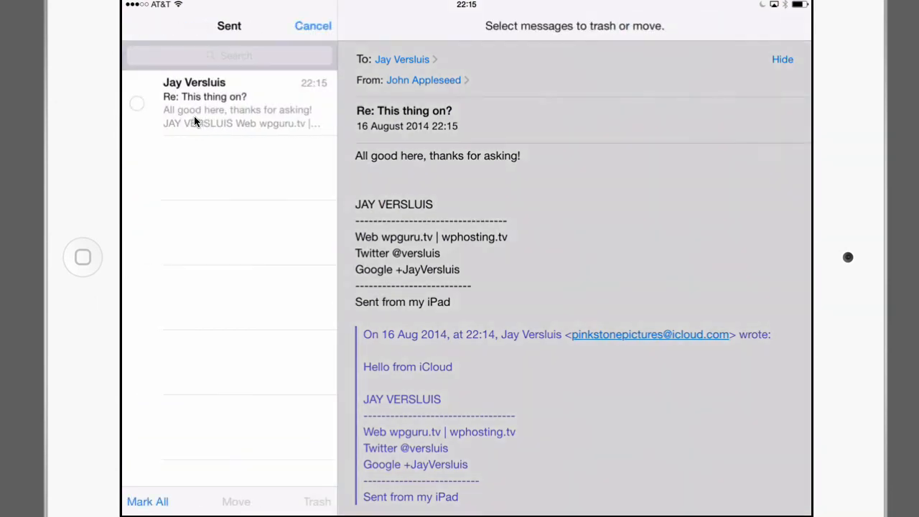
left_click(137, 104)
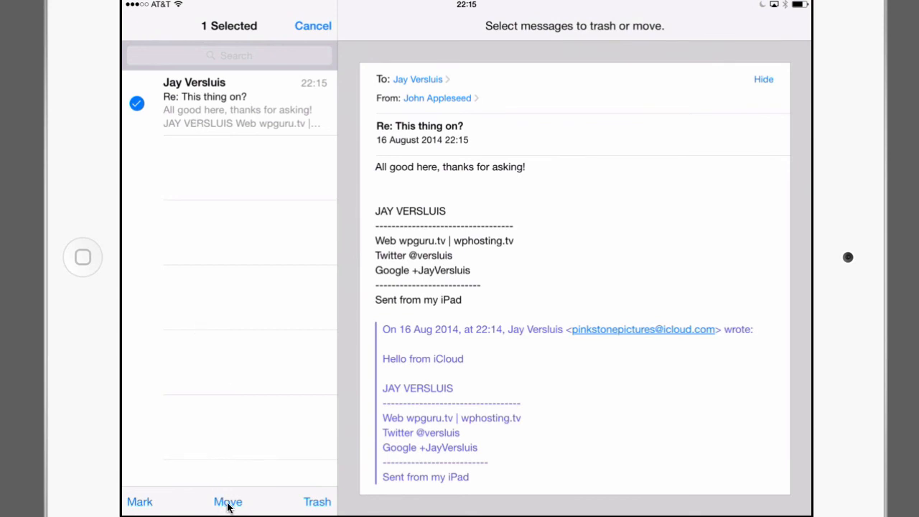
left_click(227, 501)
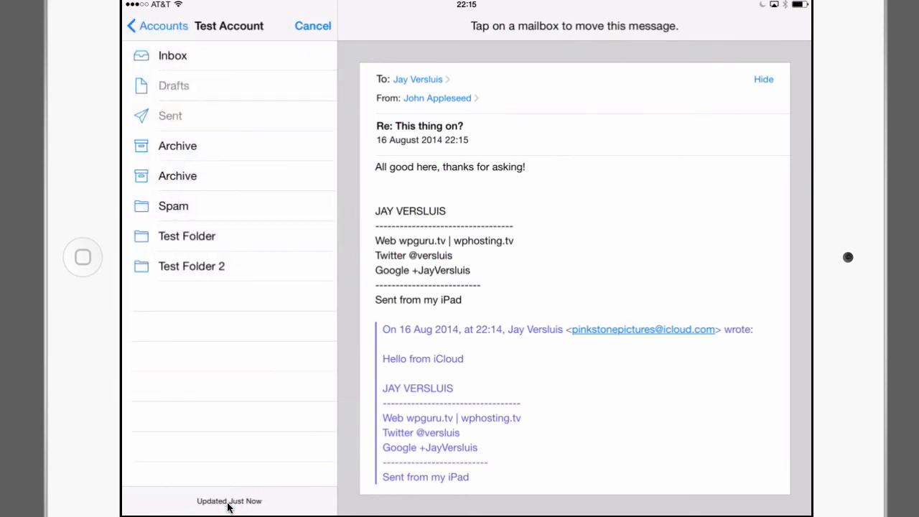
left_click(191, 266)
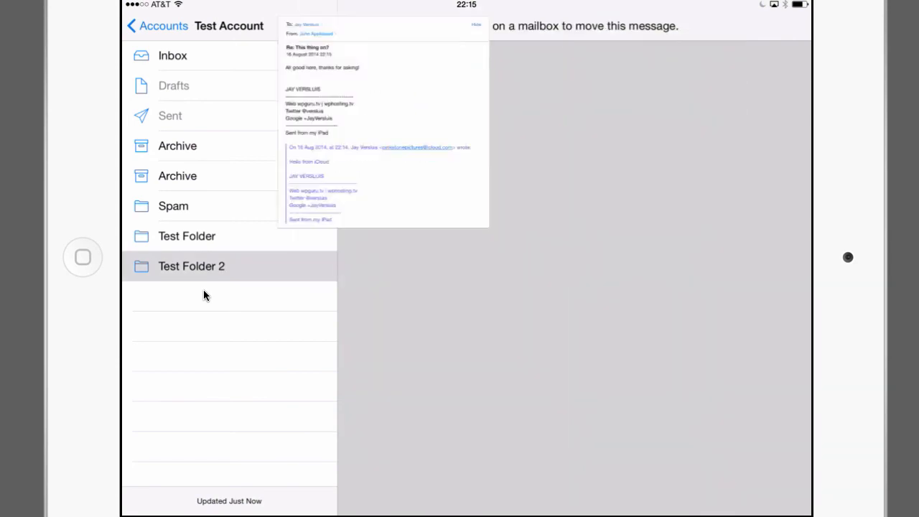
Go back to the account's mailboxes and look into Test Folder 2 for the moved reply.
left_click(170, 115)
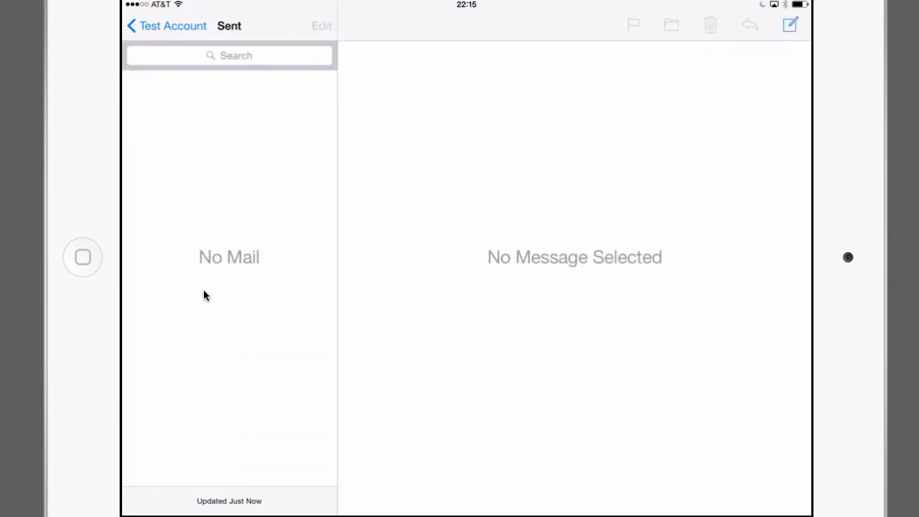
left_click(167, 26)
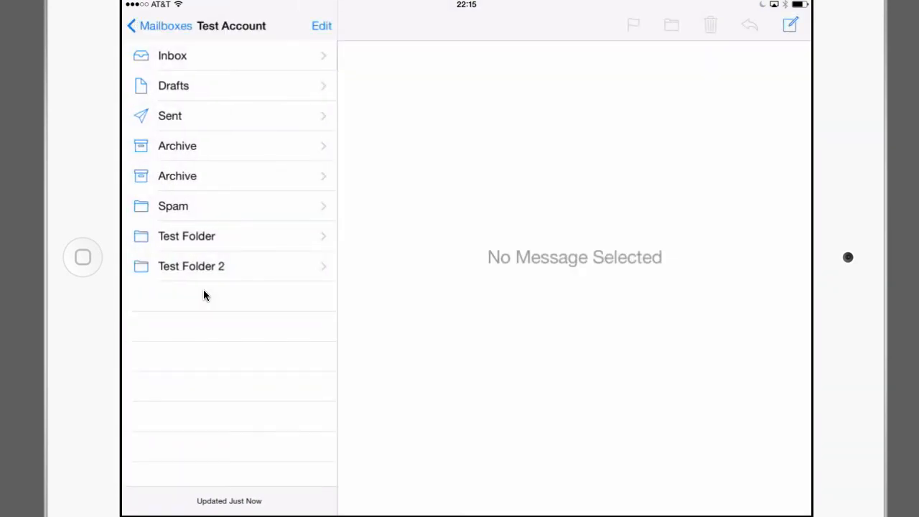
left_click(191, 266)
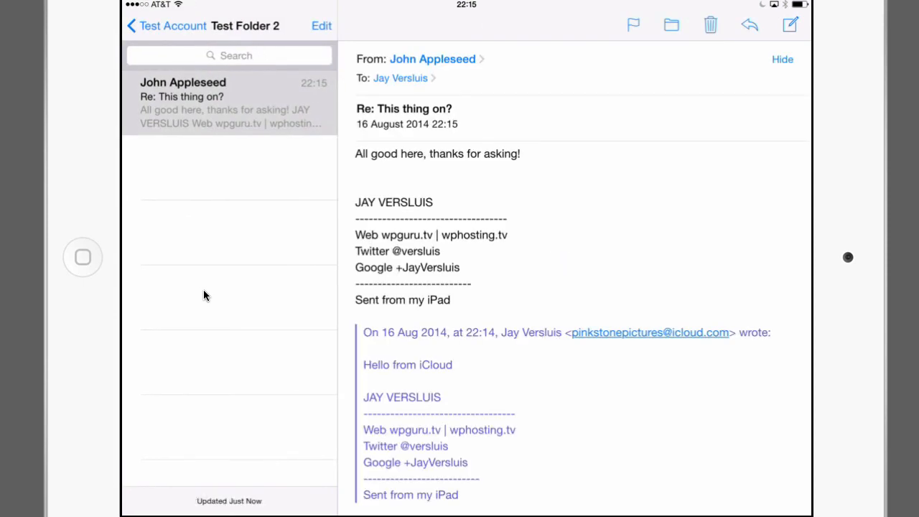
Return to all Mailboxes and read the 'Re: This thing on?' reply in the Pinkstone iCloud Inbox.
left_click(135, 26)
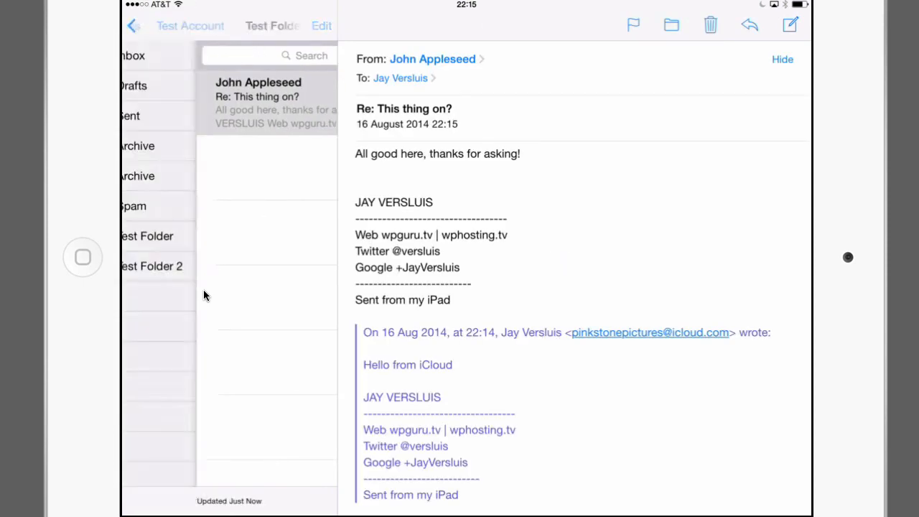
left_click(134, 26)
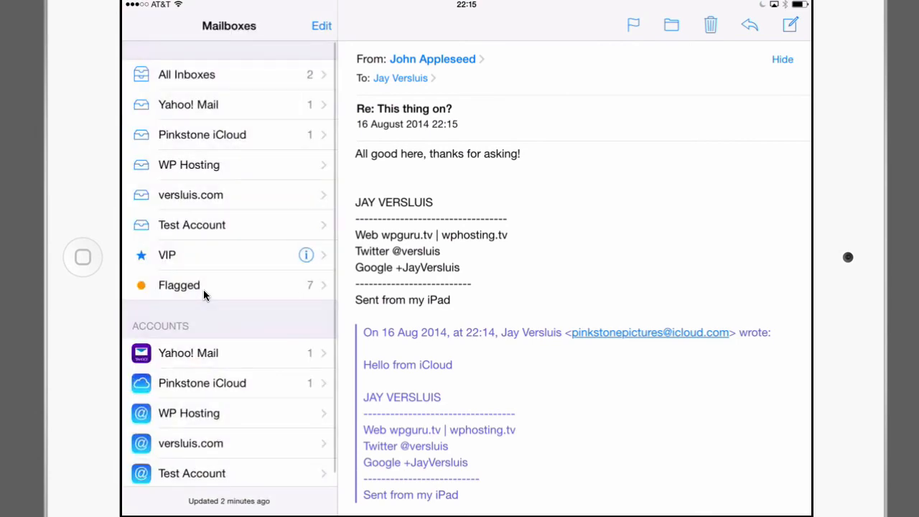
mouse_move(244, 140)
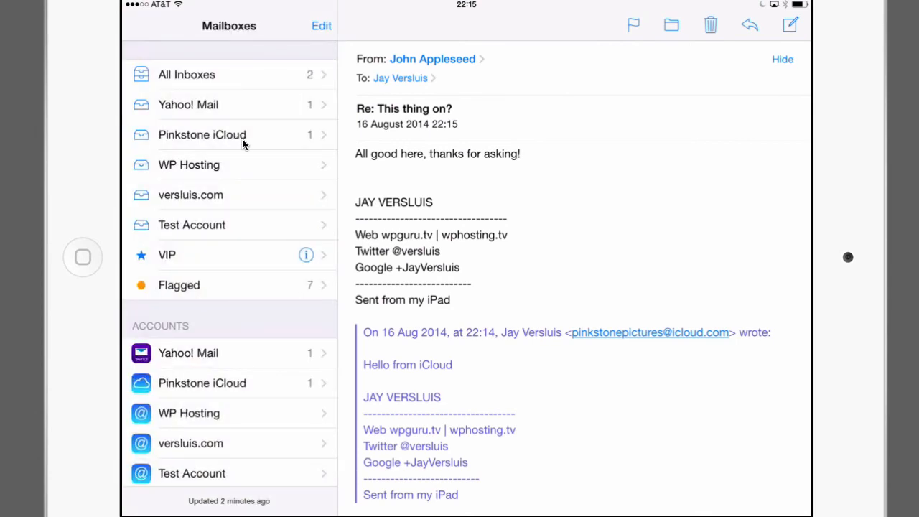
left_click(187, 75)
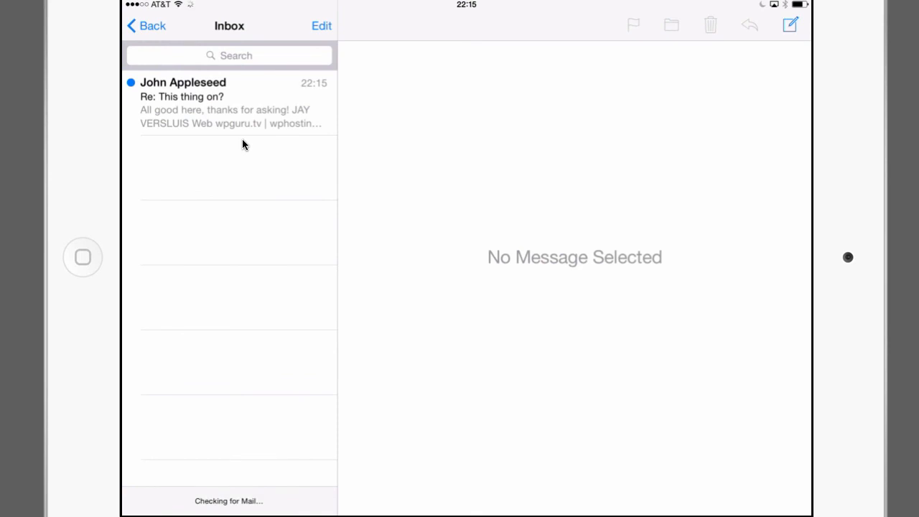
left_click(230, 103)
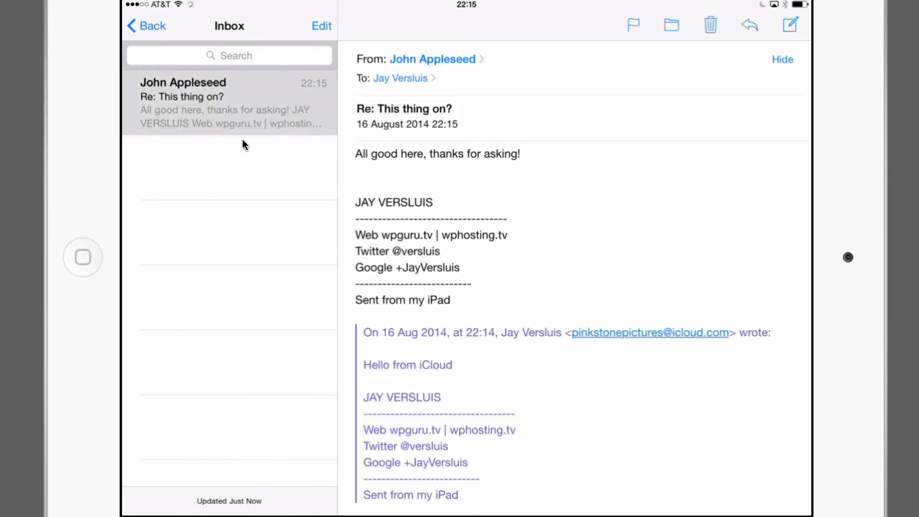